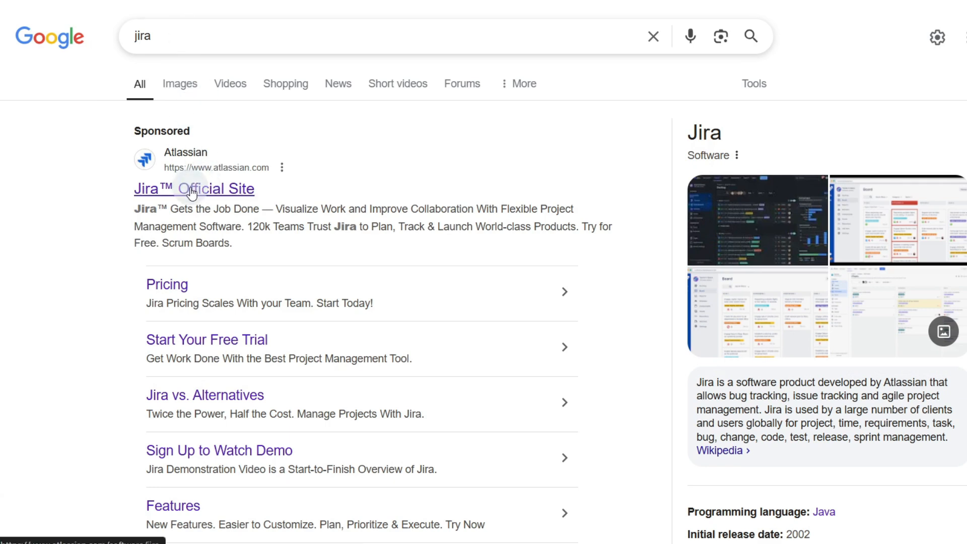
Follow the sponsored 'Jira™ Official Site' result from the Google search.
click(193, 189)
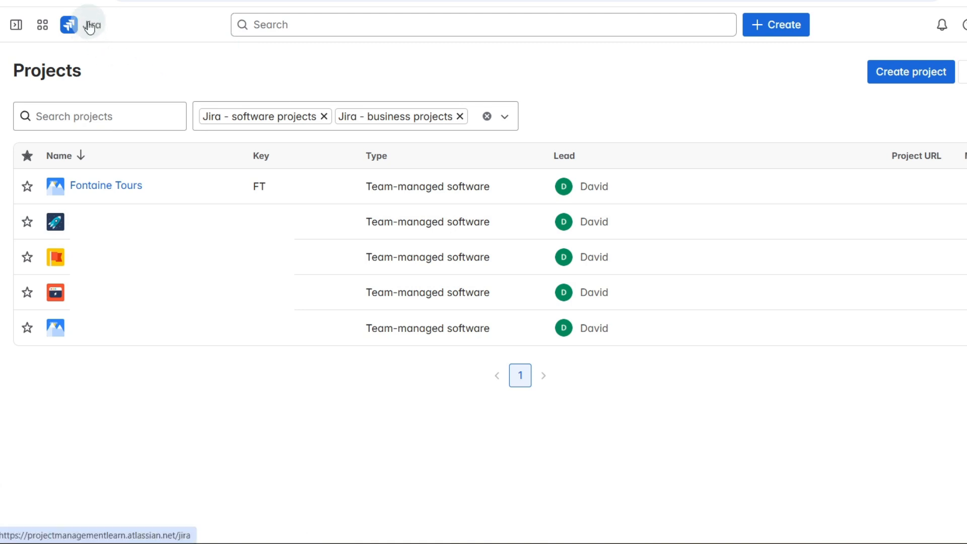
mouse_move(328, 449)
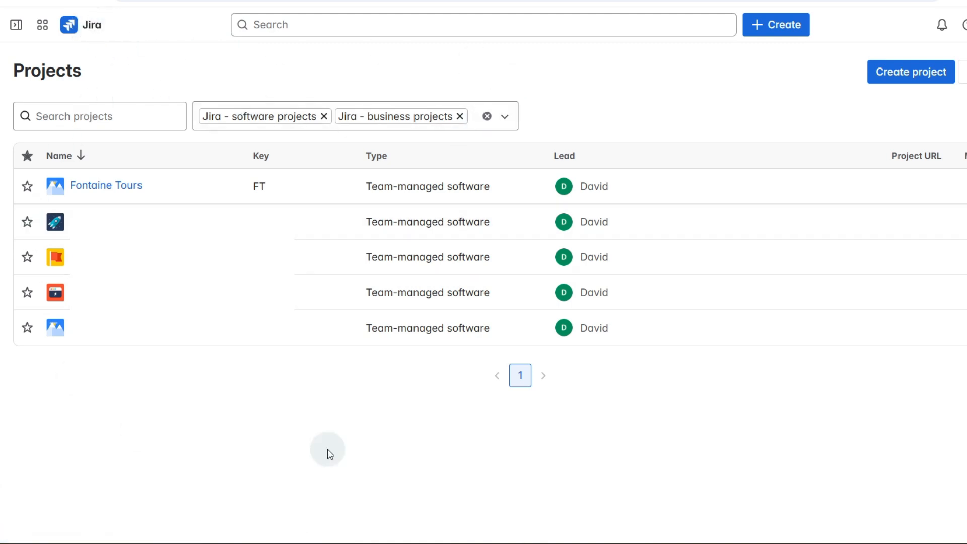
mouse_move(456, 428)
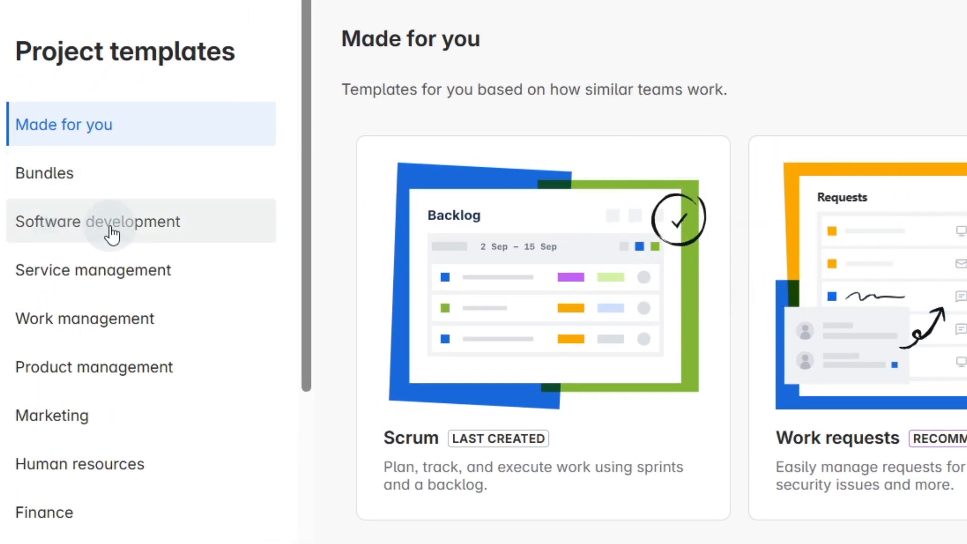
Pick the Scrum template under Software development and use it.
click(97, 222)
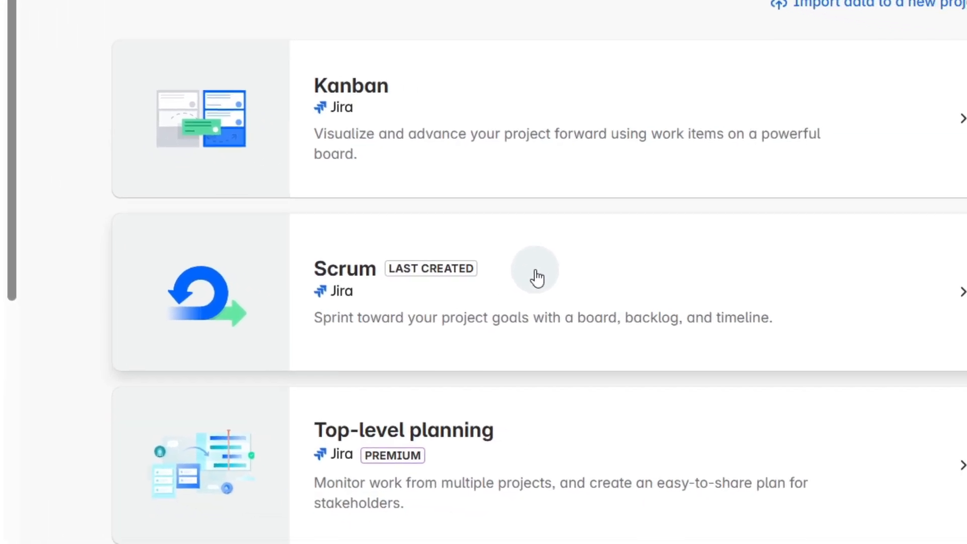
click(537, 271)
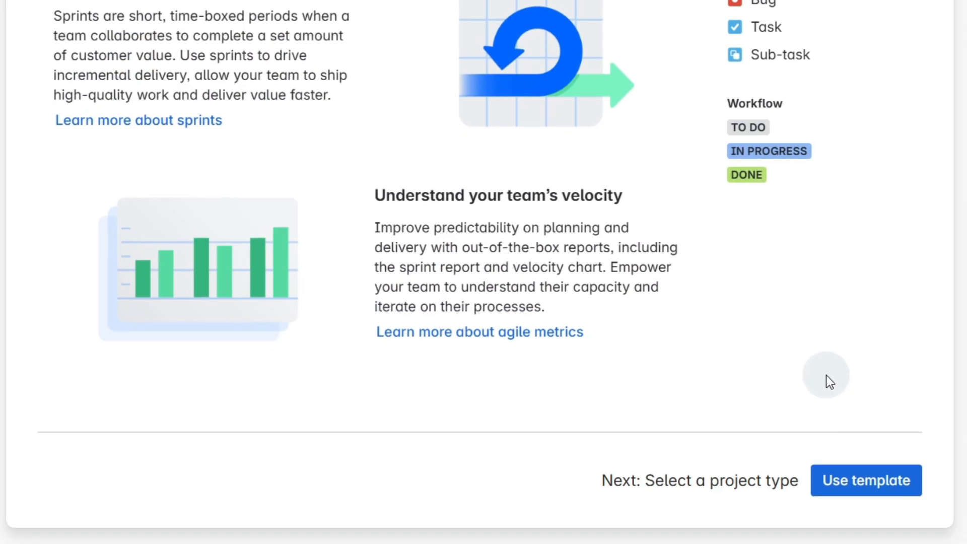
click(865, 480)
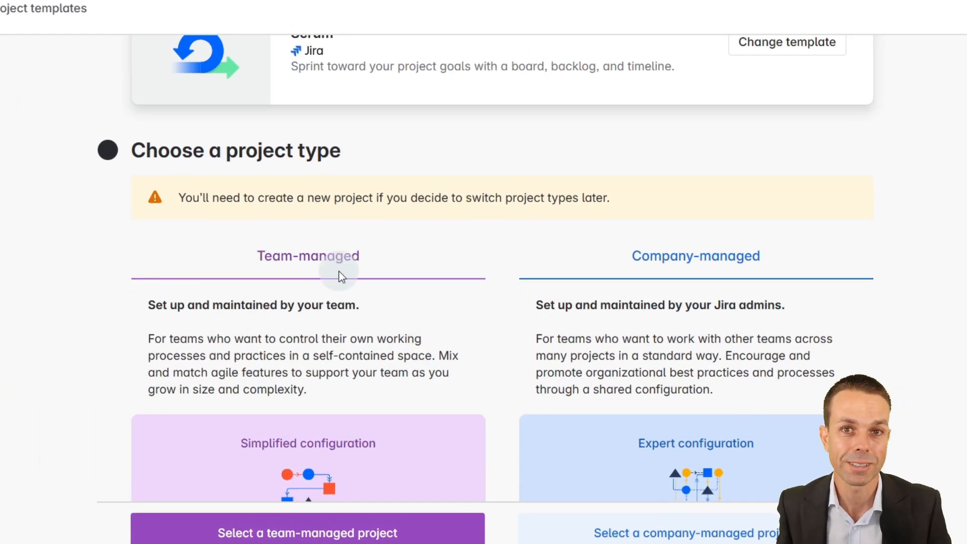
mouse_move(297, 285)
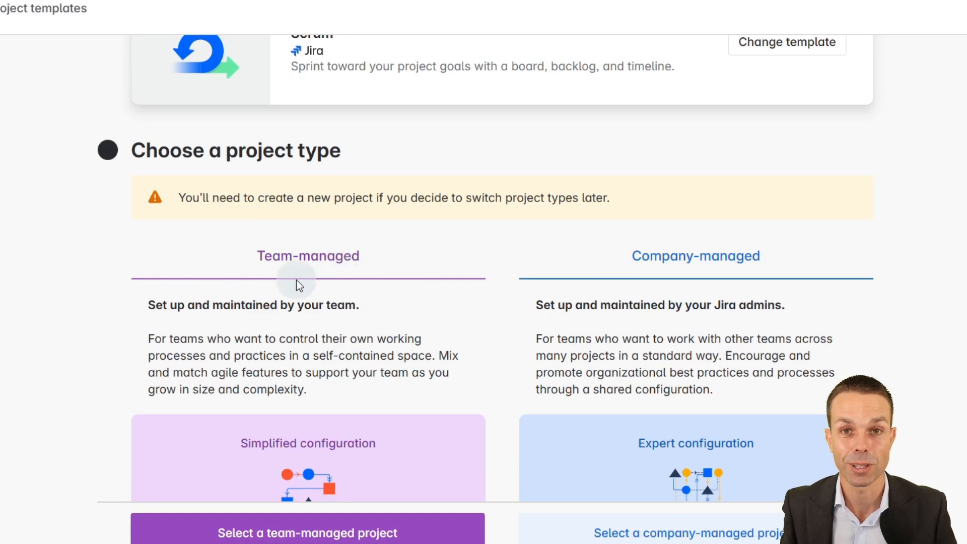
mouse_move(361, 231)
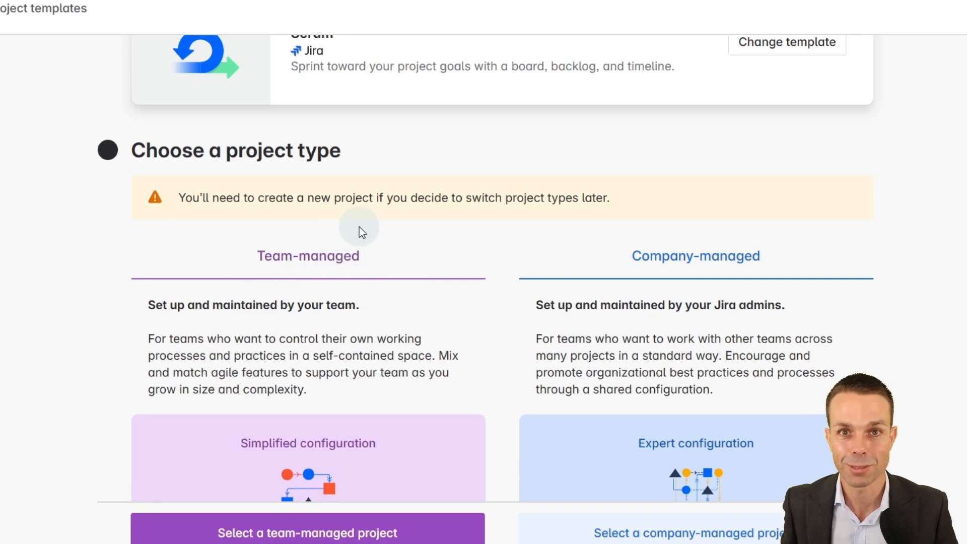
Review the project type comparison and select a team-managed project.
scroll(down, 3)
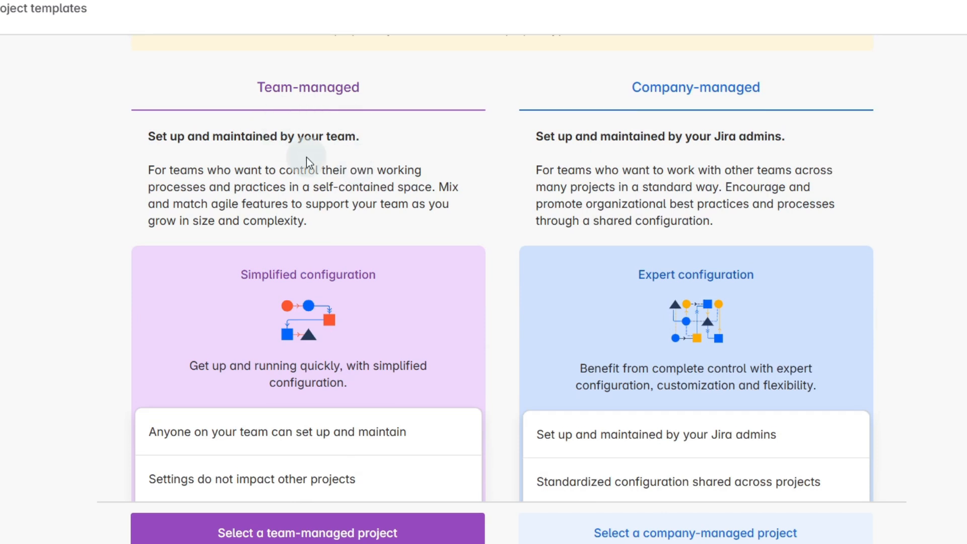
scroll(down, 3)
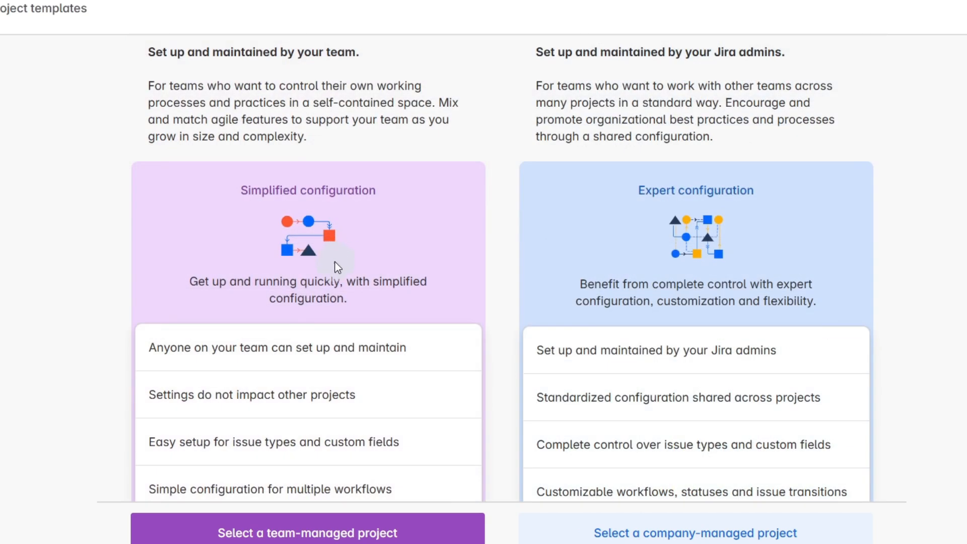
mouse_move(314, 388)
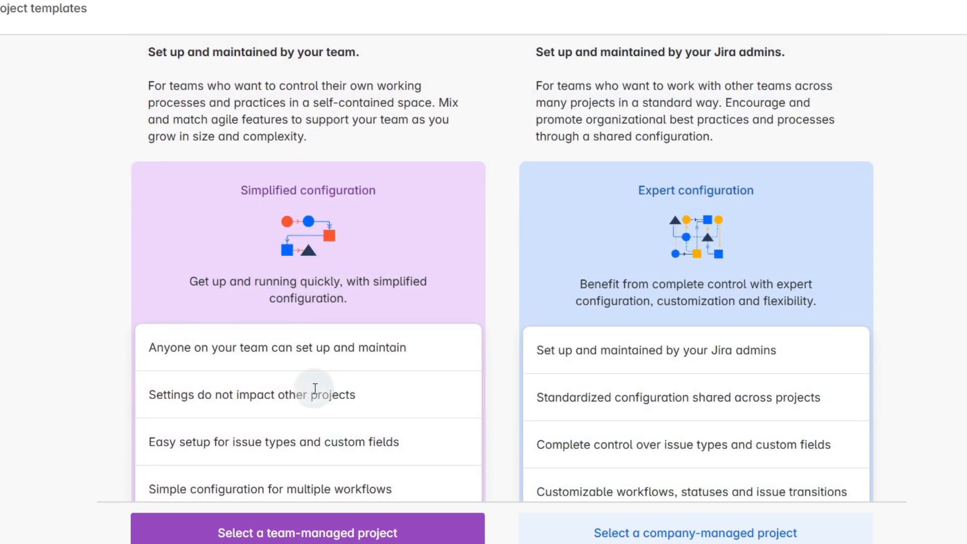
scroll(up, 3)
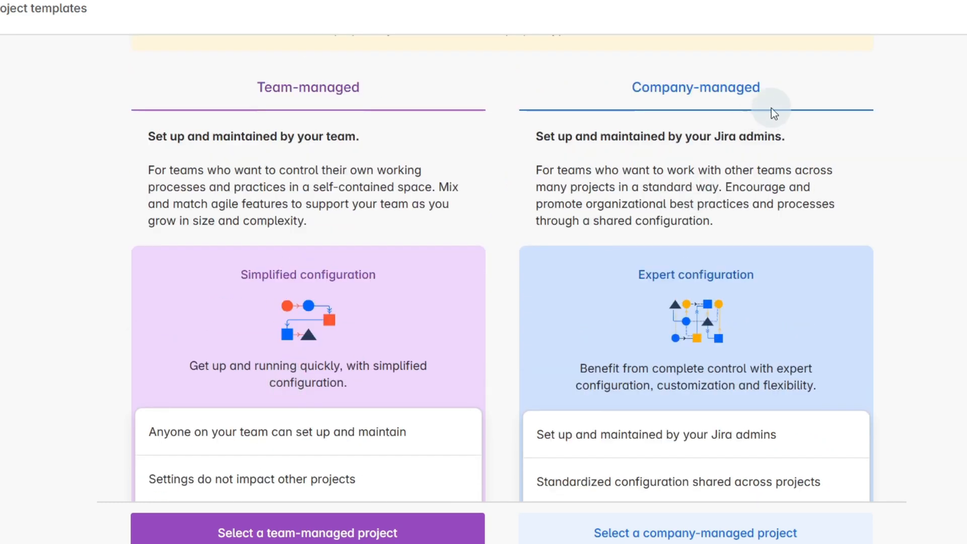
mouse_move(846, 181)
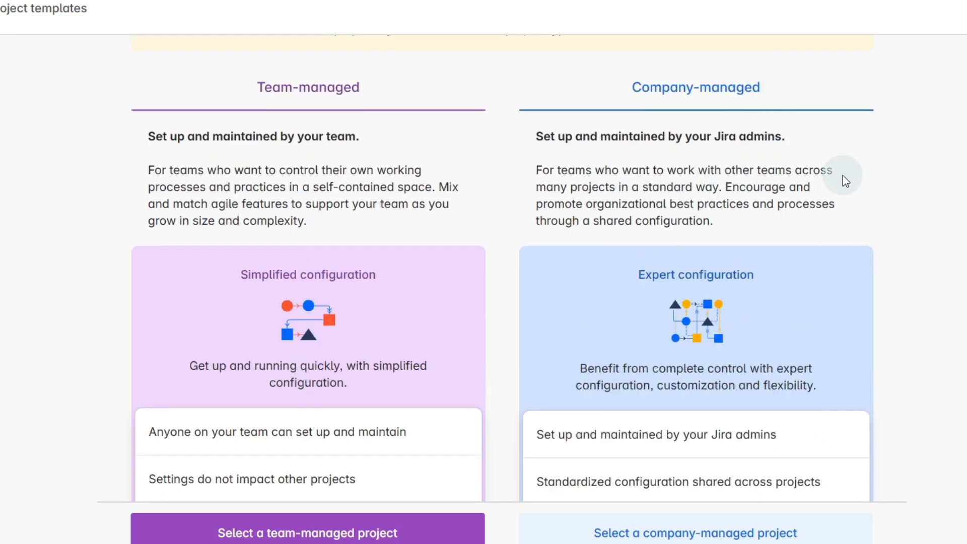
scroll(down, 3)
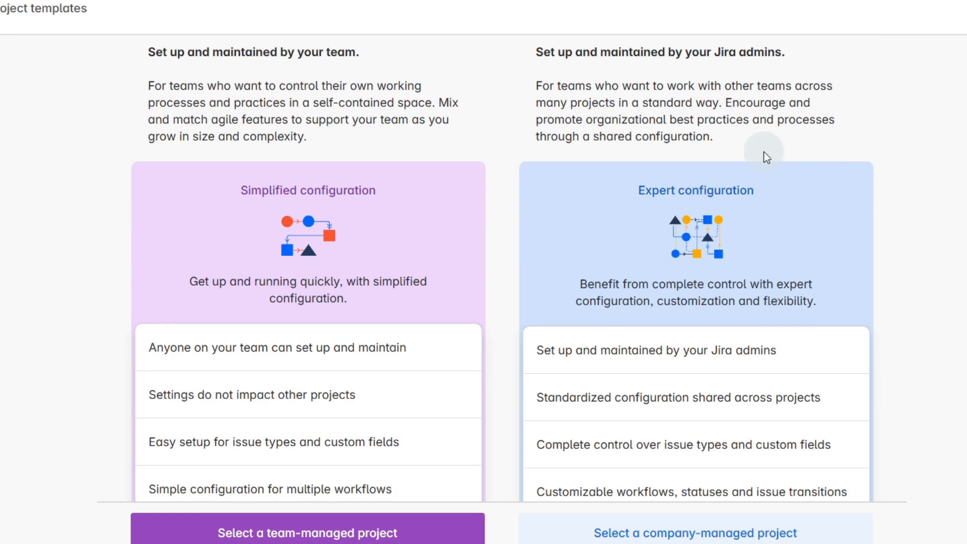
scroll(down, 3)
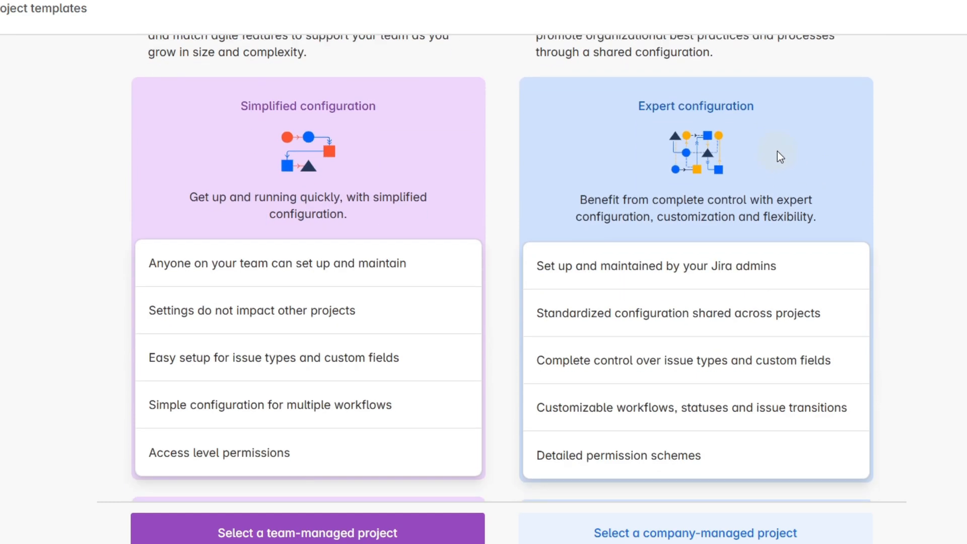
mouse_move(891, 327)
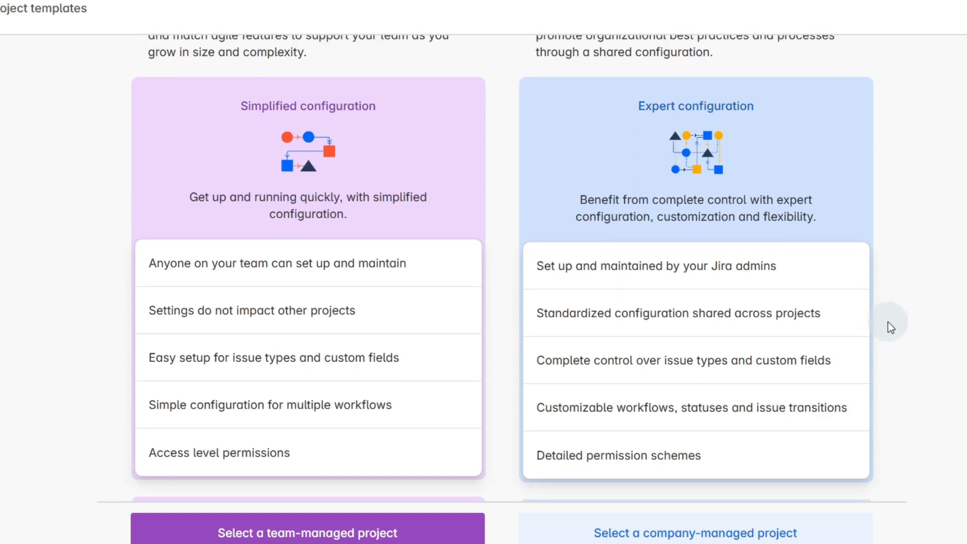
scroll(down, 3)
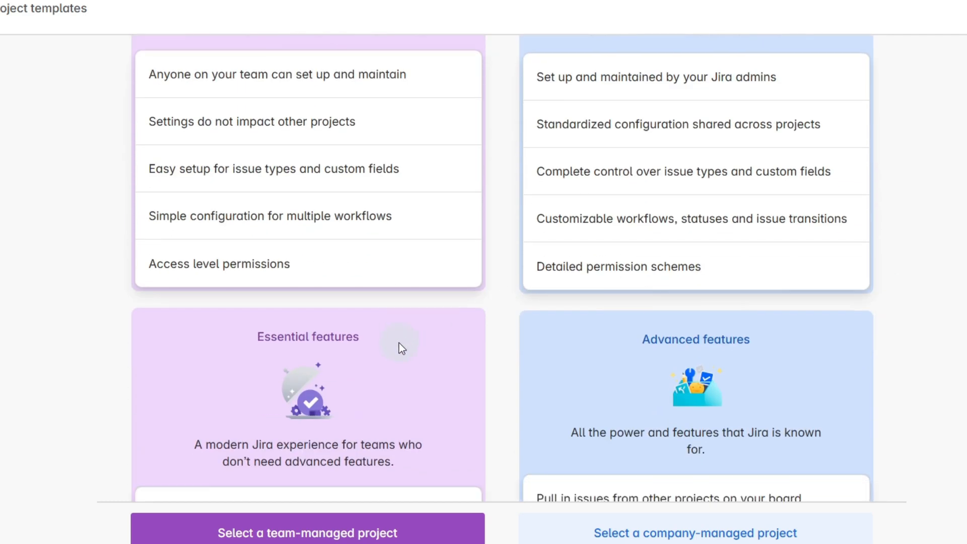
scroll(down, 3)
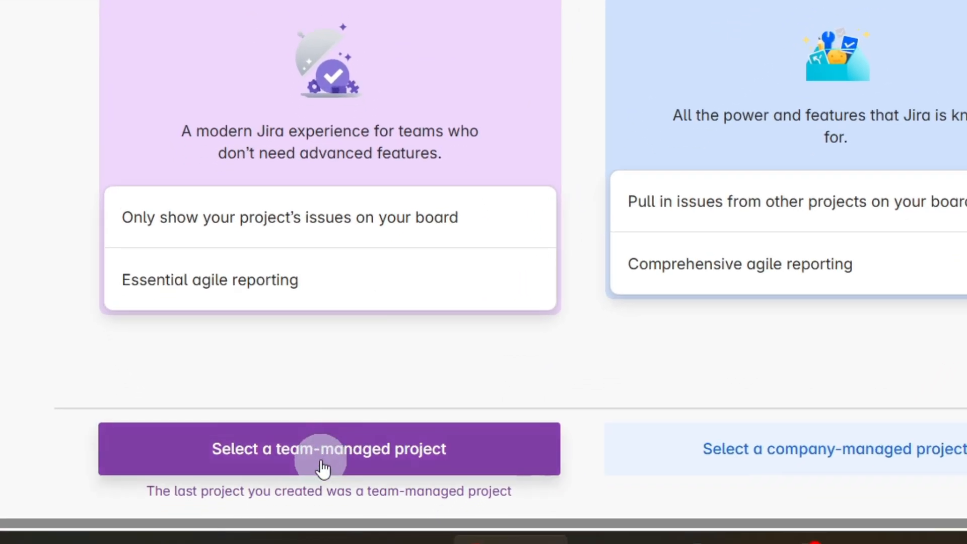
click(329, 448)
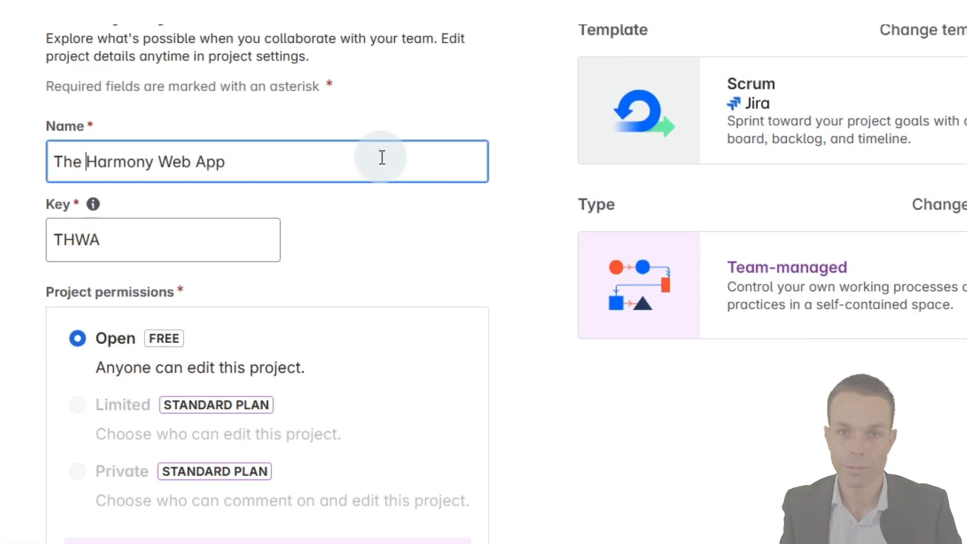
mouse_move(216, 209)
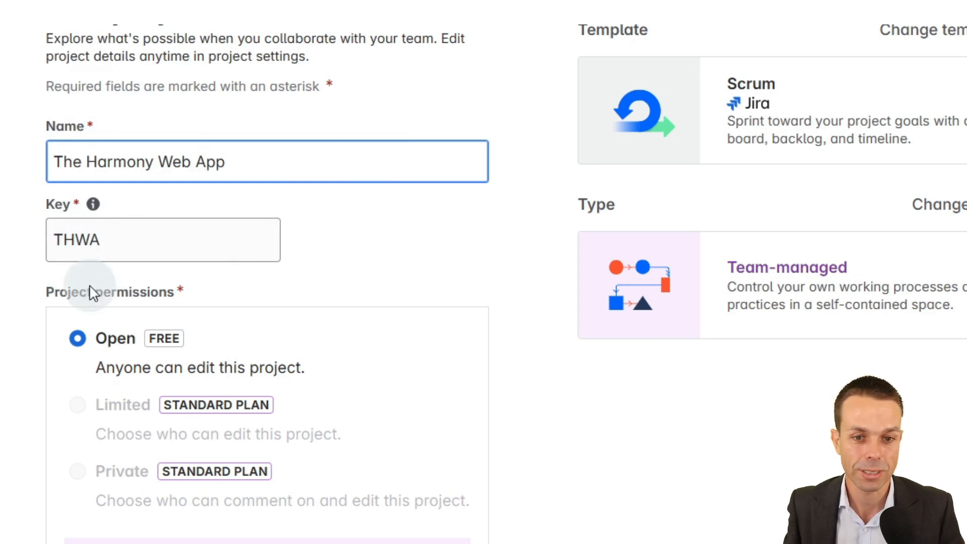
Confirm name The Harmony Web App with key THWA and create the project.
double_click(124, 162)
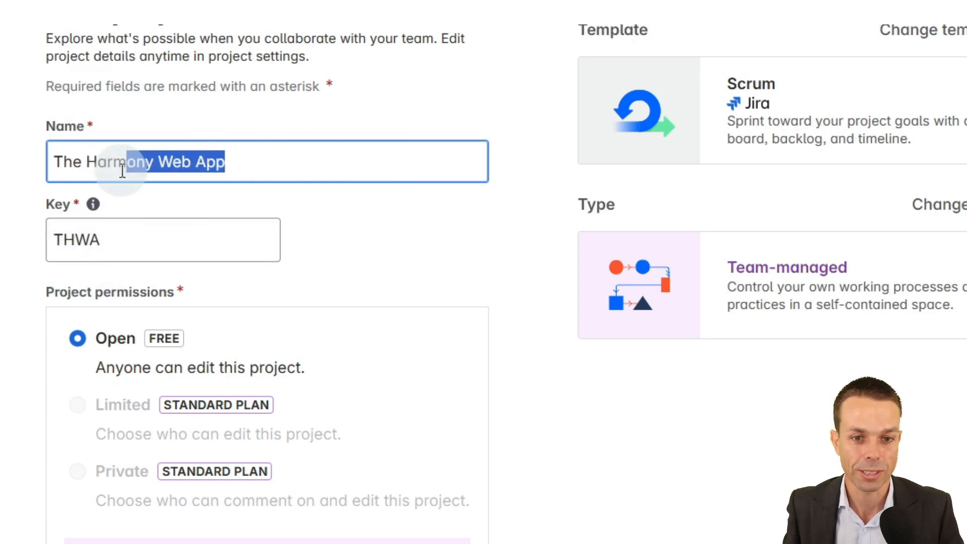
click(121, 161)
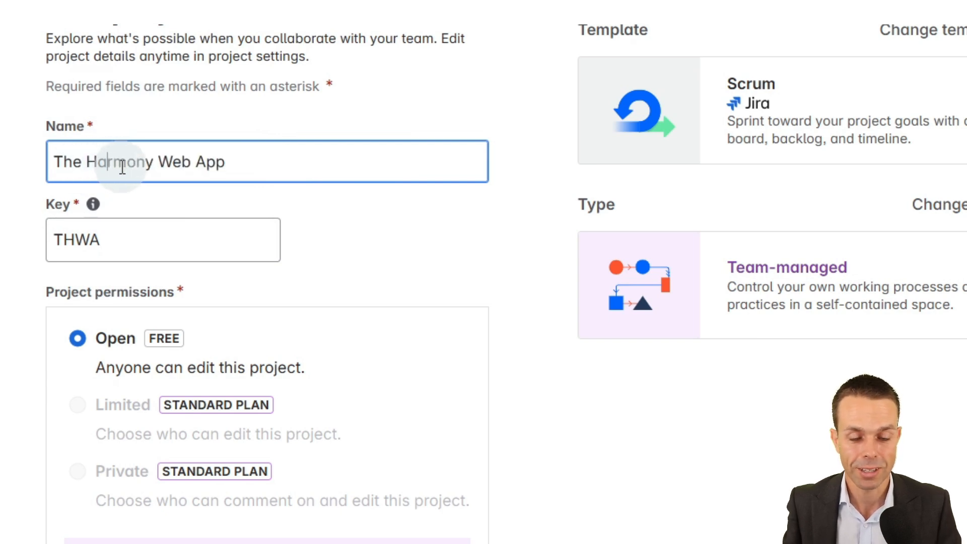
scroll(down, 3)
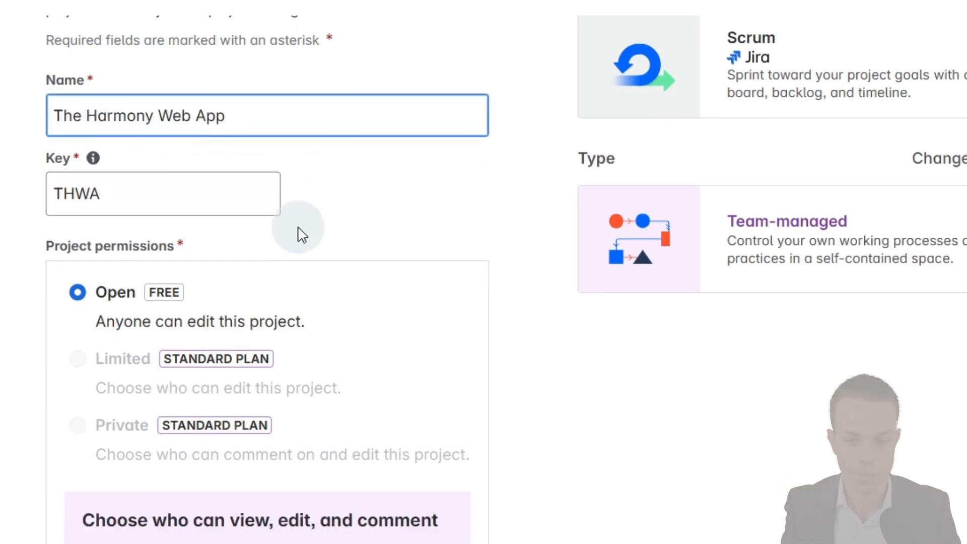
scroll(down, 3)
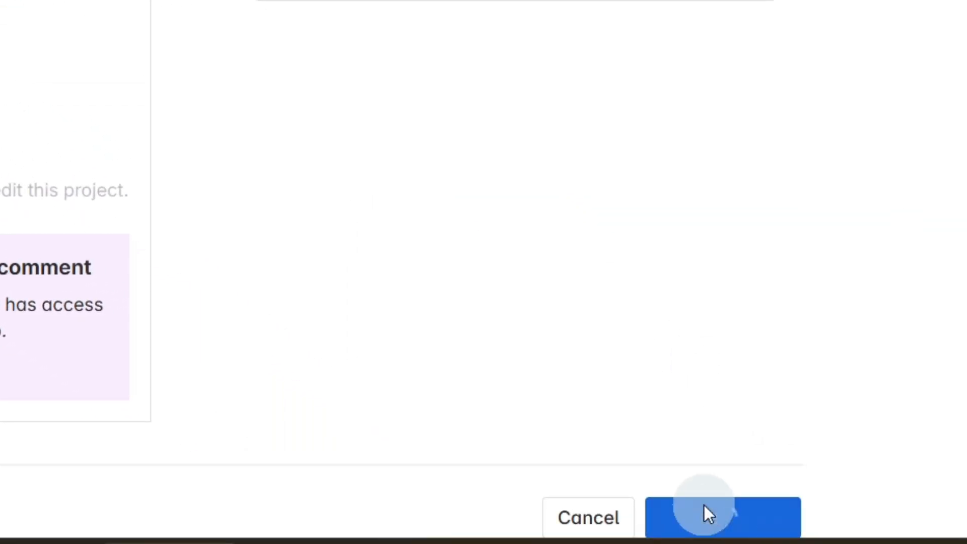
click(722, 517)
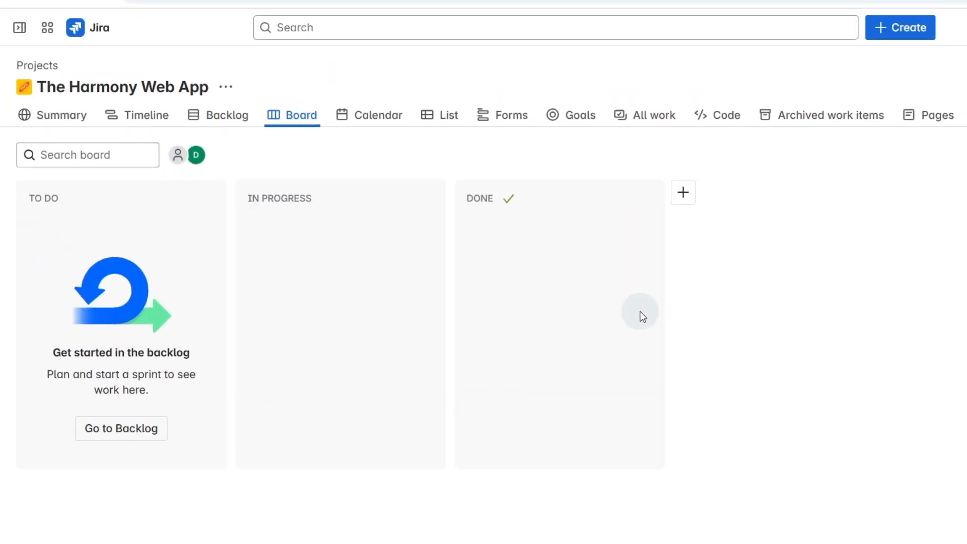
mouse_move(540, 267)
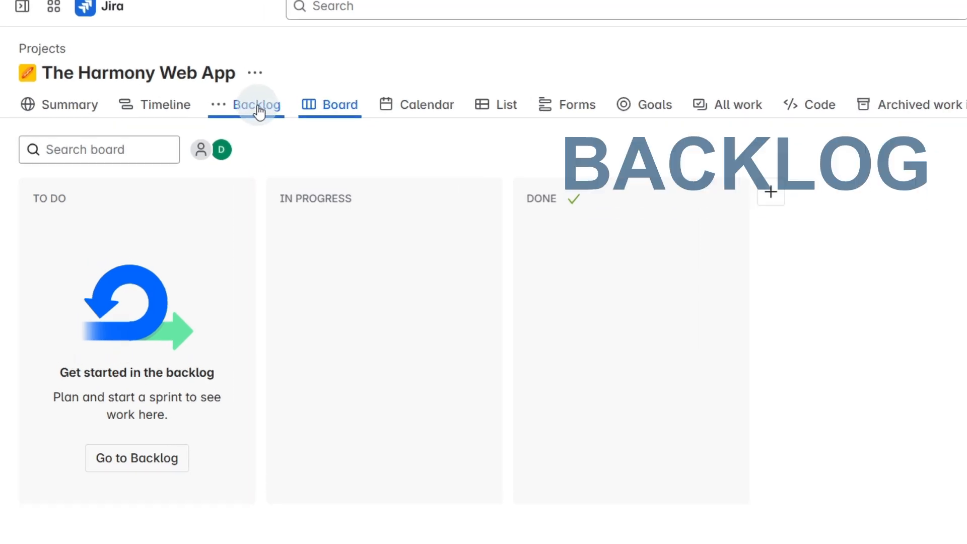
Go to the backlog and turn on Show epic panel from the Epic dropdown.
click(258, 104)
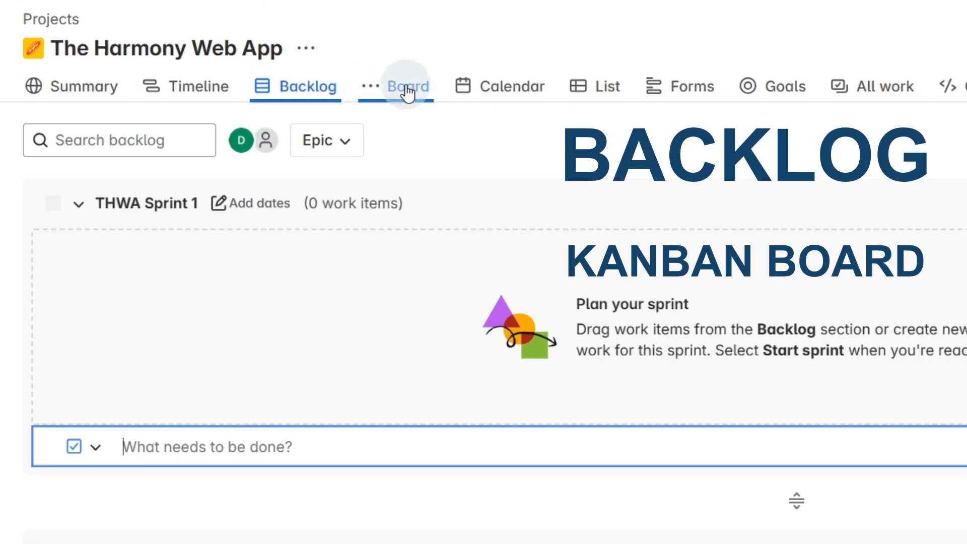
mouse_move(308, 49)
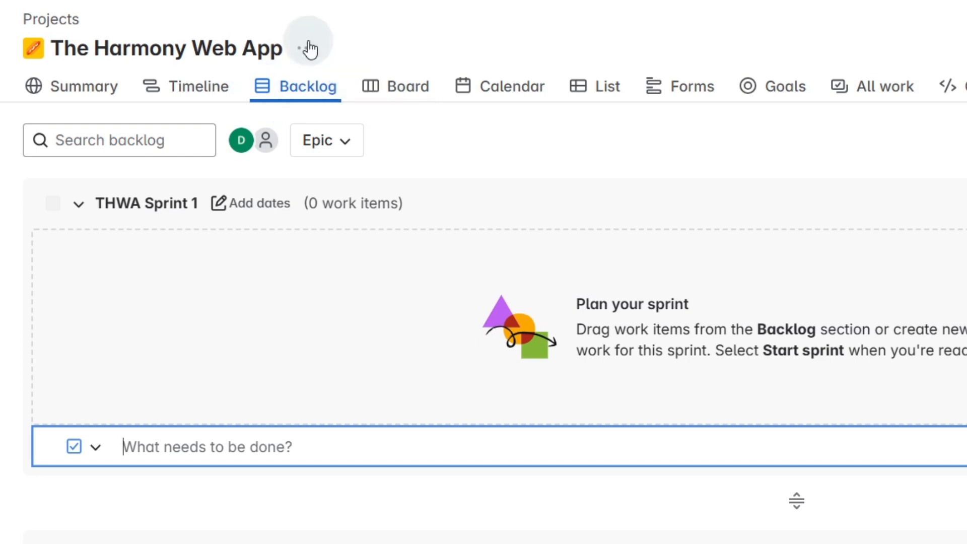
mouse_move(327, 140)
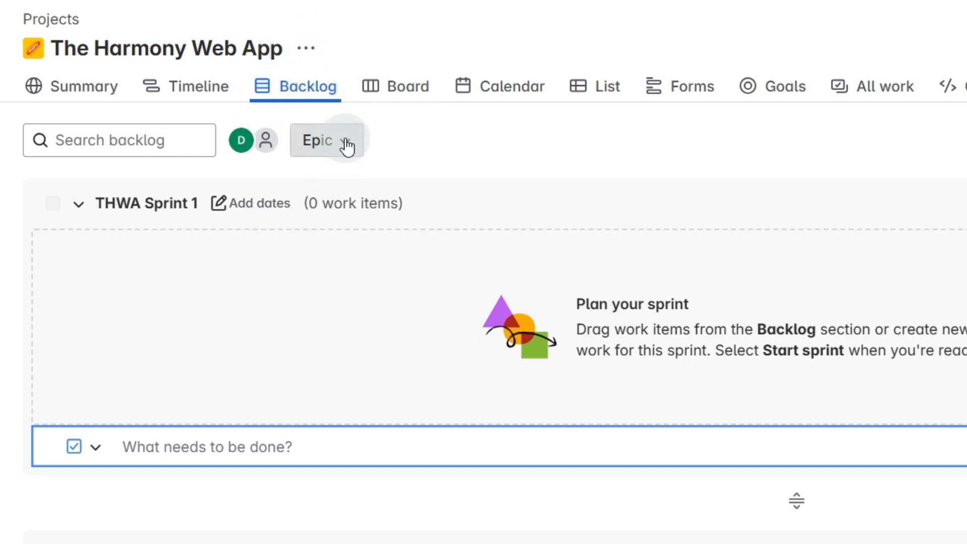
click(326, 141)
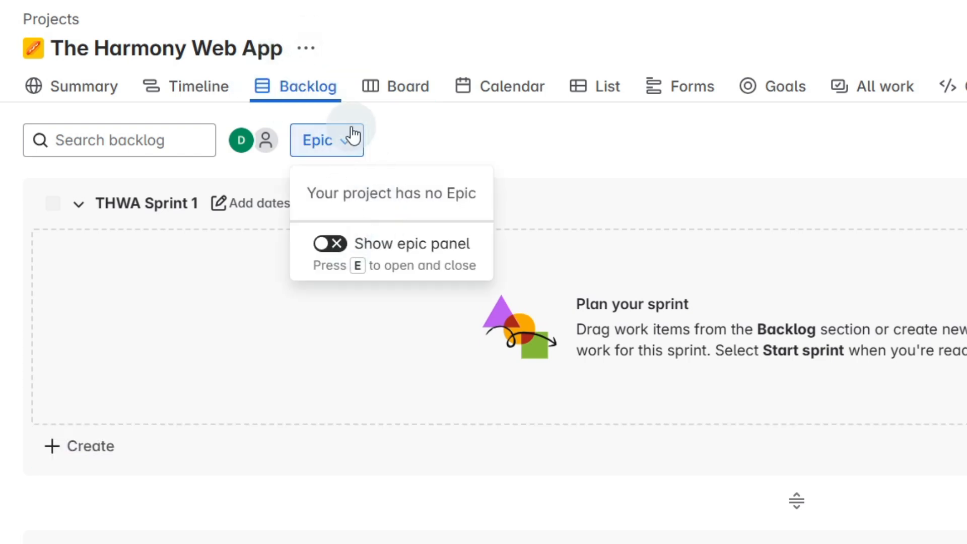
click(330, 243)
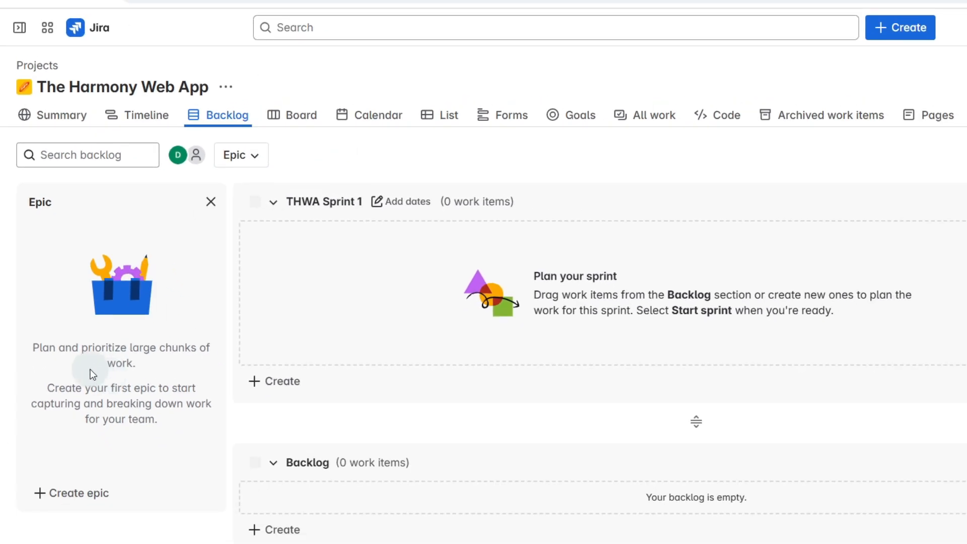
mouse_move(102, 392)
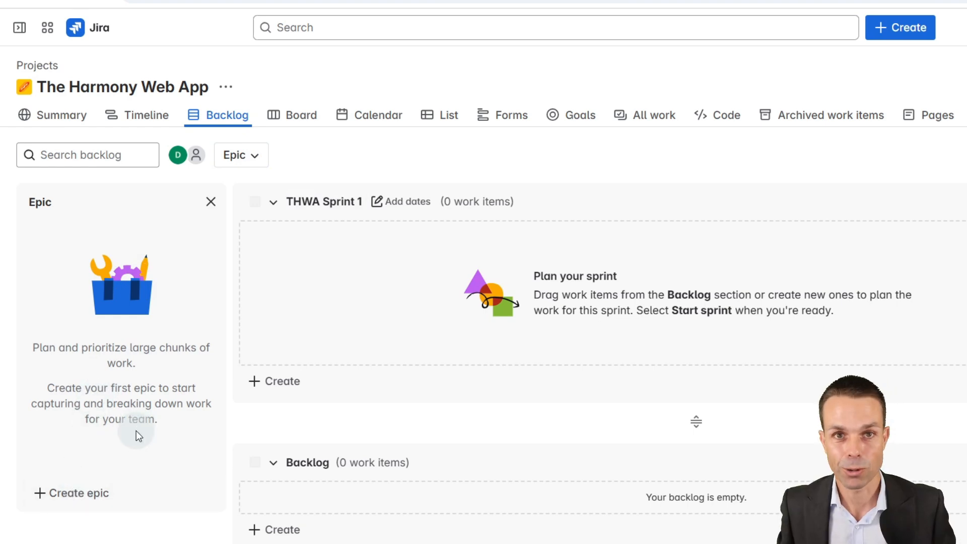
mouse_move(80, 493)
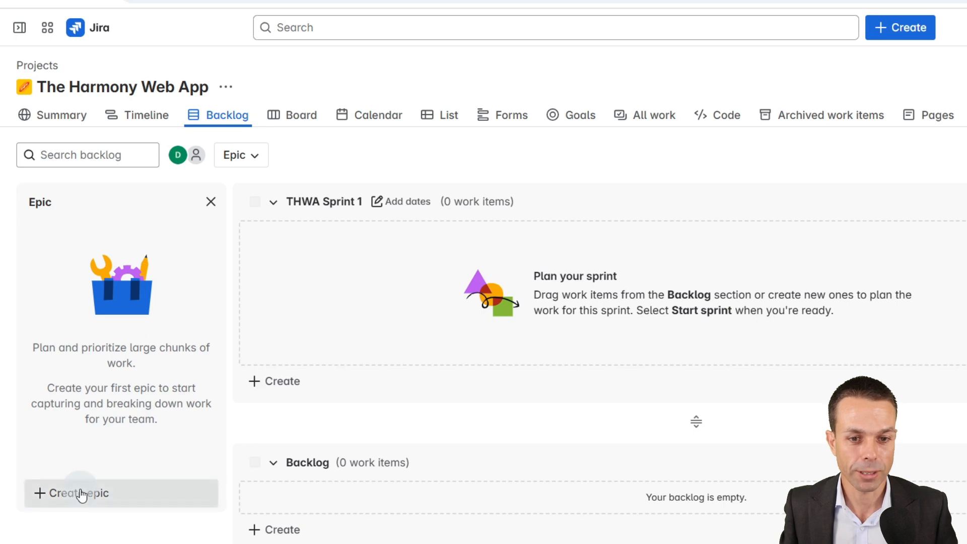
Create the Harmony Web Page epic from the epic panel.
click(80, 493)
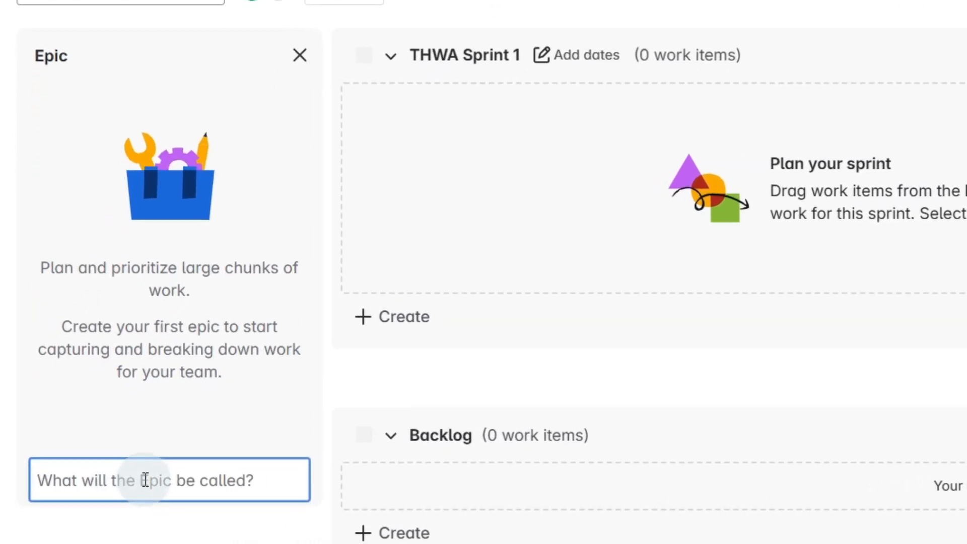
text(Ha)
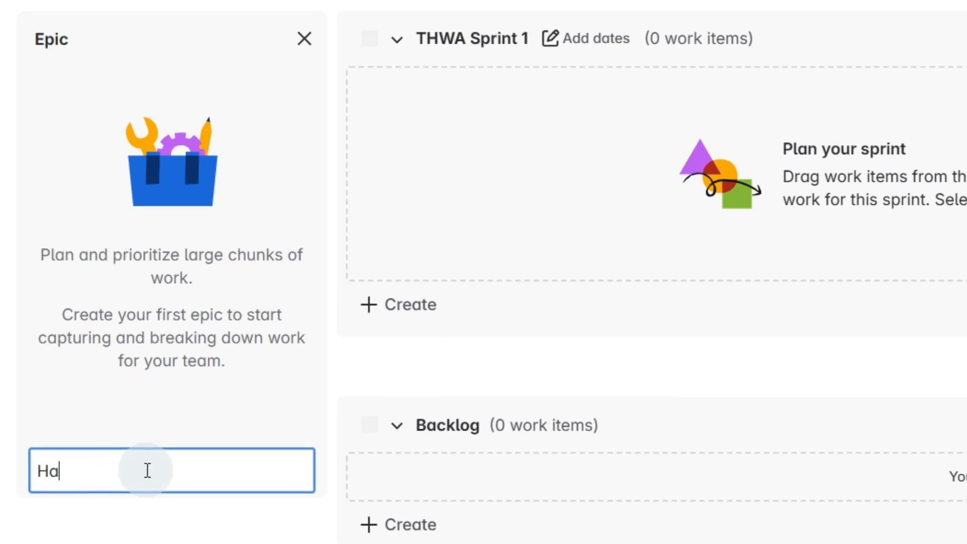
text(Harmony Web Page)
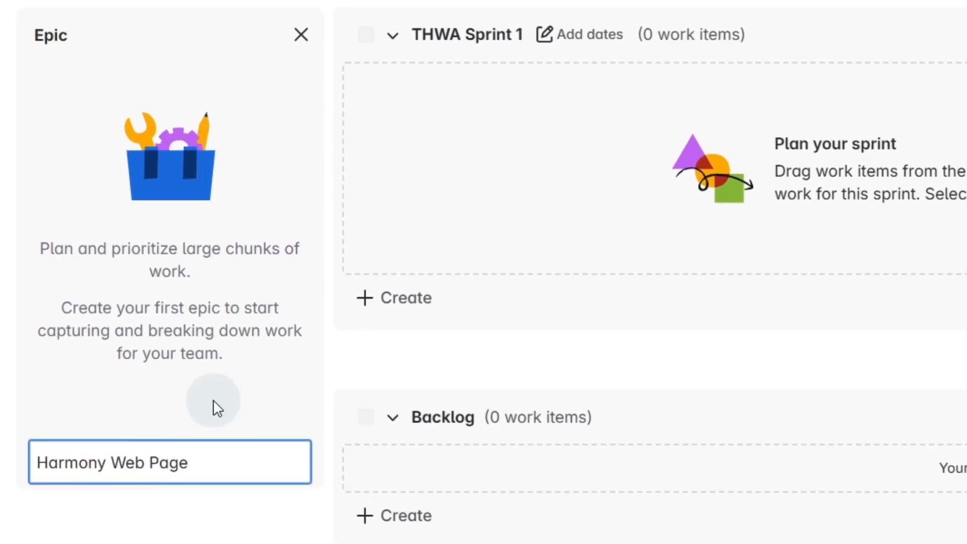
key(Return)
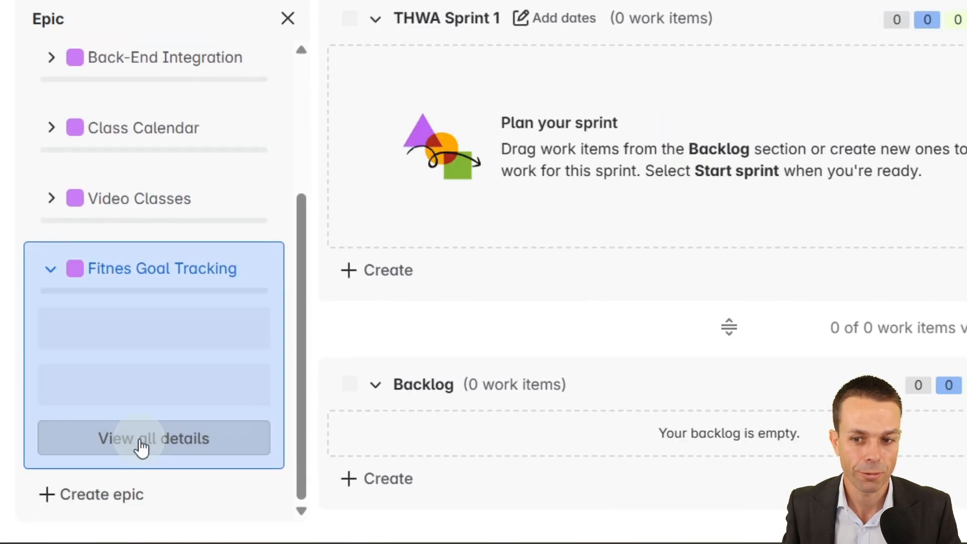
Rename the 'Fitnes Goal Tracking' epic to 'Fitness Goal Tracking' in its details view.
click(152, 438)
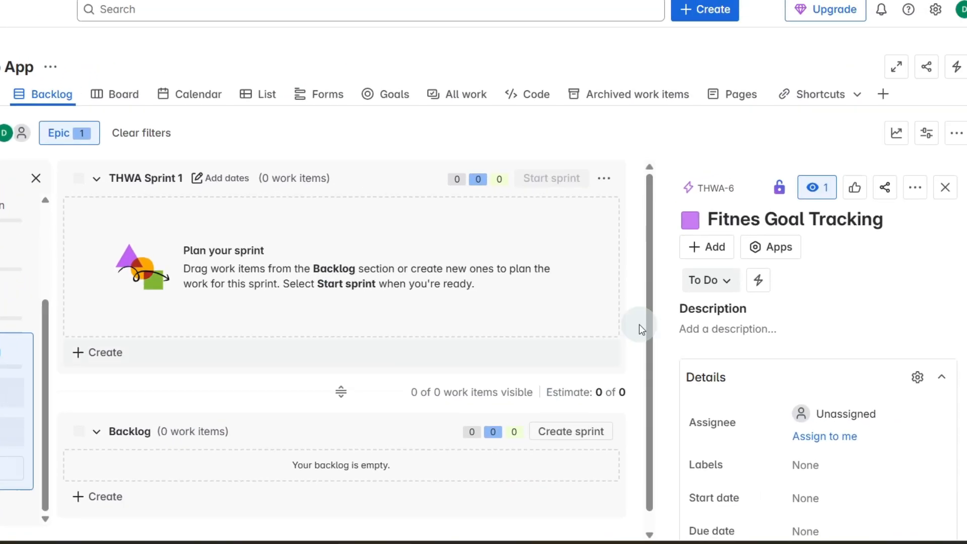
click(797, 219)
text(s)
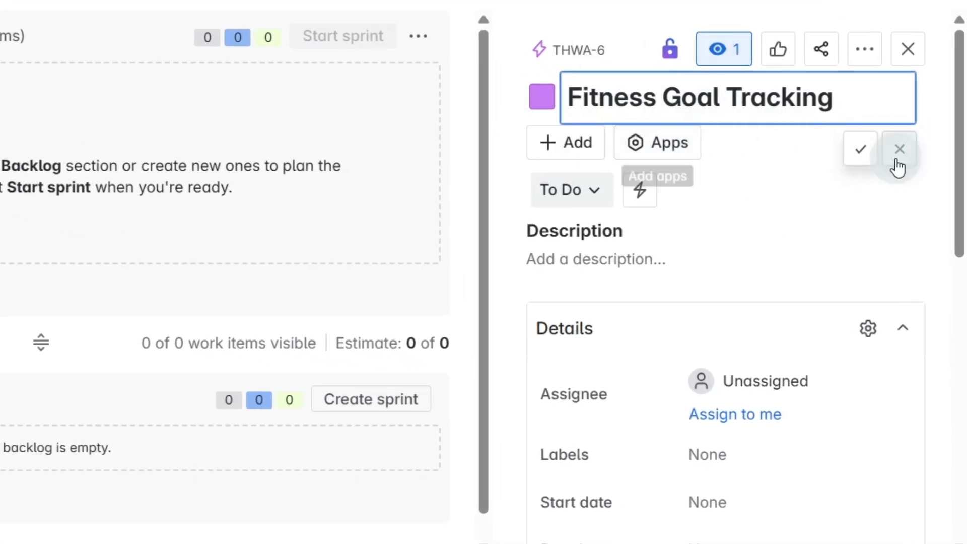
click(899, 149)
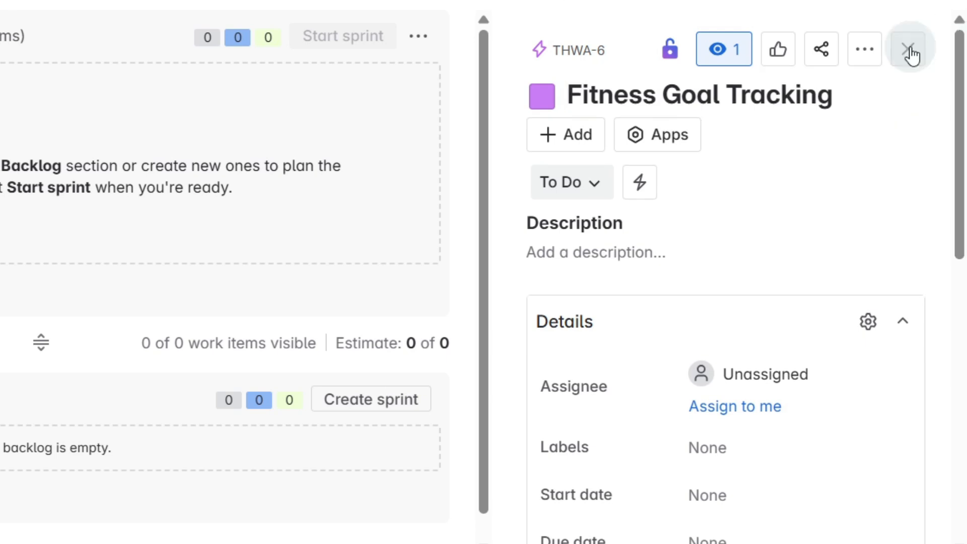
click(911, 50)
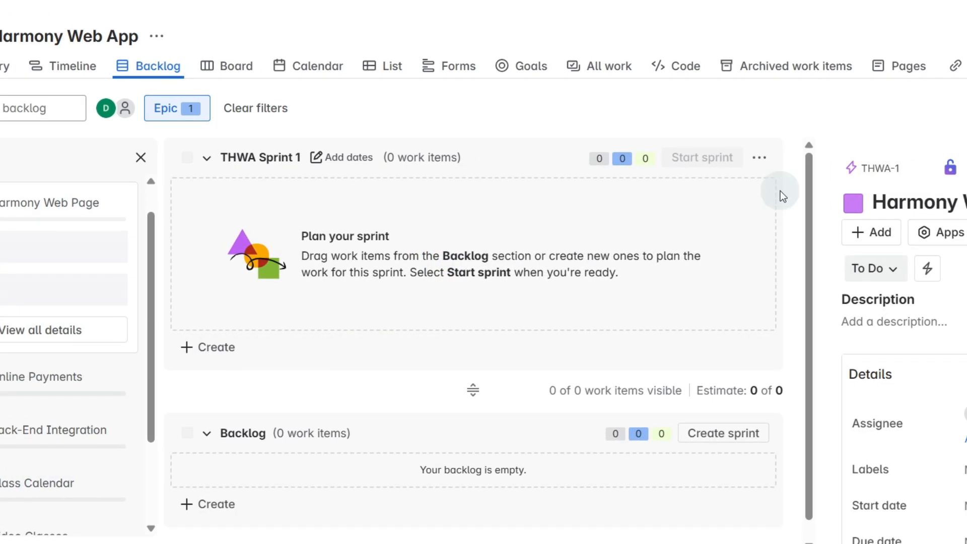
Change the Online Payments epic's colour from its details view.
click(645, 198)
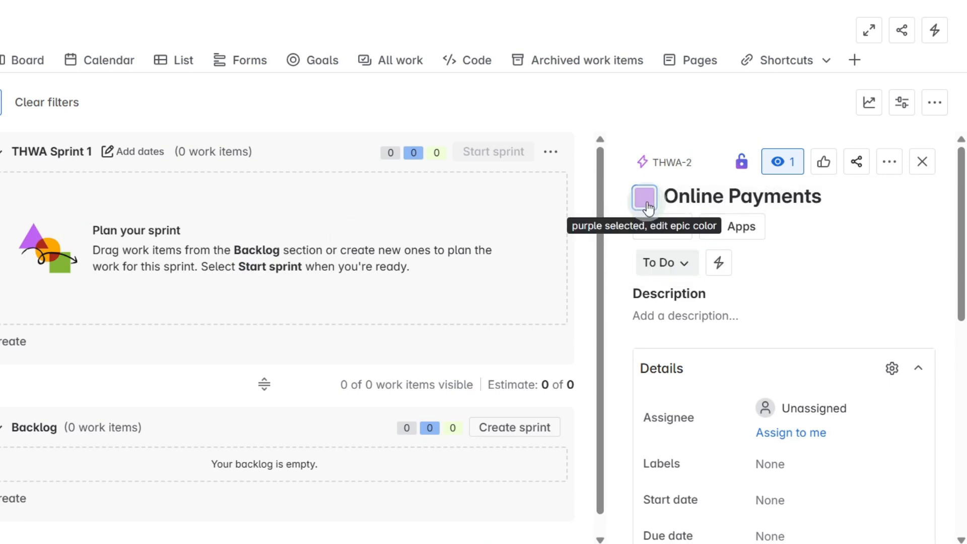
click(644, 199)
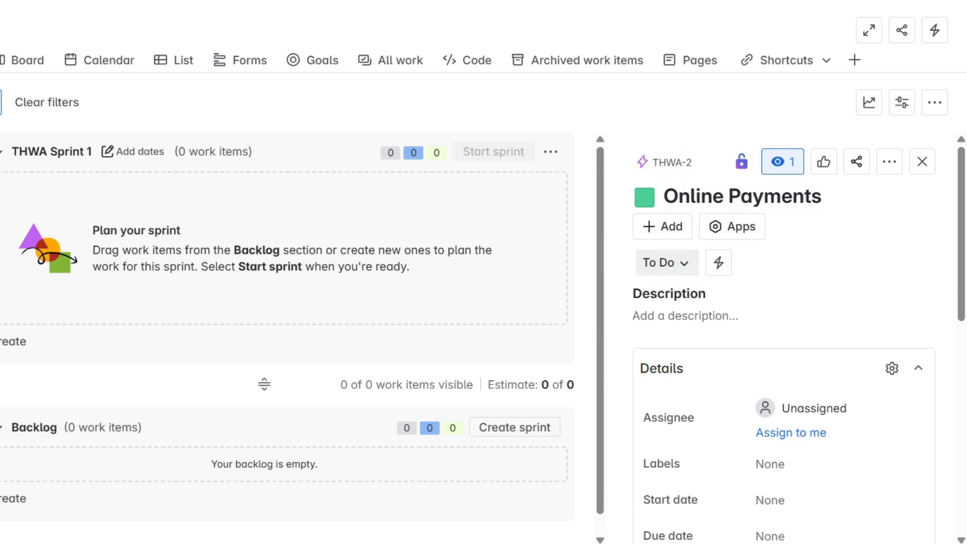
click(922, 162)
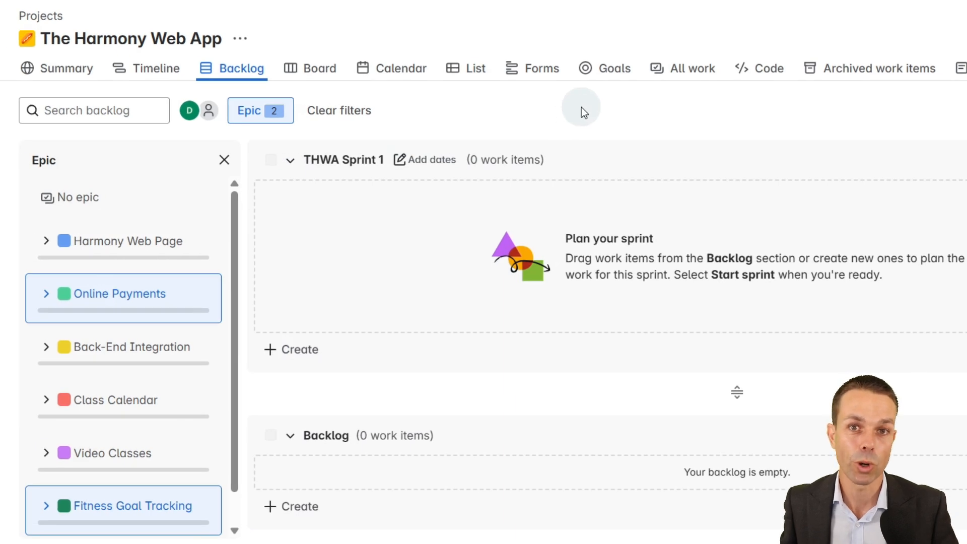
mouse_move(445, 456)
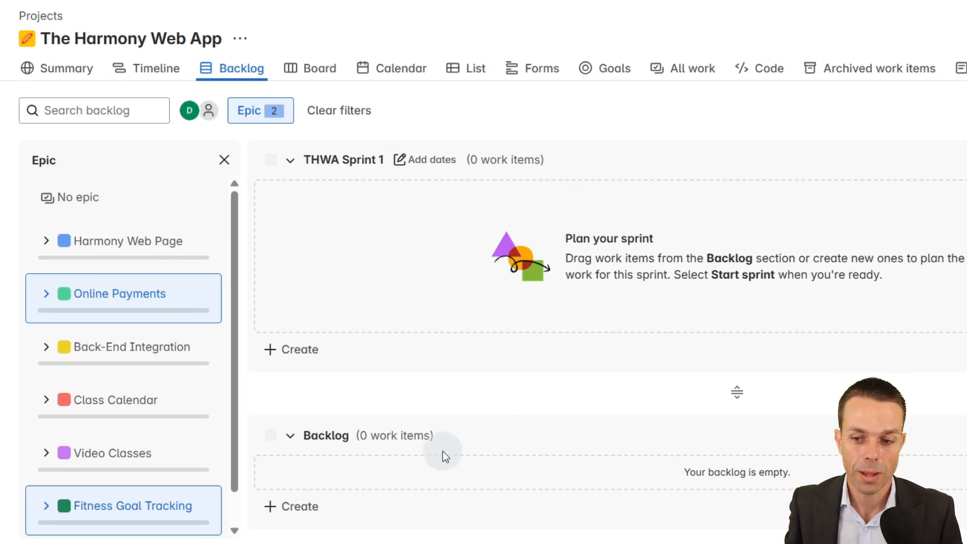
scroll(up, 3)
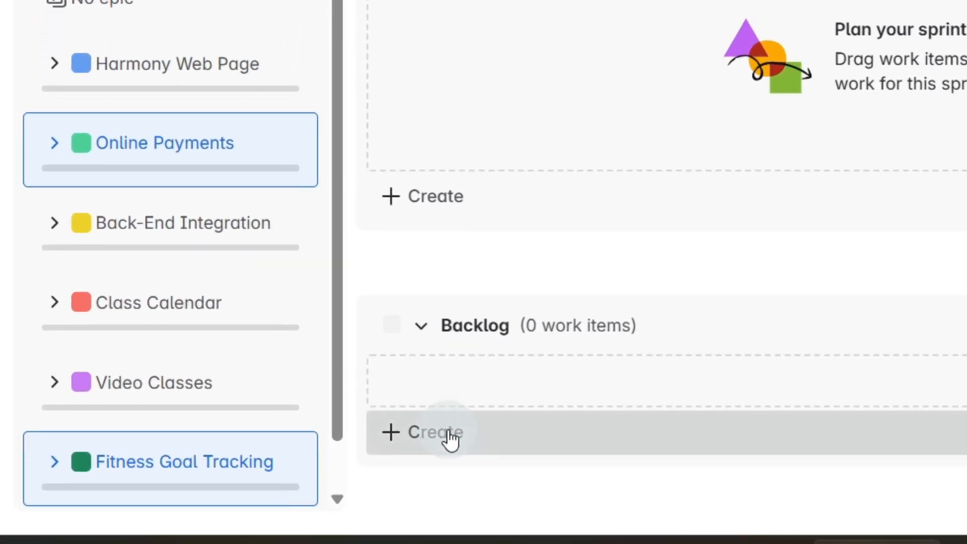
Create the backlog task 'User-Friendly Homepage for Easy Navigation' as a Task.
click(422, 432)
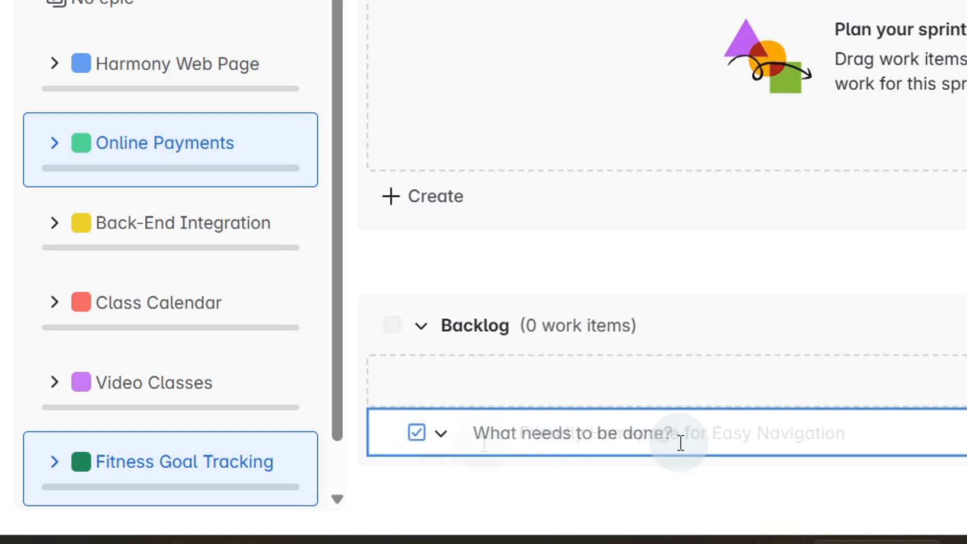
text(User-Friendly Homepage for Easy Navigation)
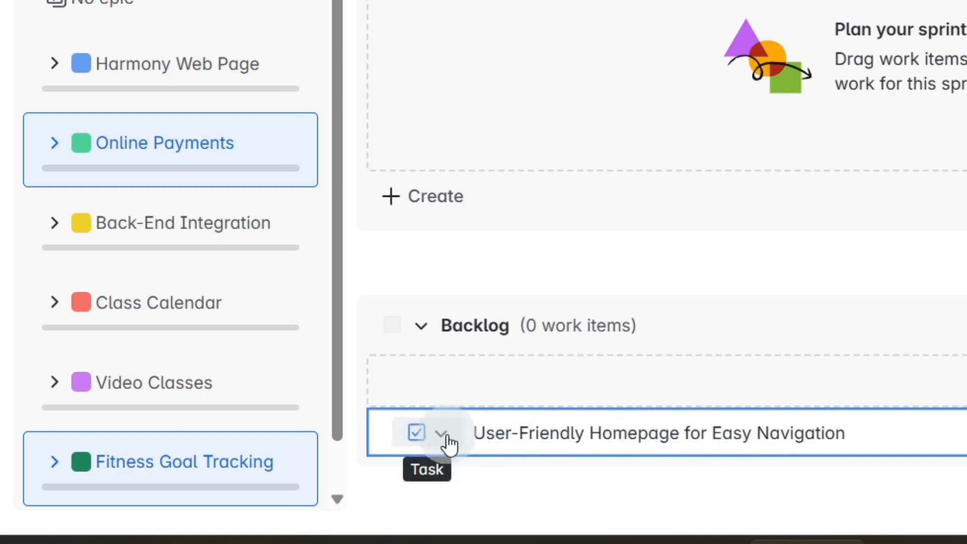
click(442, 433)
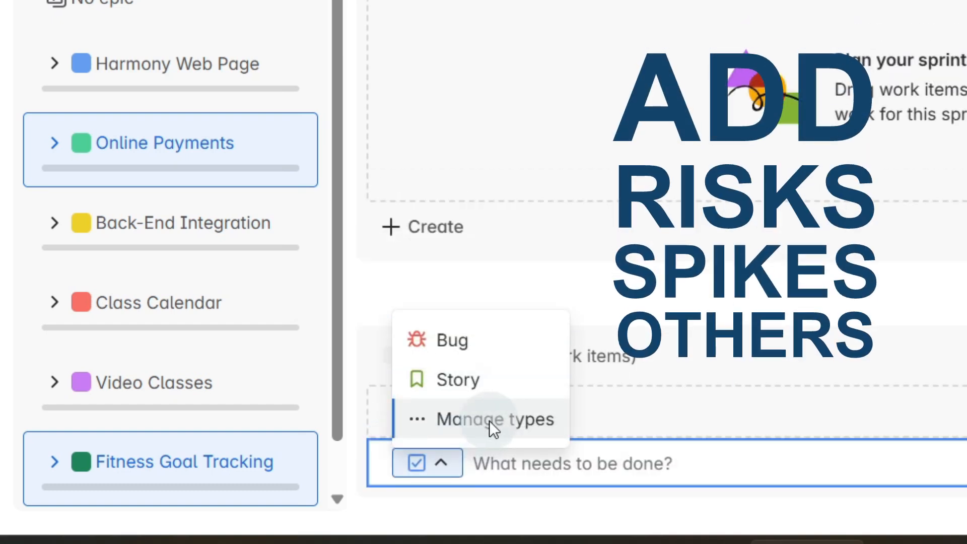
mouse_move(484, 426)
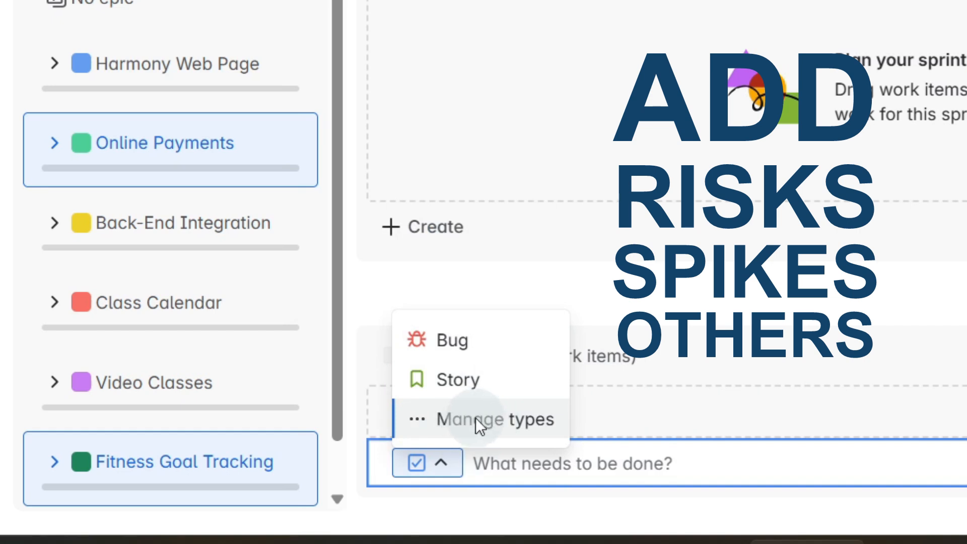
text(User-Friendly Homepage for Easy Navigation)
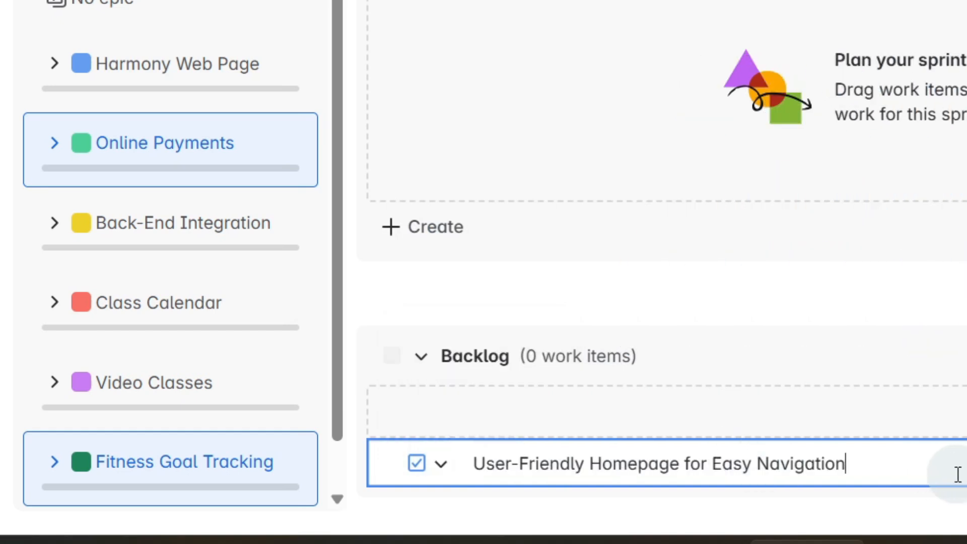
key(Return)
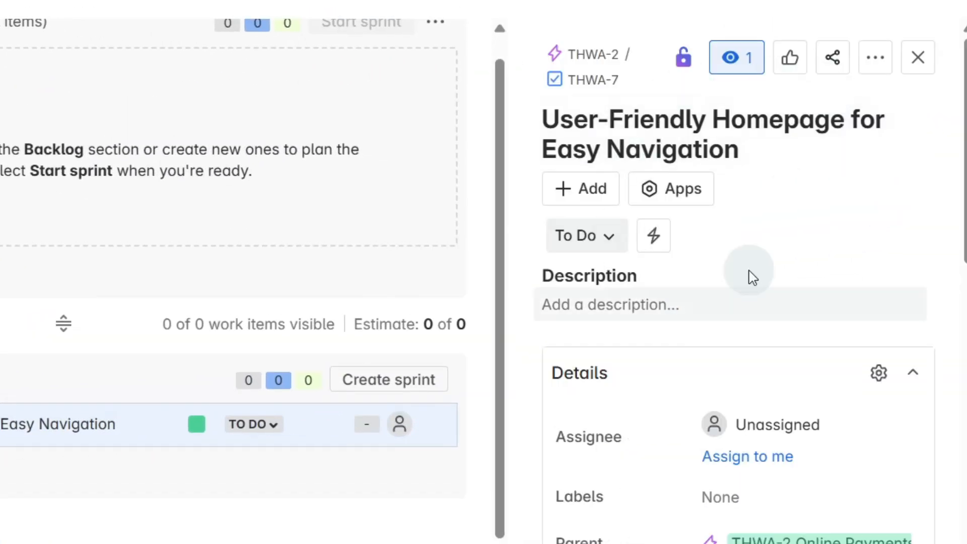
Reassign the User-Friendly Homepage task's epic to Harmony Web Page.
scroll(down, 3)
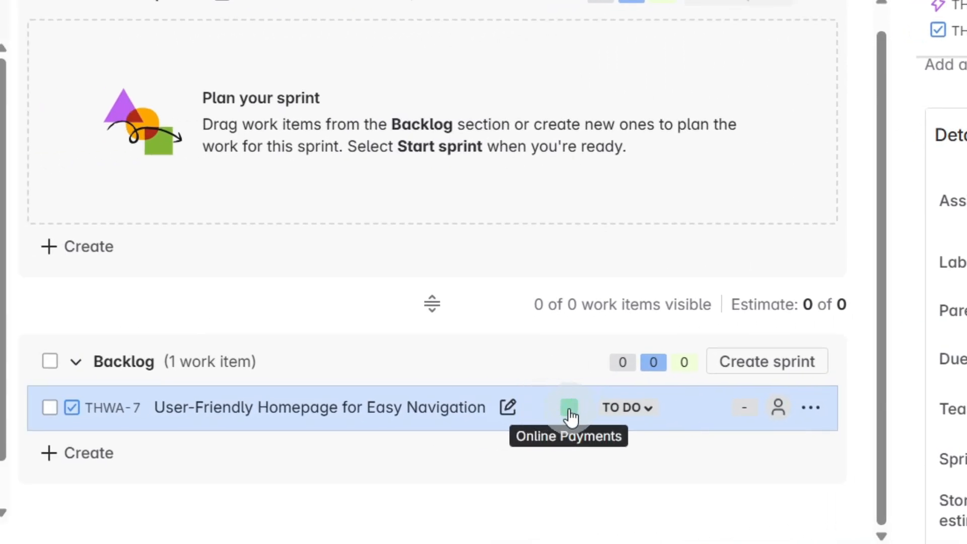
click(569, 407)
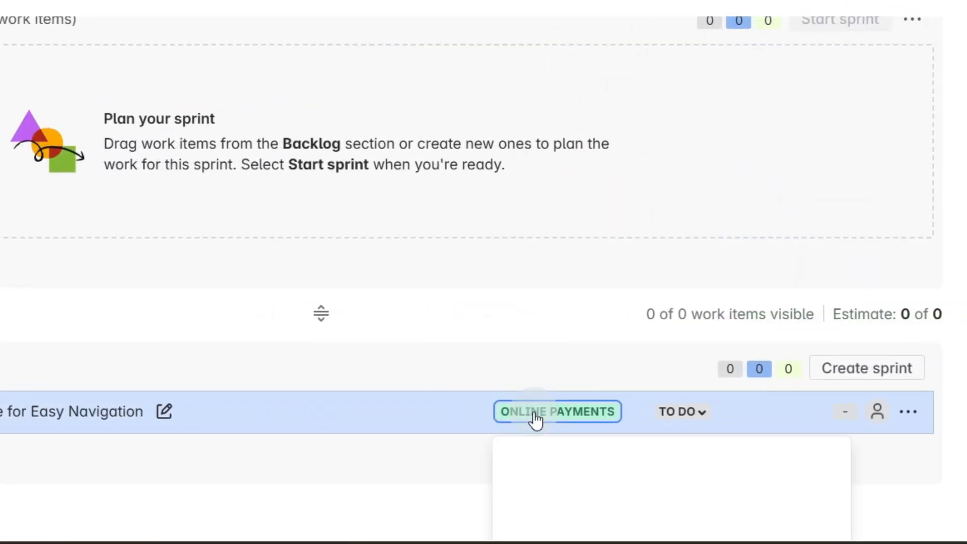
click(557, 411)
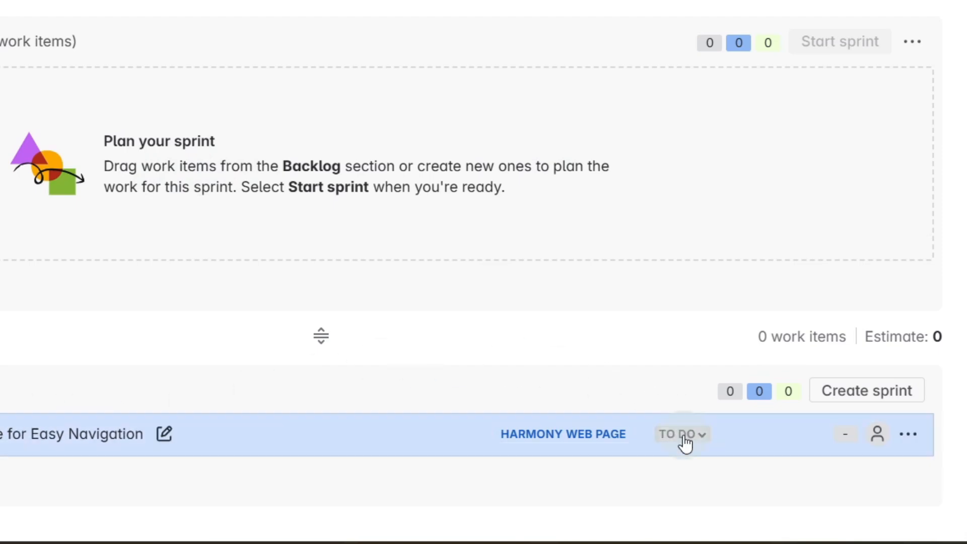
mouse_move(847, 434)
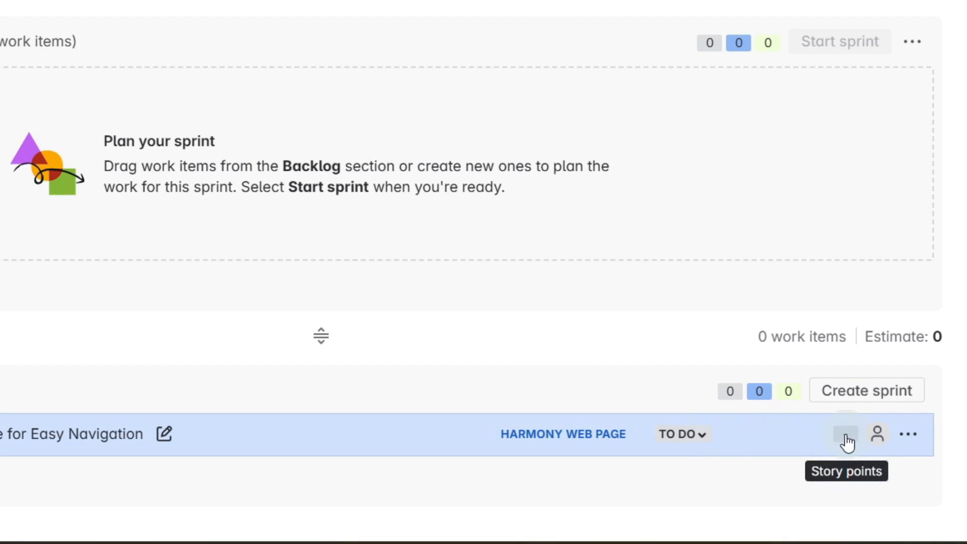
Assign THWA-7 to the signed-in user and estimate it at 5 story points.
click(878, 434)
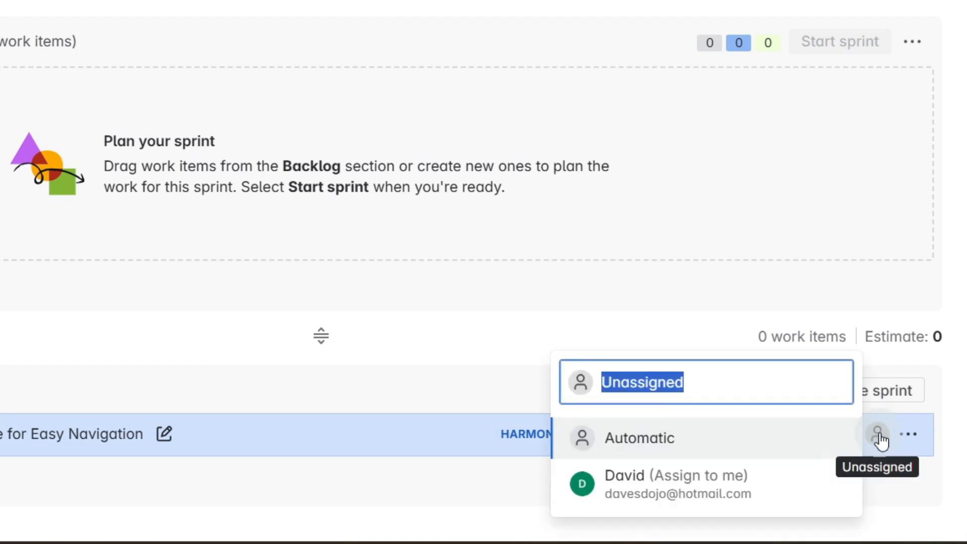
click(675, 484)
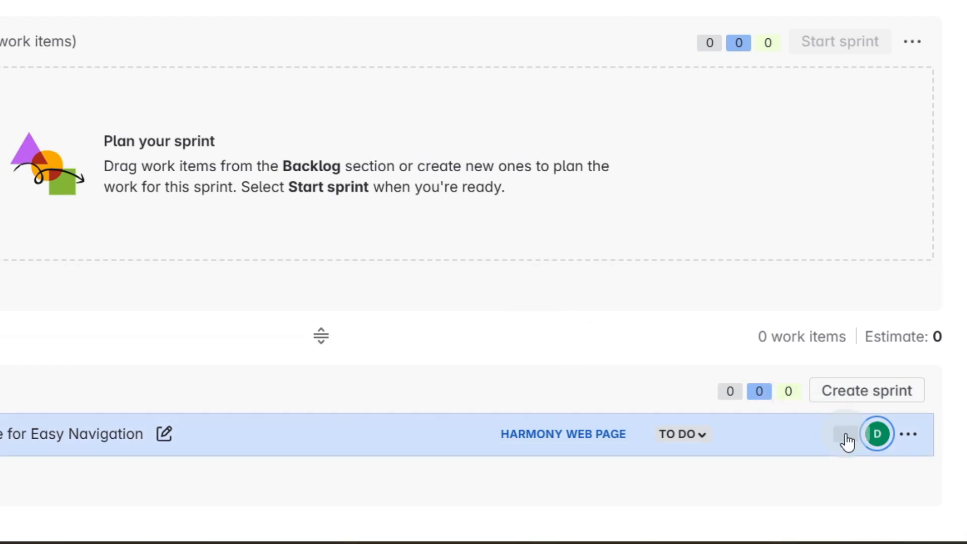
click(846, 434)
text(5)
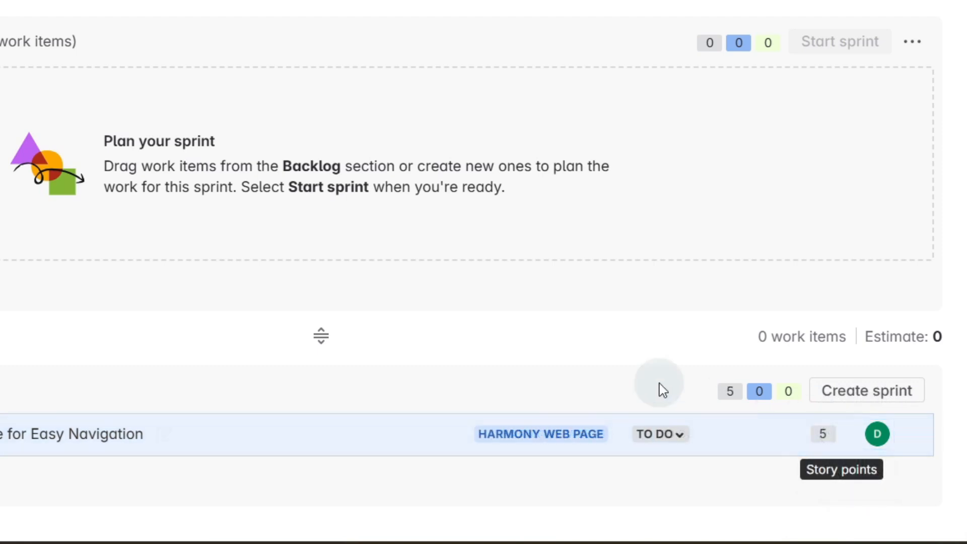
mouse_move(657, 327)
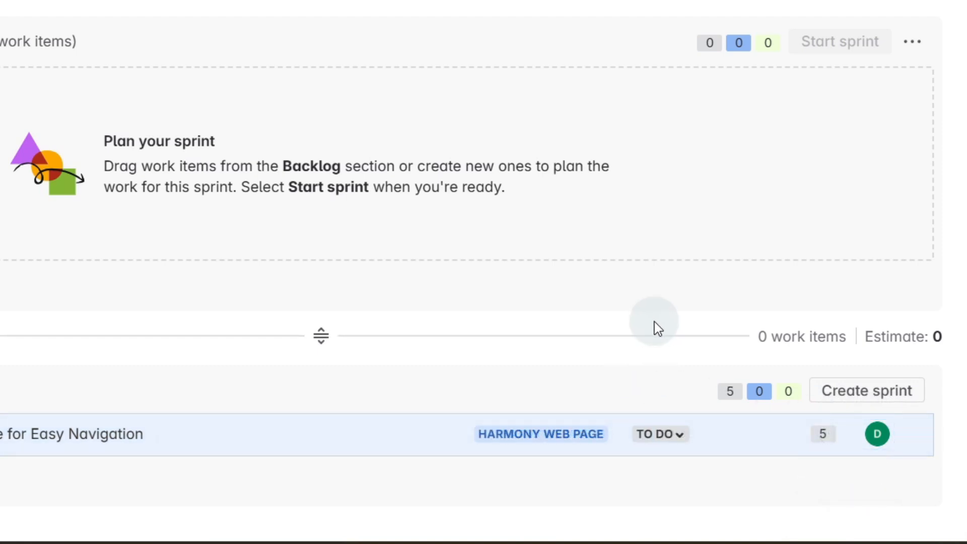
mouse_move(824, 434)
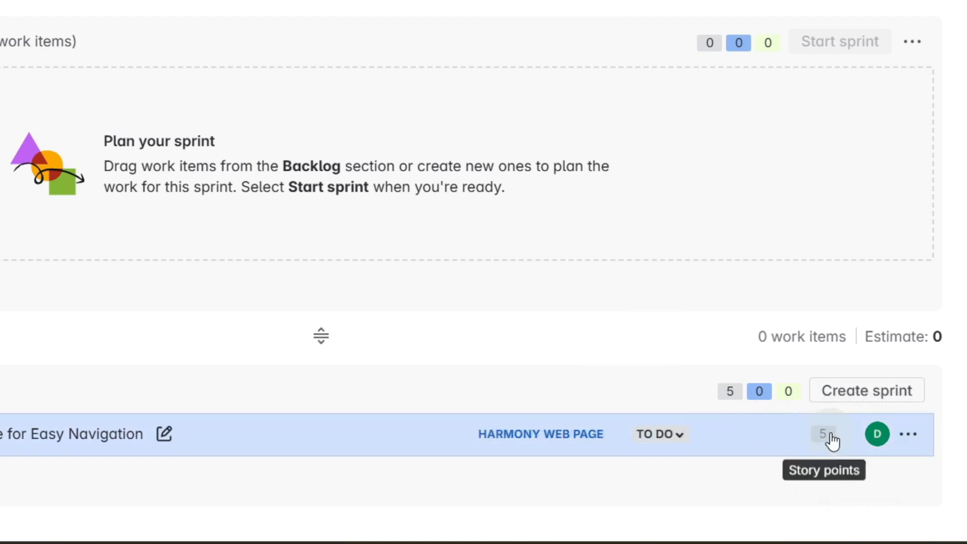
mouse_move(108, 467)
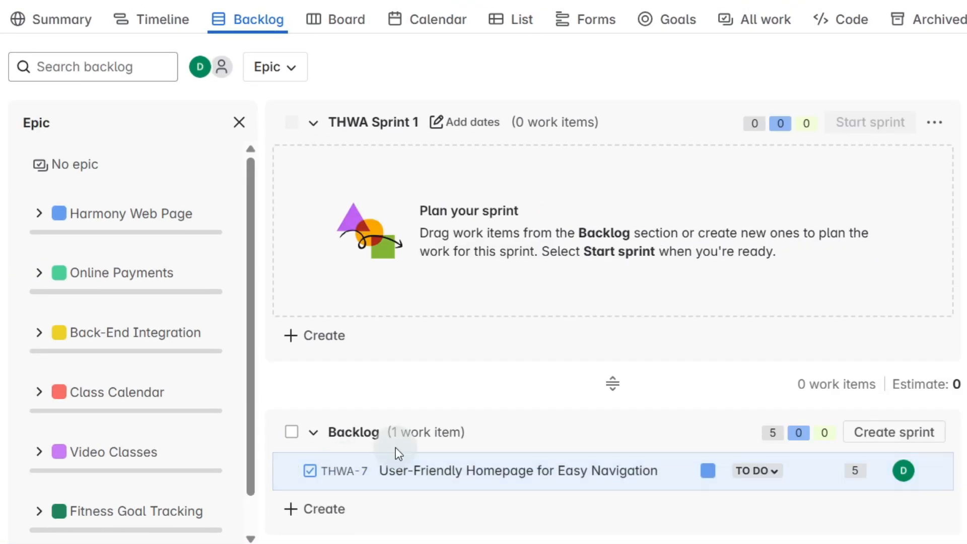
mouse_move(398, 454)
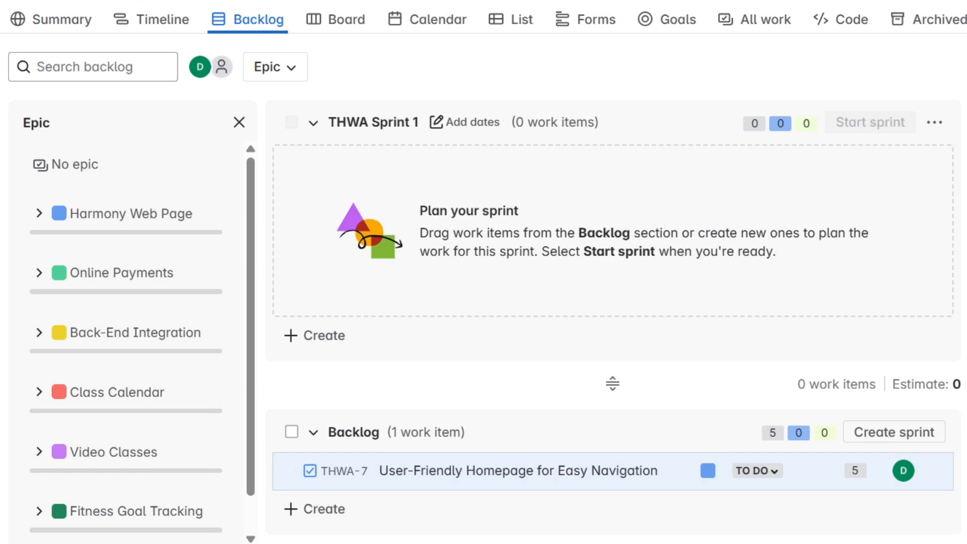
Add an 'Acceptance Criteria' description with a bullet list to THWA-7.
click(517, 470)
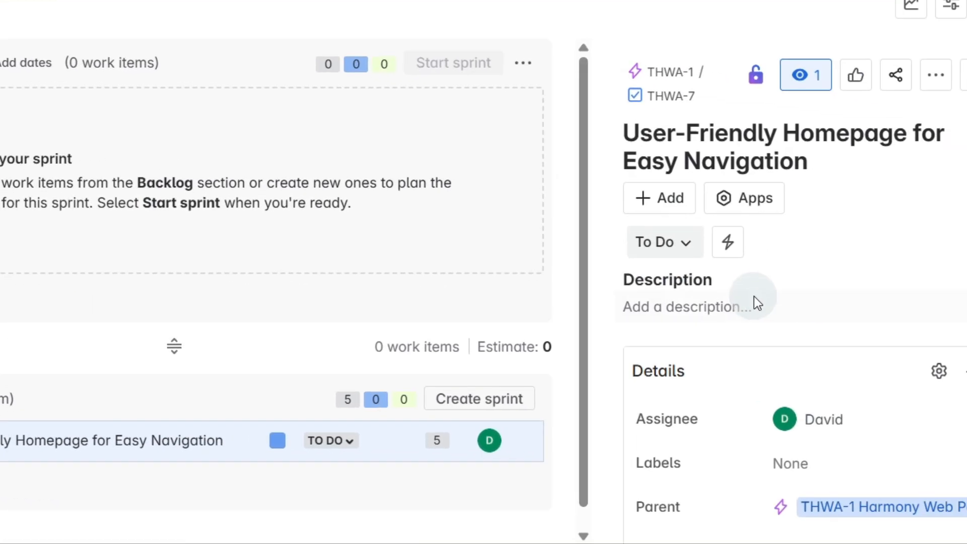
click(695, 308)
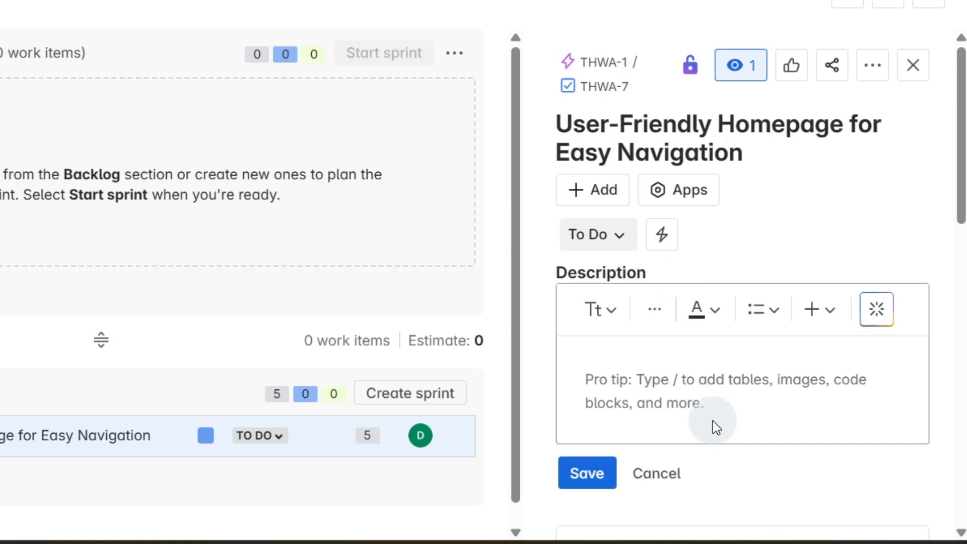
text(Accept)
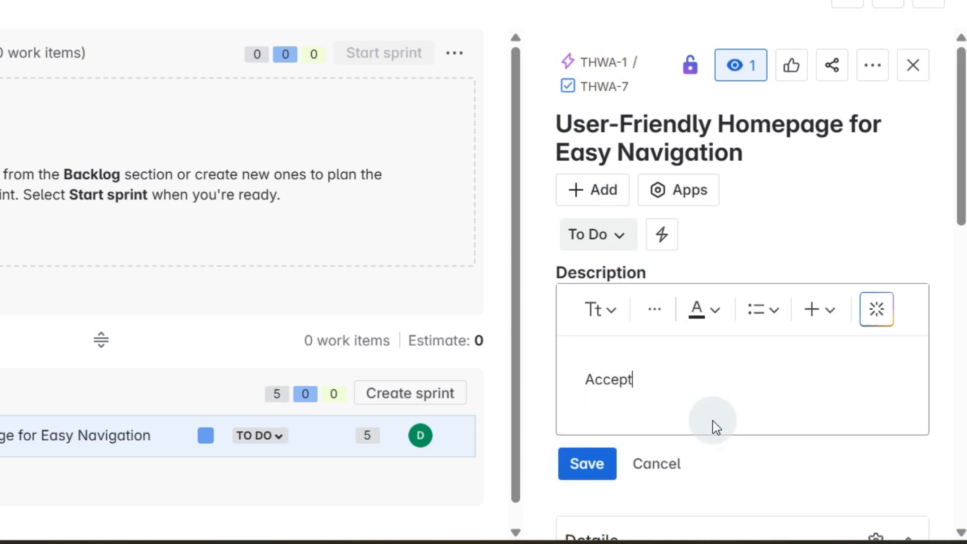
click(760, 309)
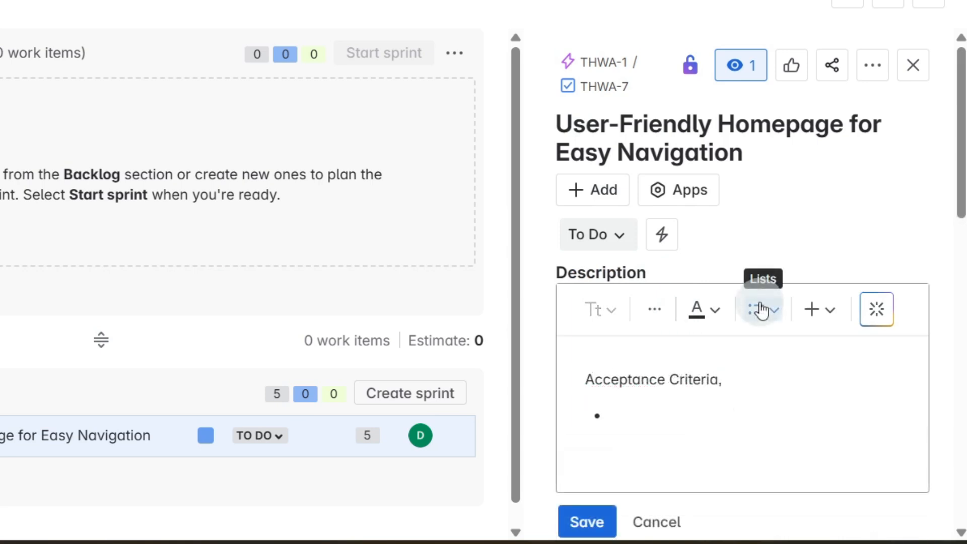
scroll(down, 3)
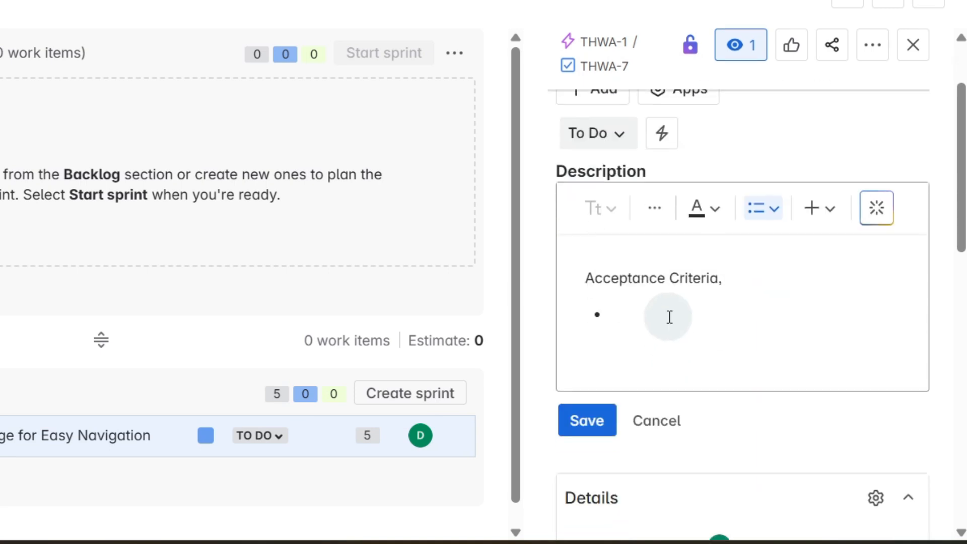
click(657, 421)
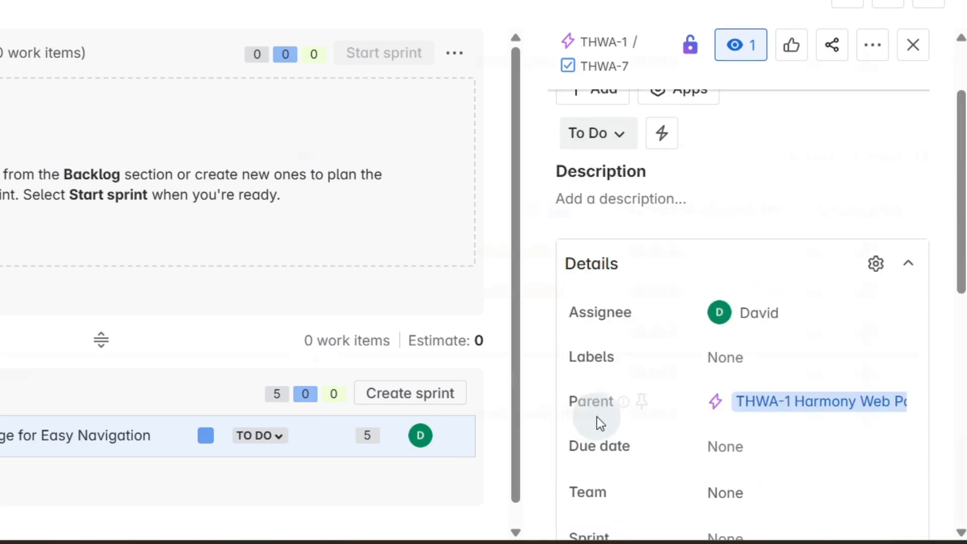
click(913, 45)
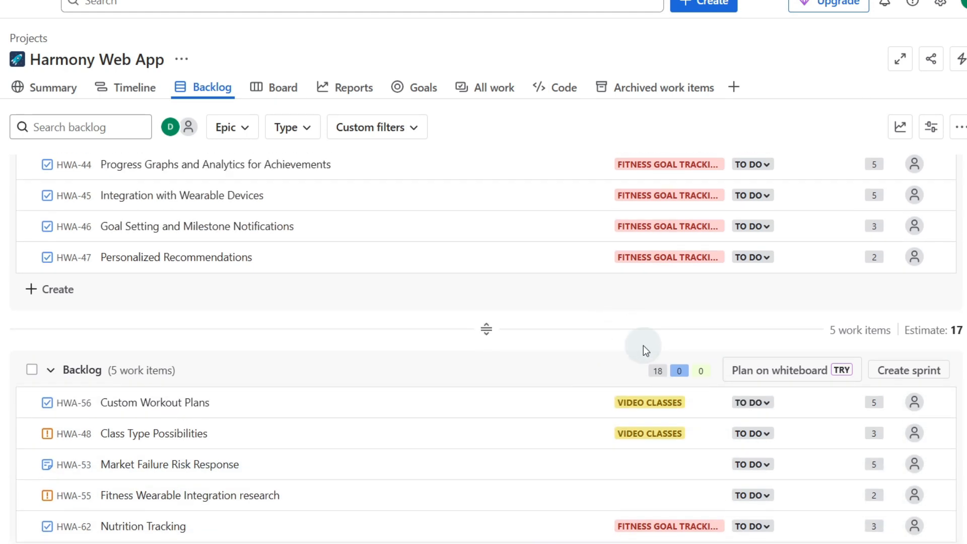
Create the empty sprint HWA Sprint 7 above the Harmony Web App backlog.
scroll(down, 3)
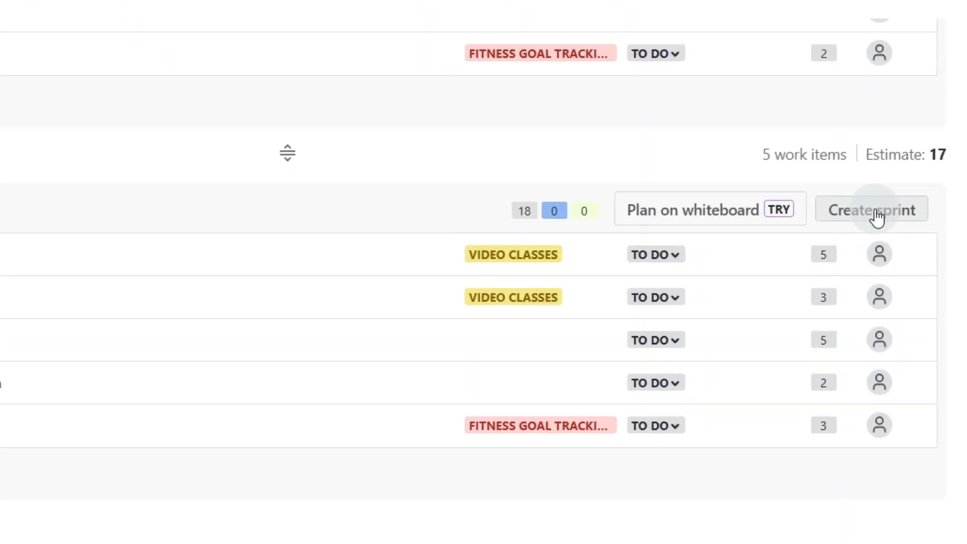
scroll(up, 3)
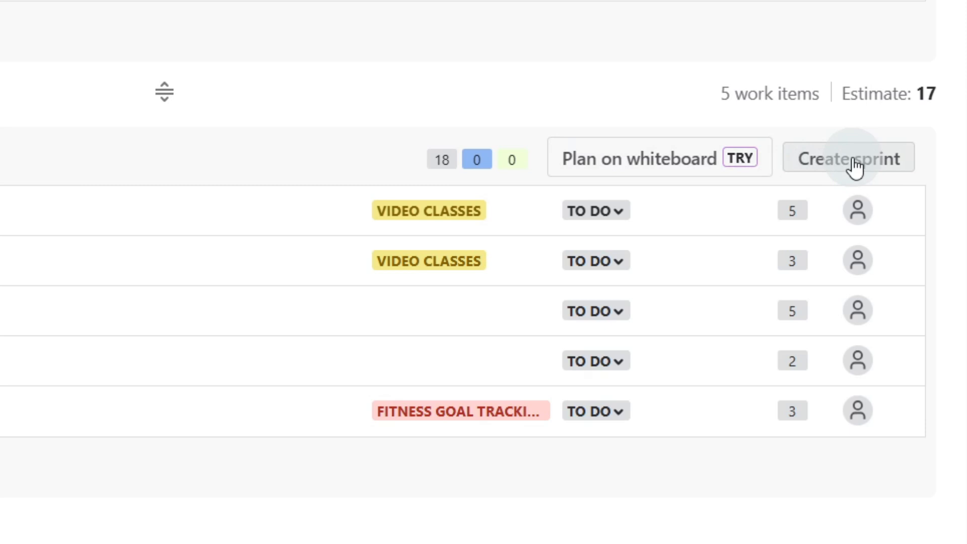
click(847, 158)
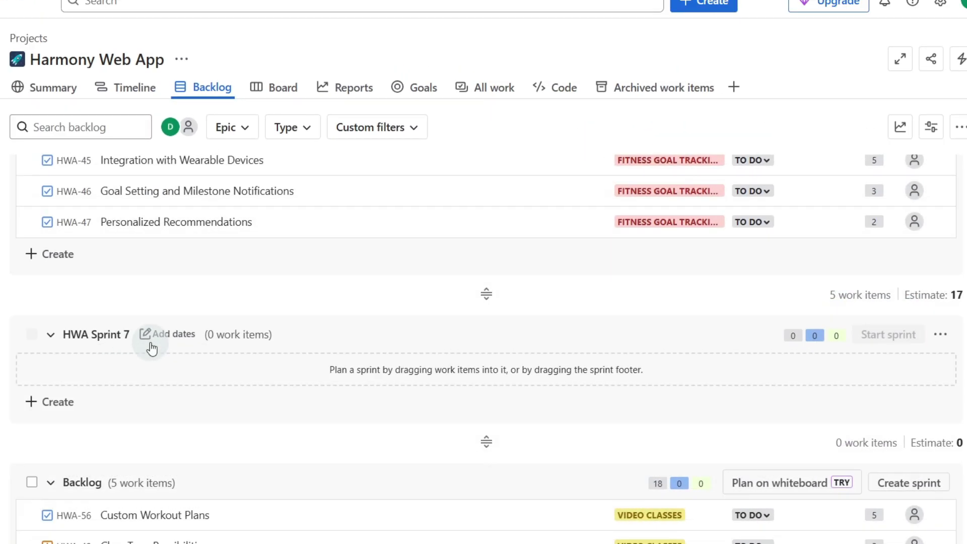
mouse_move(315, 341)
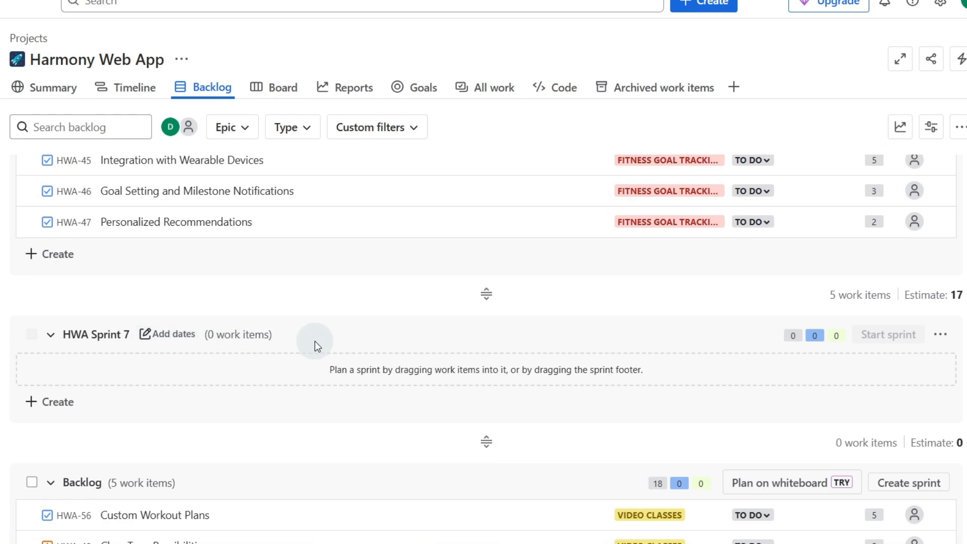
mouse_move(173, 340)
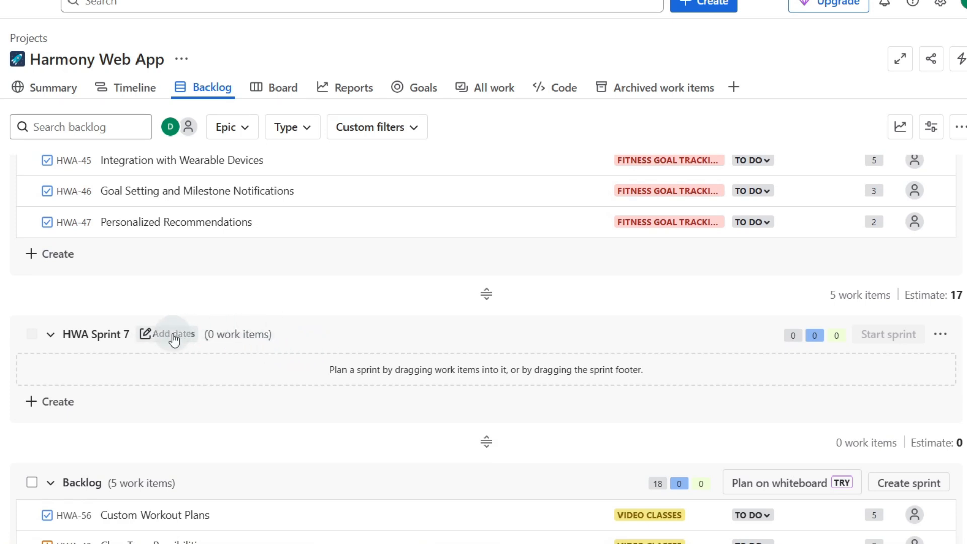
Set HWA Sprint 6 to a 2-week duration starting 9 Jun 2025.
click(173, 334)
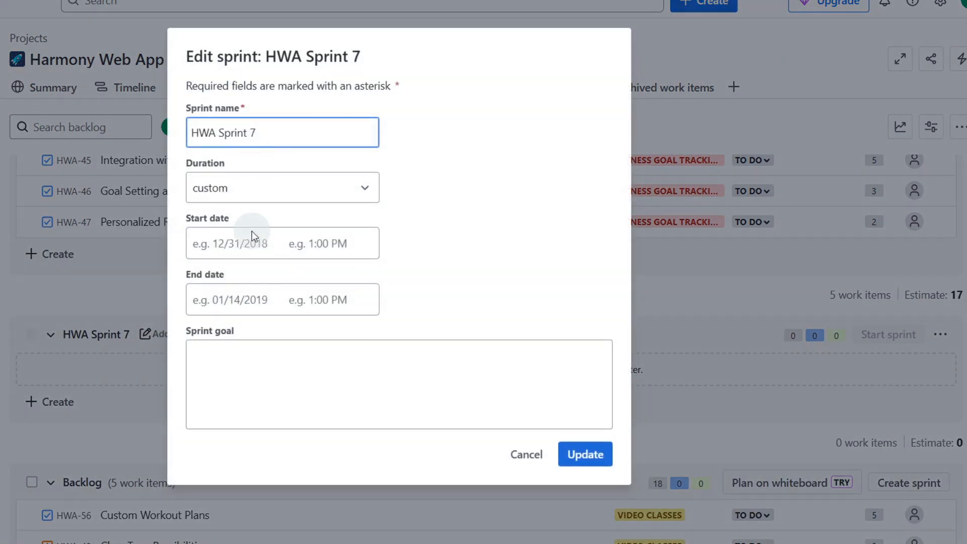
click(281, 187)
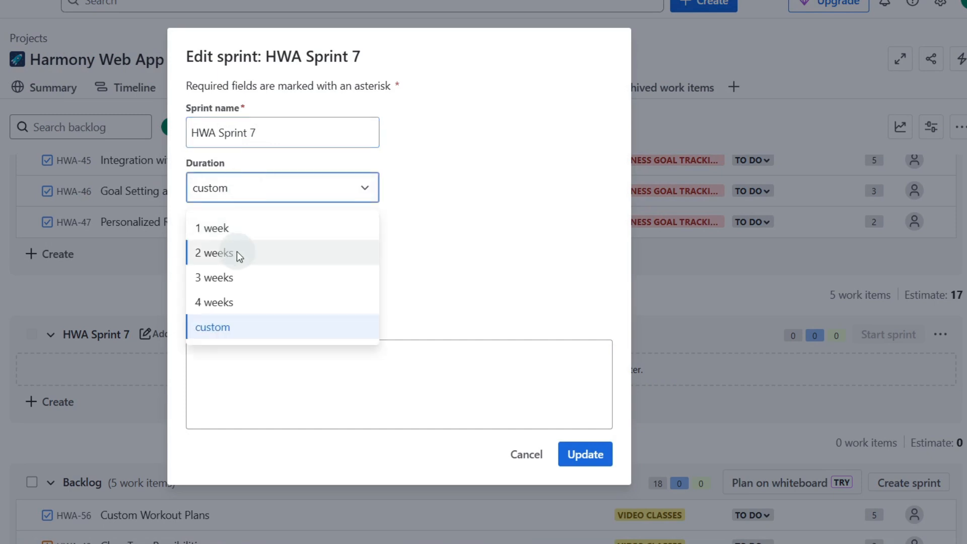
click(214, 253)
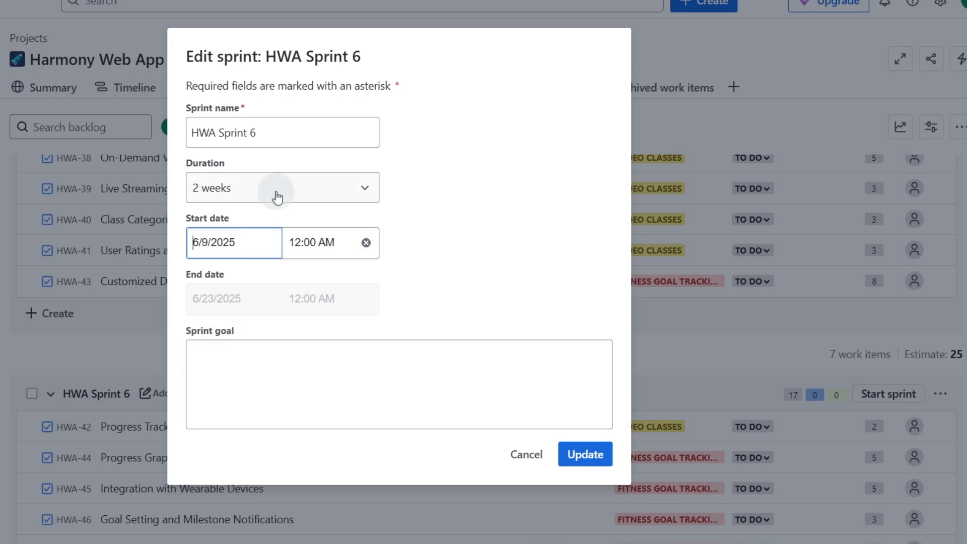
mouse_move(267, 286)
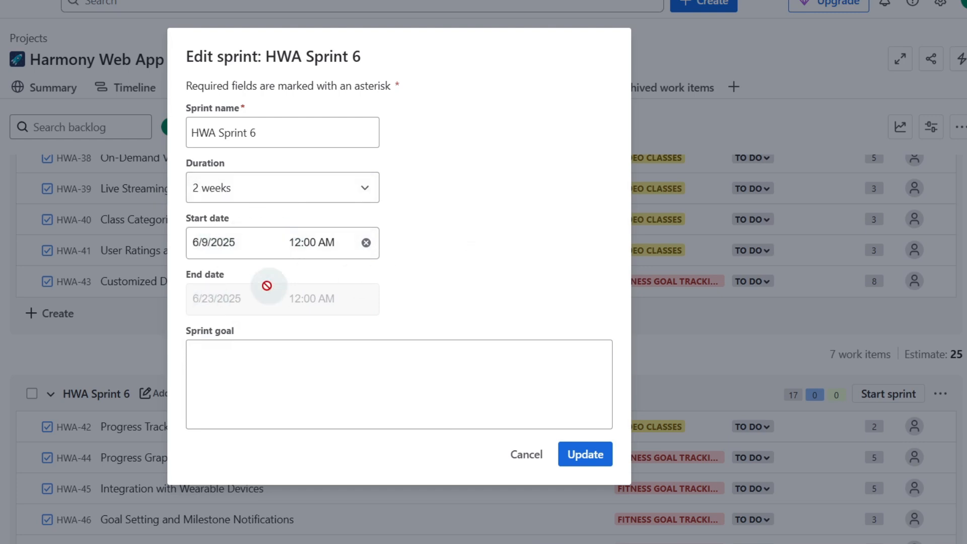
click(400, 383)
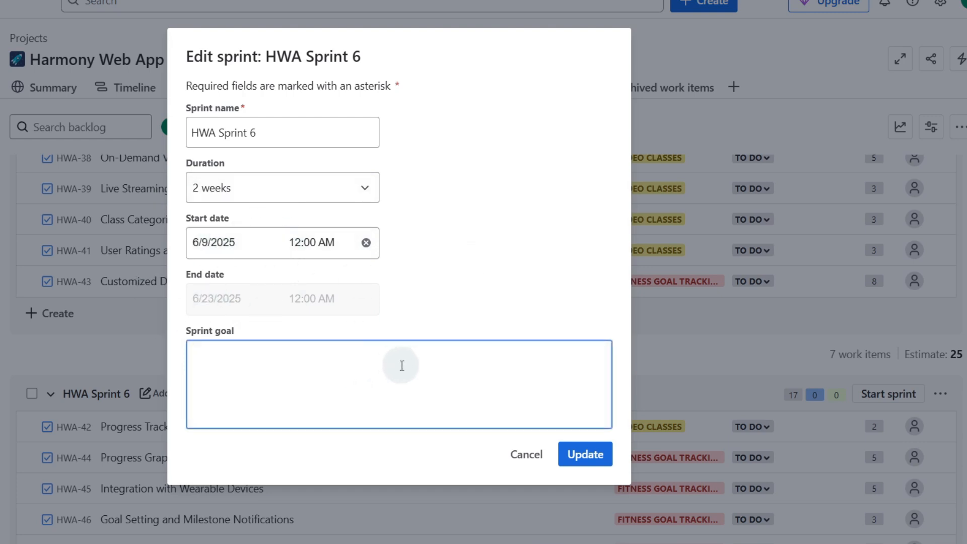
click(584, 454)
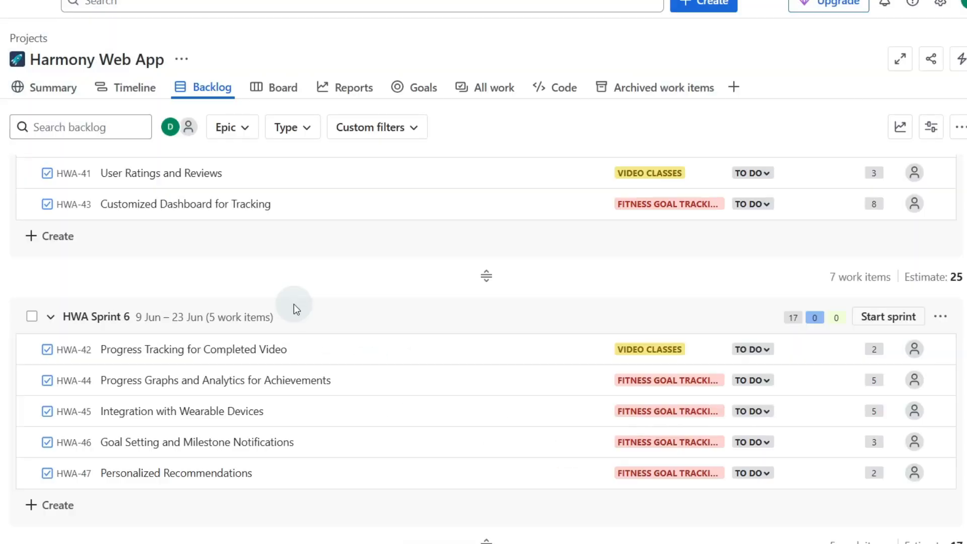
scroll(down, 3)
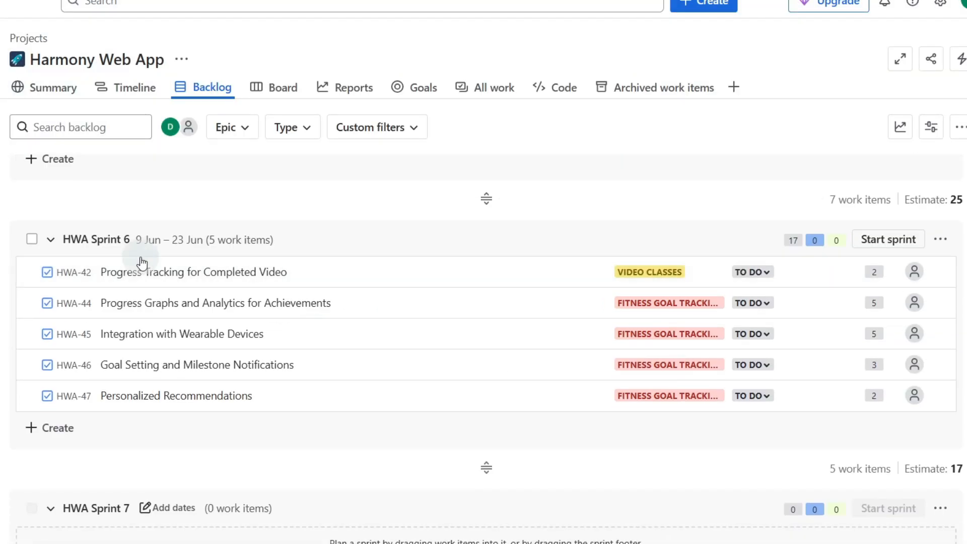
mouse_move(158, 245)
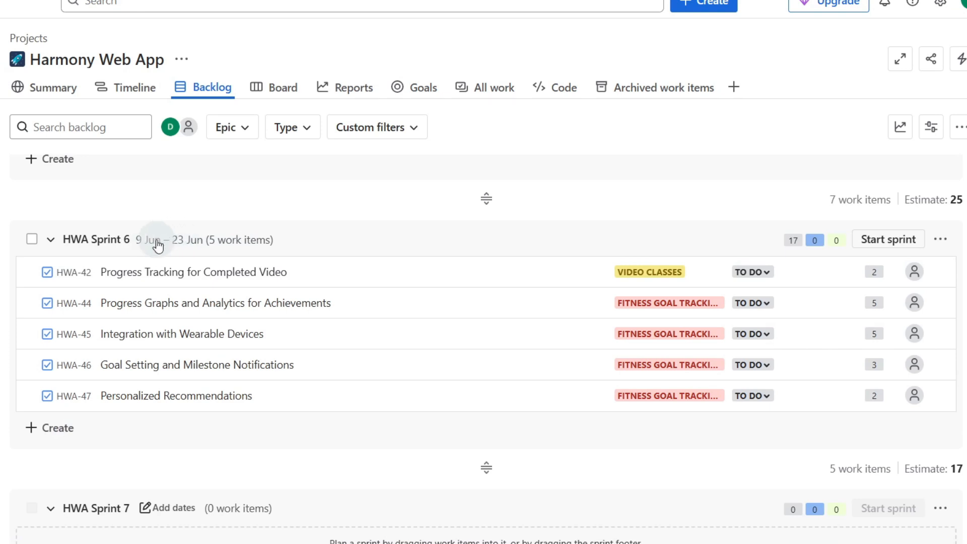
mouse_move(942, 239)
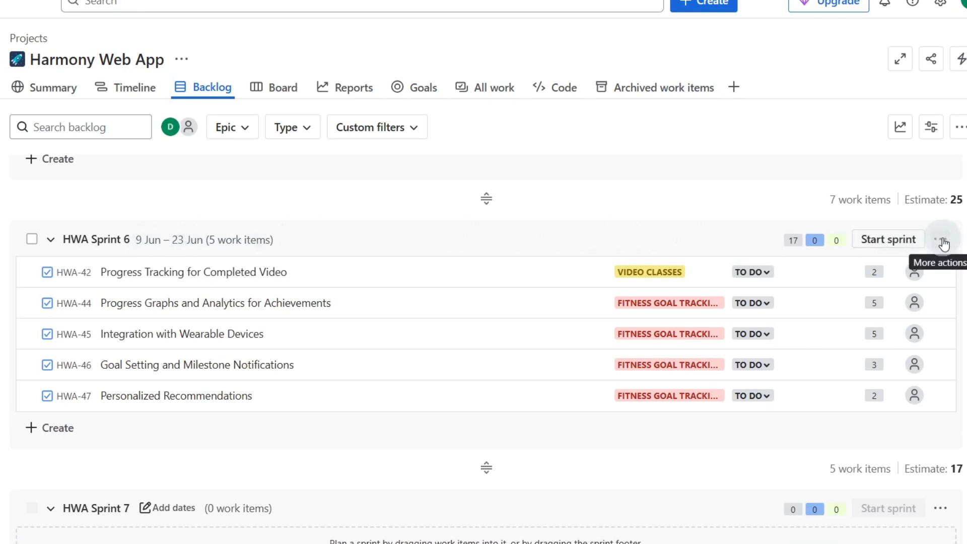
Change HWA Sprint 6's start date to 23 June, running to 7 Jul.
click(940, 240)
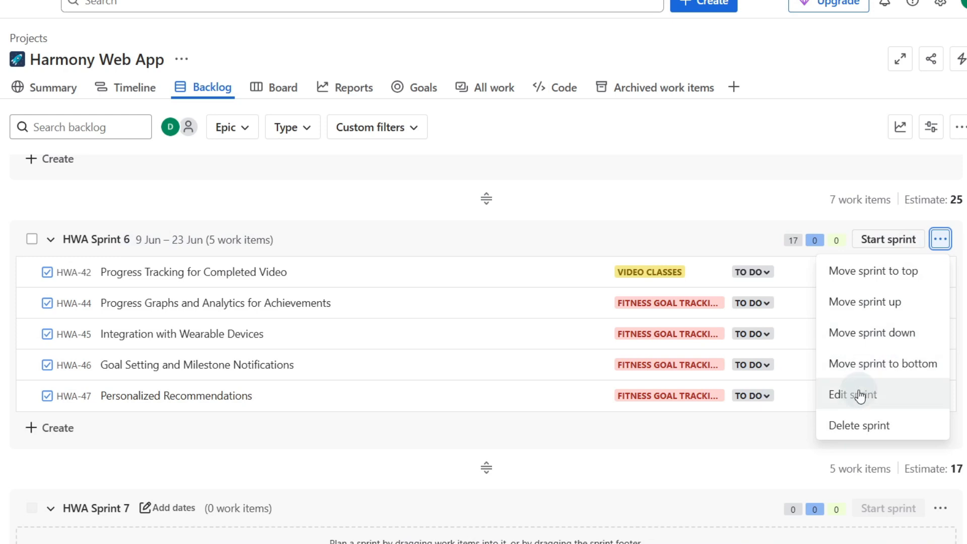
click(853, 394)
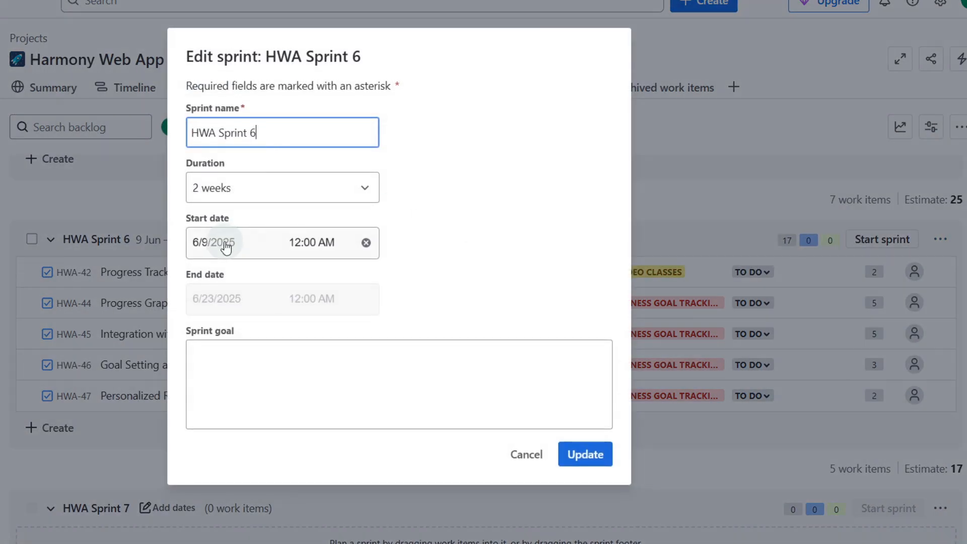
click(233, 243)
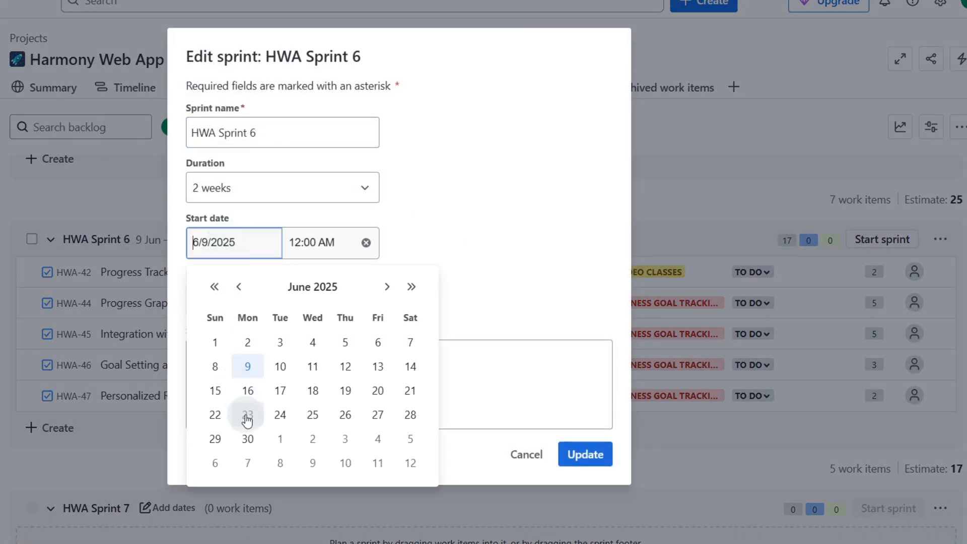
click(583, 454)
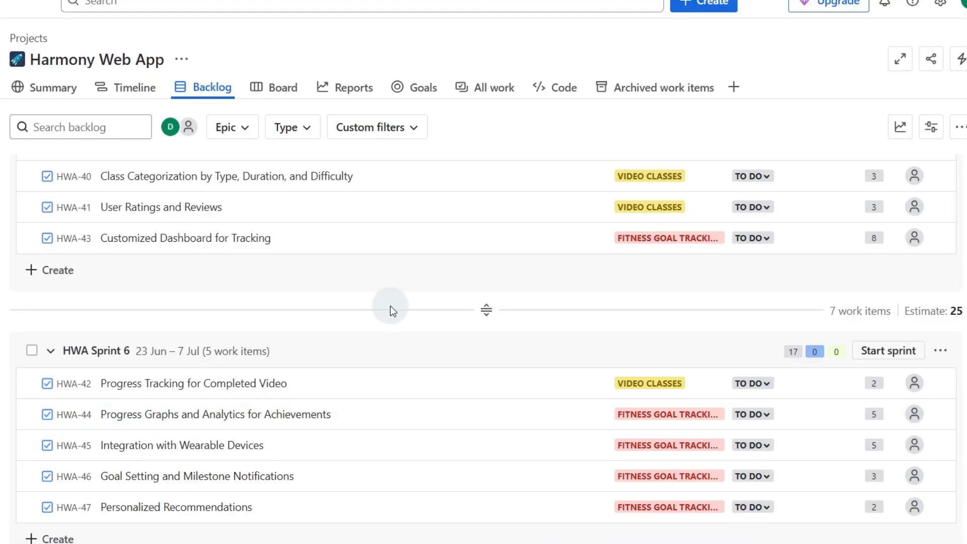
scroll(down, 3)
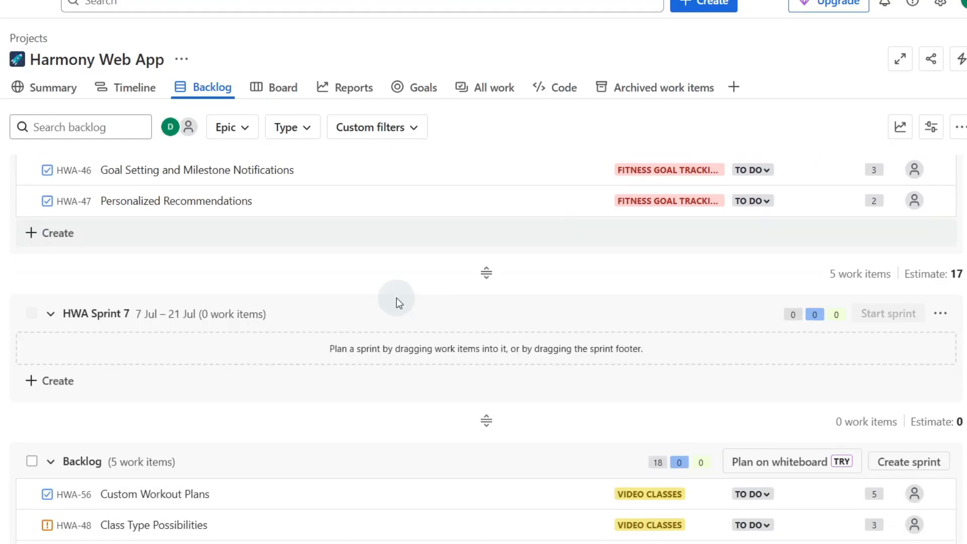
scroll(down, 3)
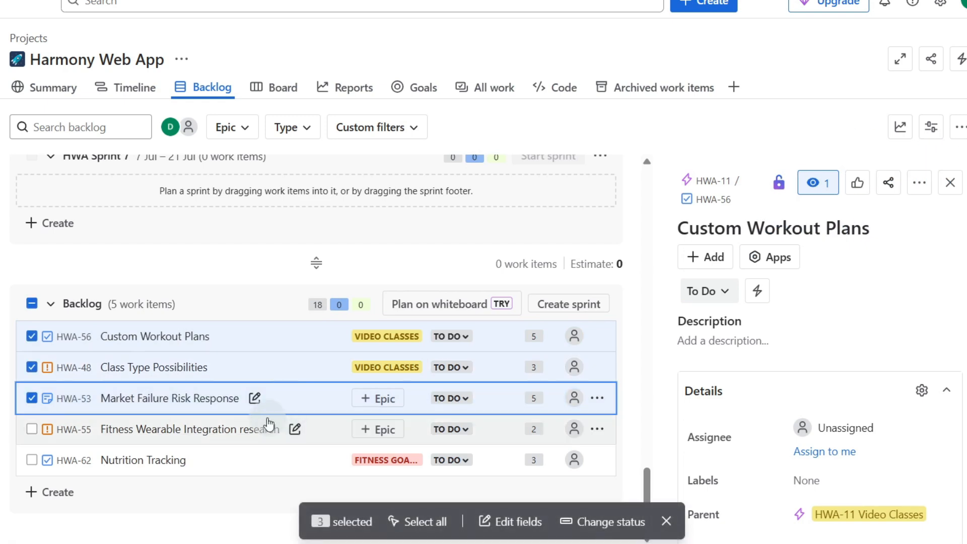
Move HWA-56, HWA-48 and HWA-53 from the backlog into HWA Sprint 7.
scroll(up, 3)
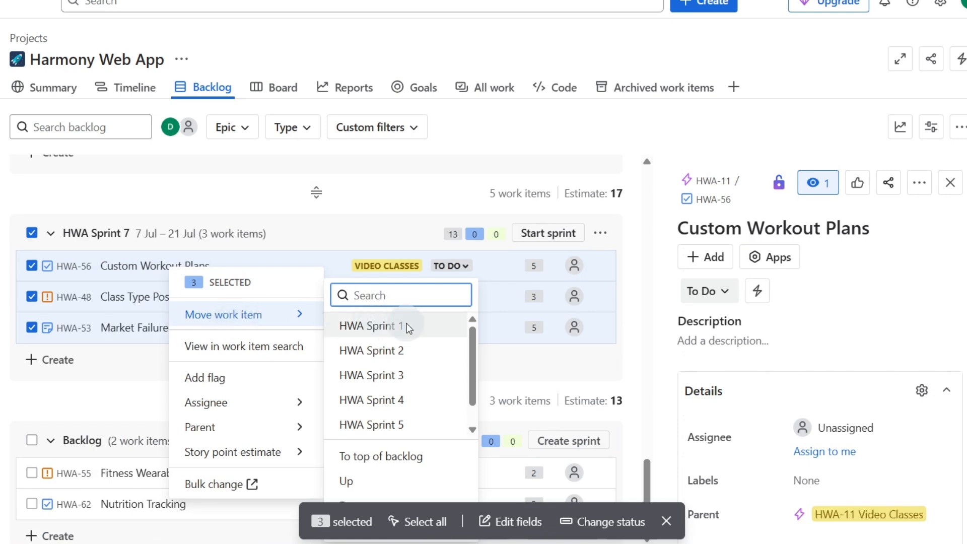
mouse_move(406, 376)
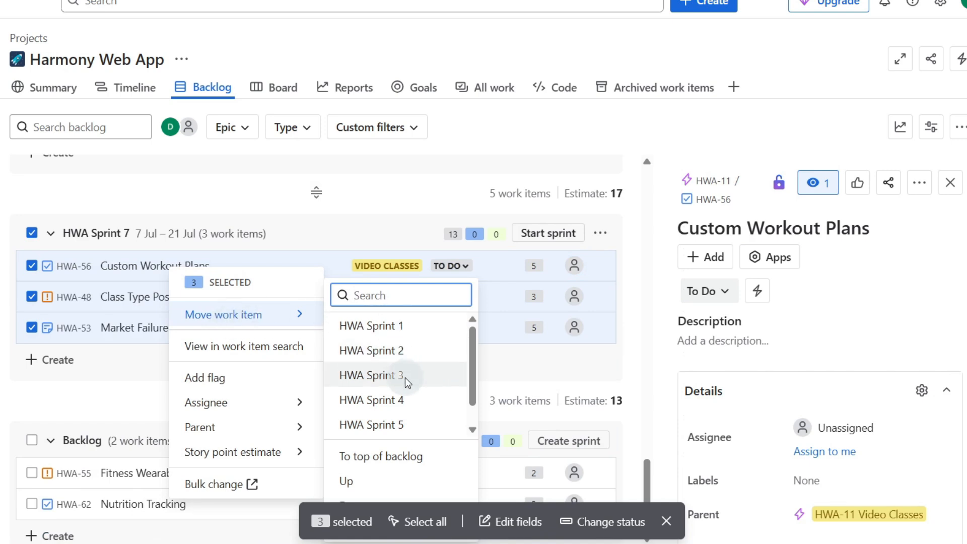
mouse_move(400, 424)
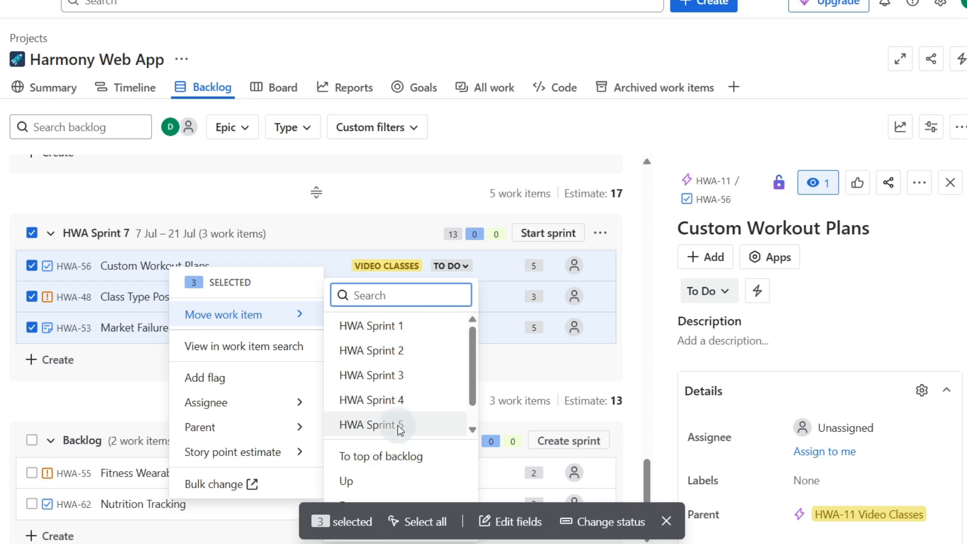
click(372, 424)
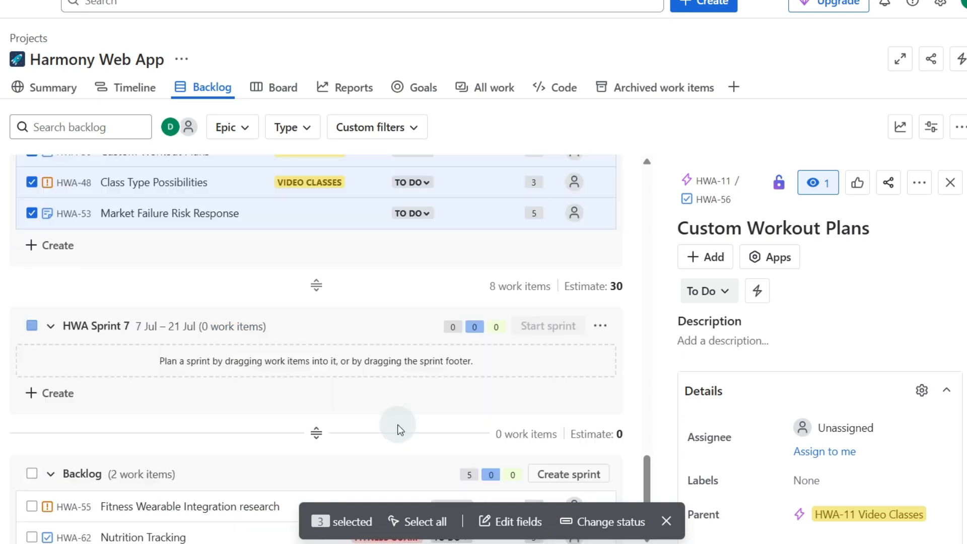
click(951, 181)
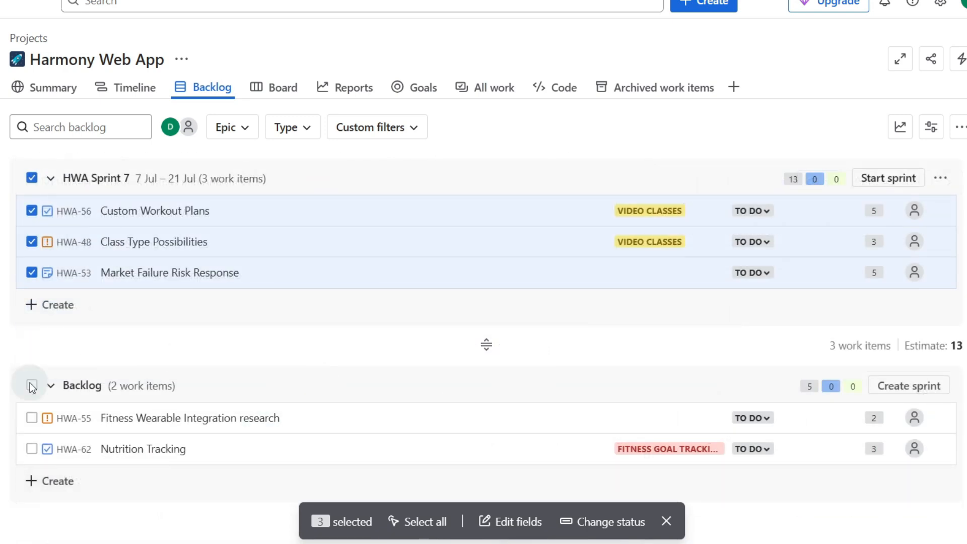
scroll(up, 3)
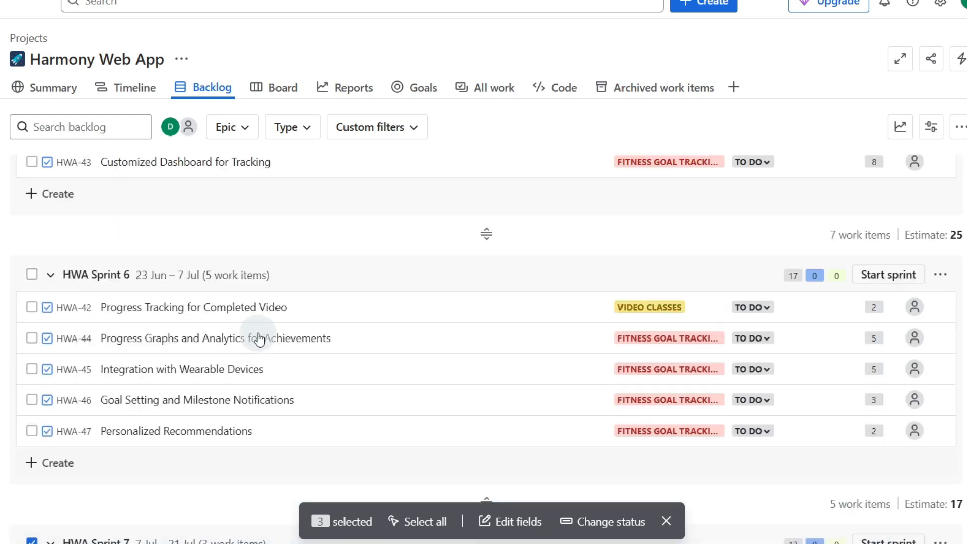
scroll(up, 3)
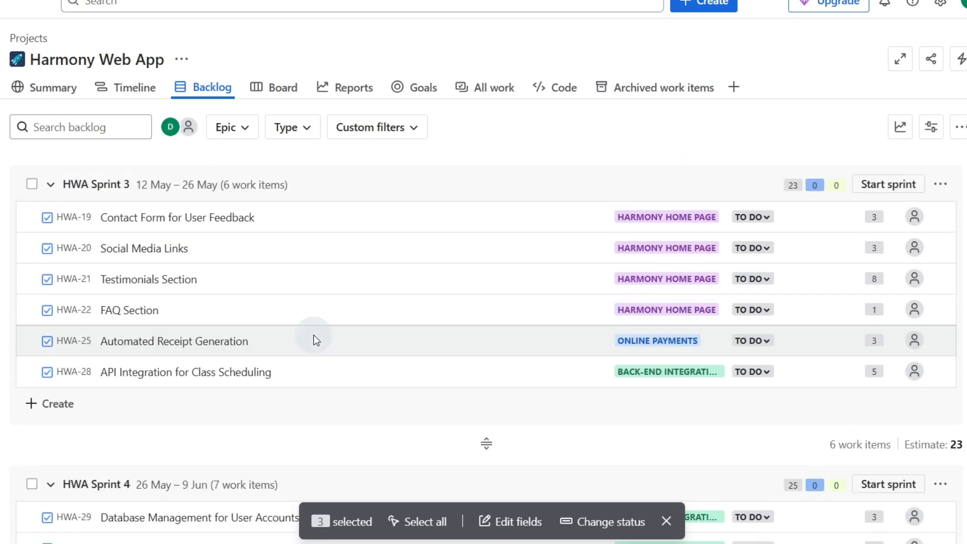
scroll(up, 3)
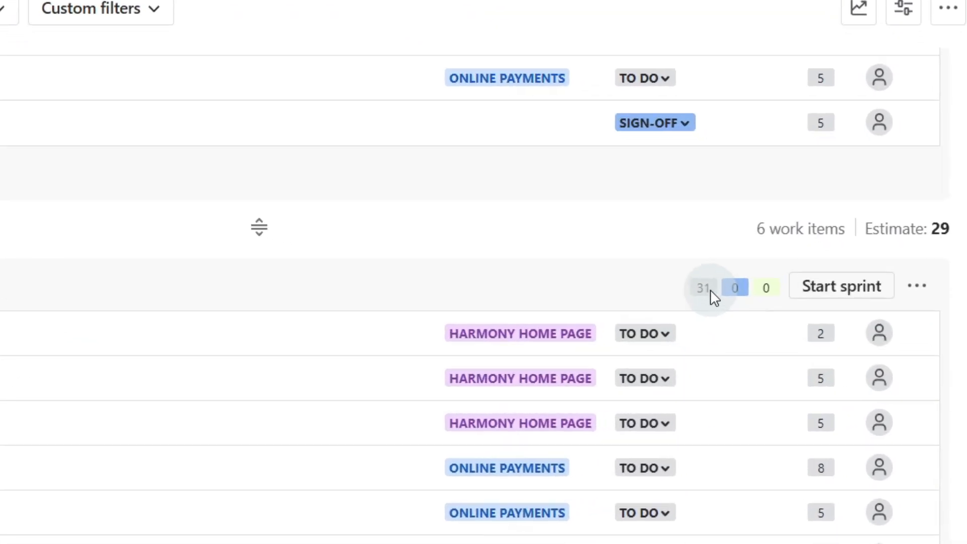
mouse_move(706, 287)
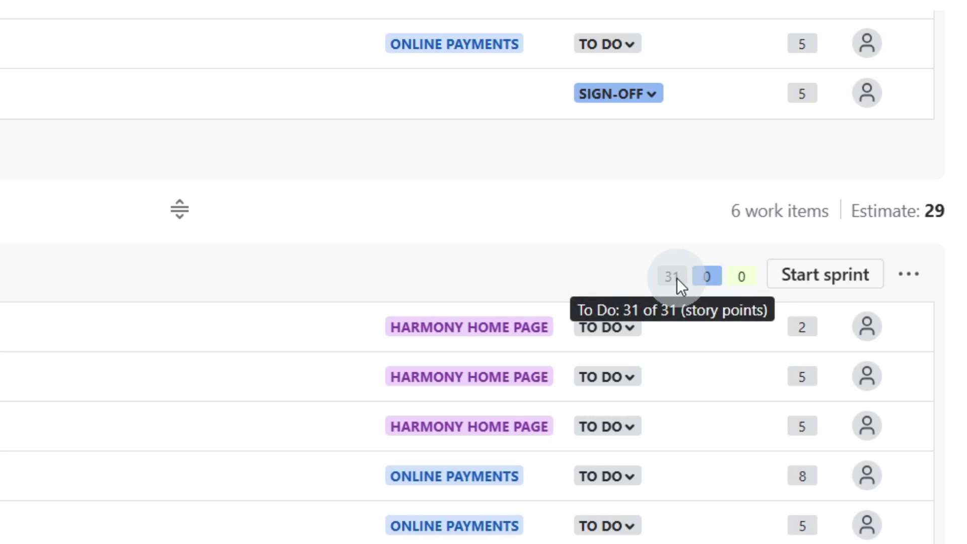
mouse_move(707, 275)
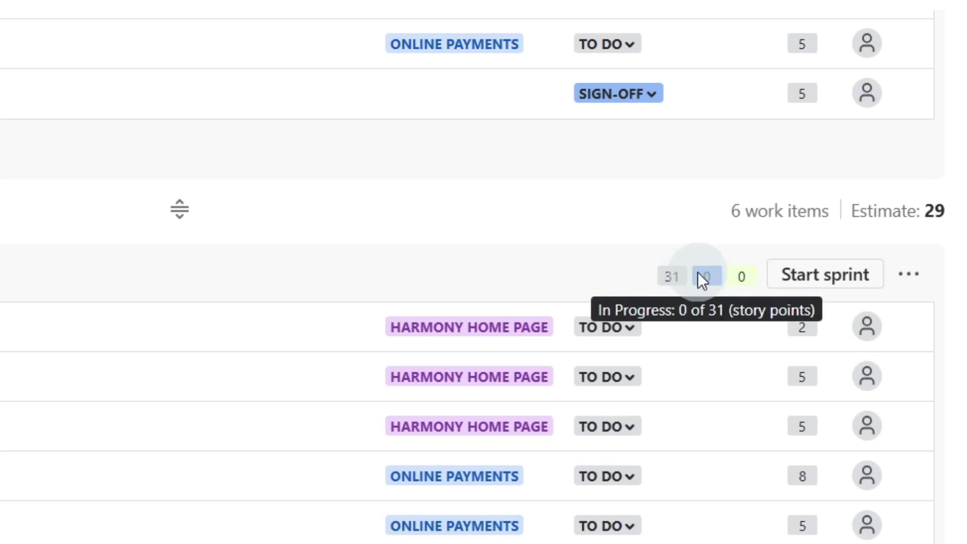
mouse_move(673, 281)
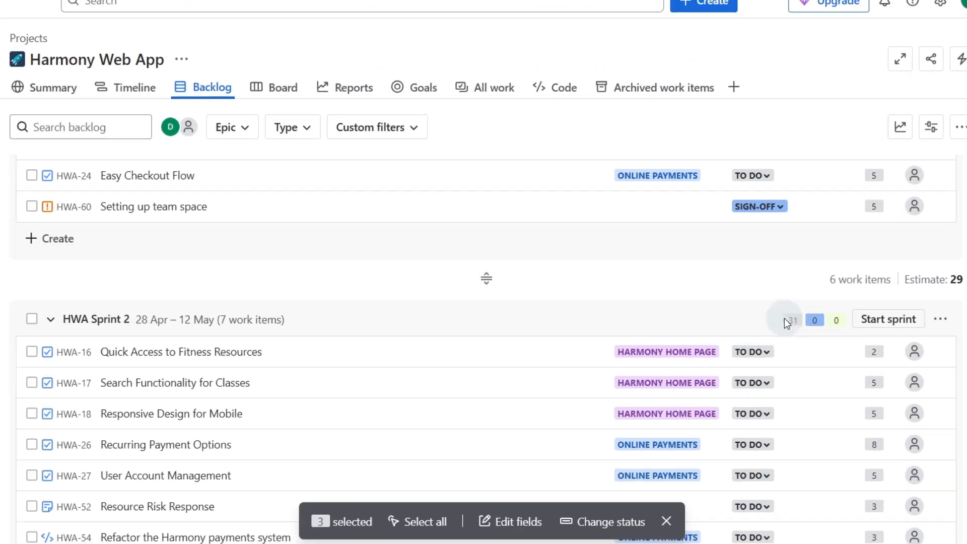
mouse_move(792, 320)
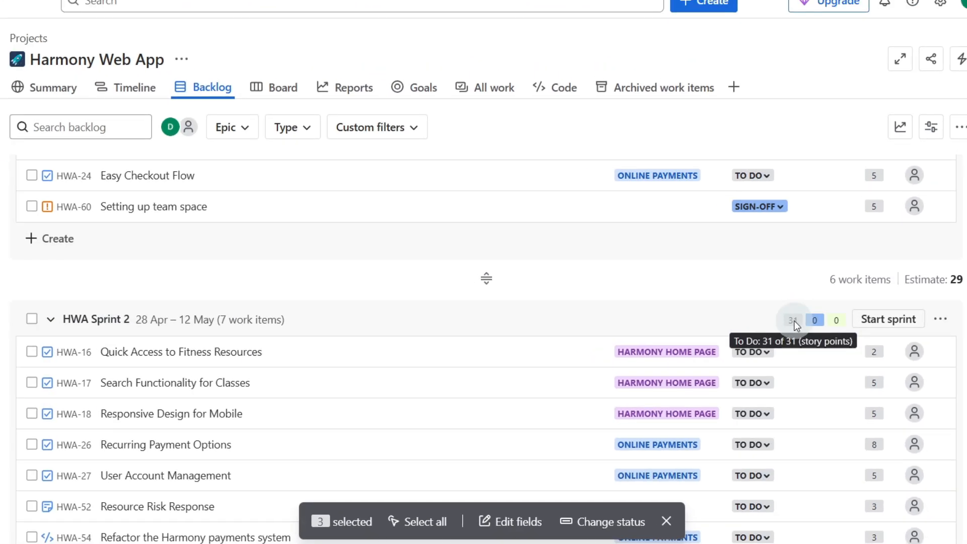
mouse_move(837, 320)
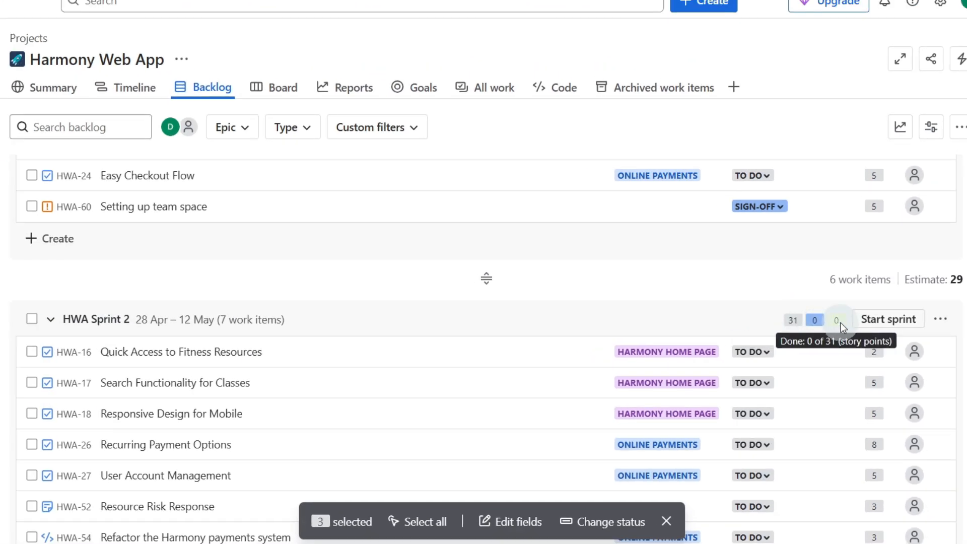
scroll(up, 3)
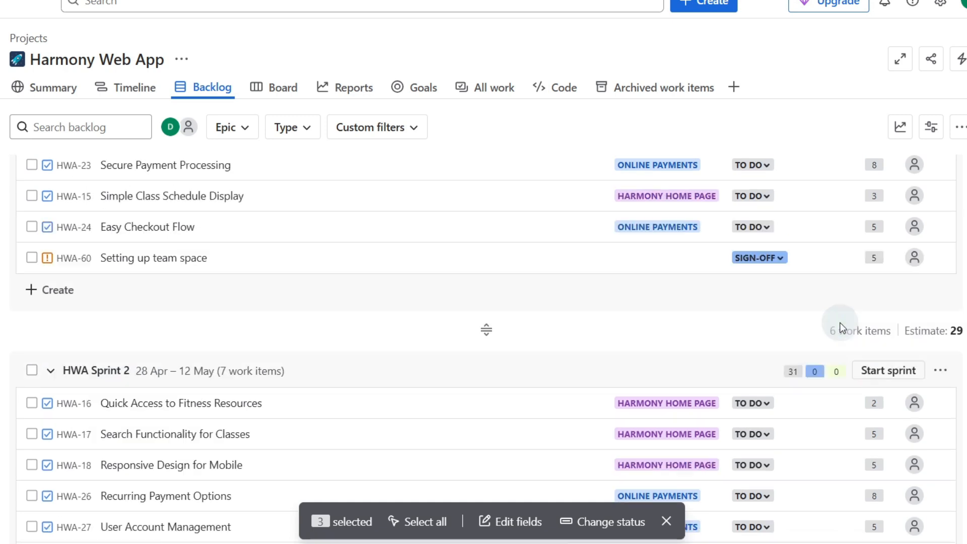
scroll(down, 3)
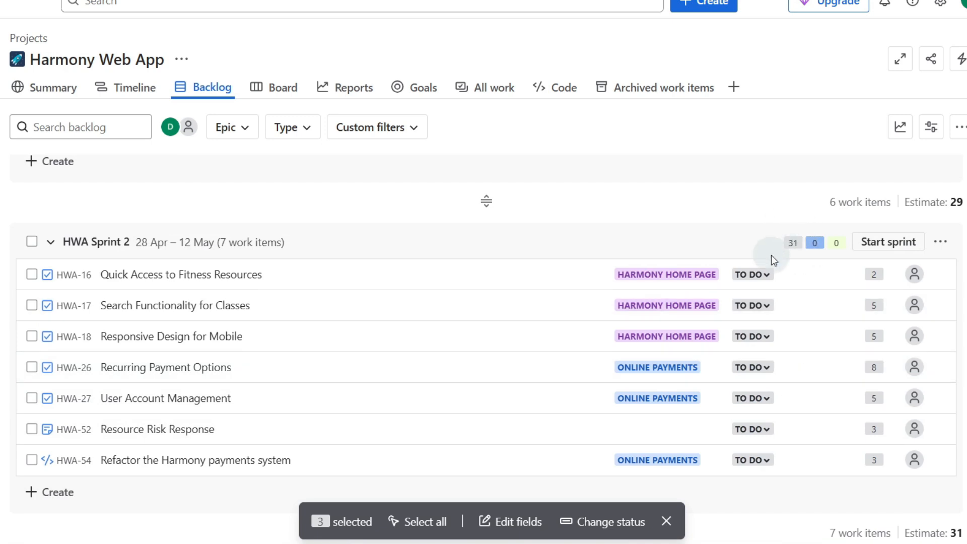
mouse_move(814, 241)
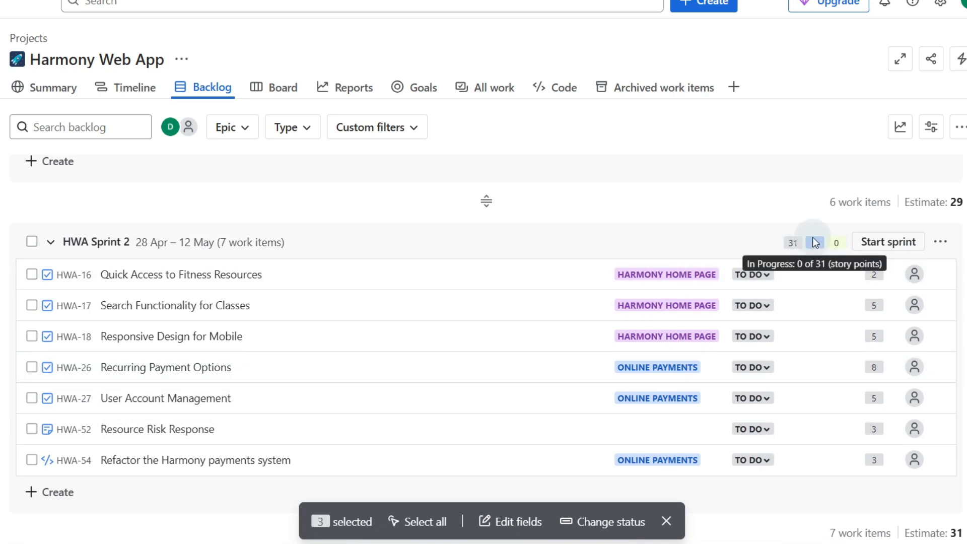
scroll(down, 3)
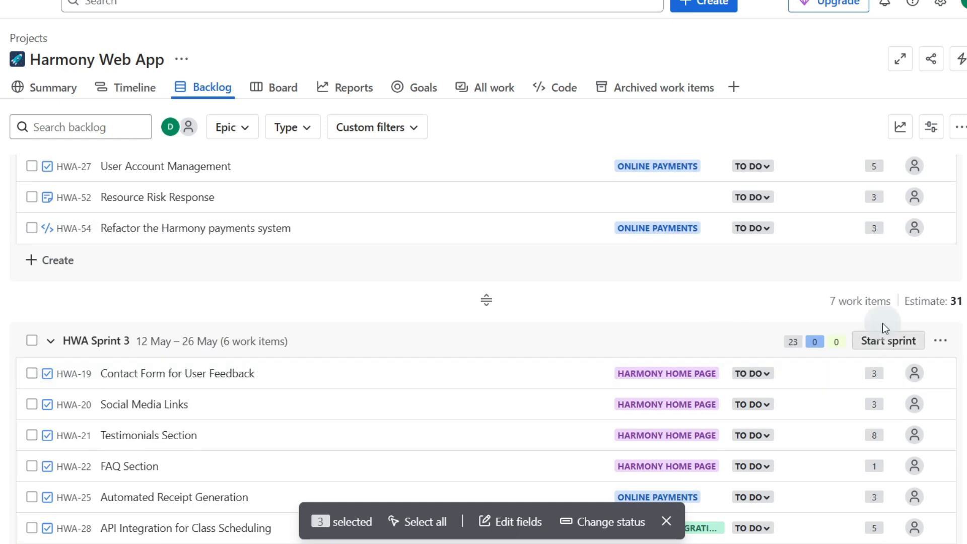
scroll(down, 3)
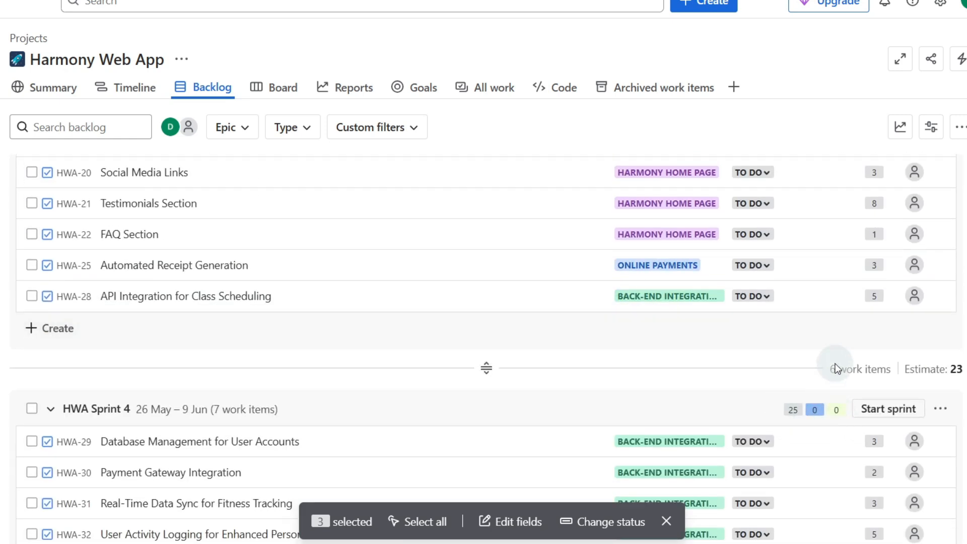
scroll(up, 3)
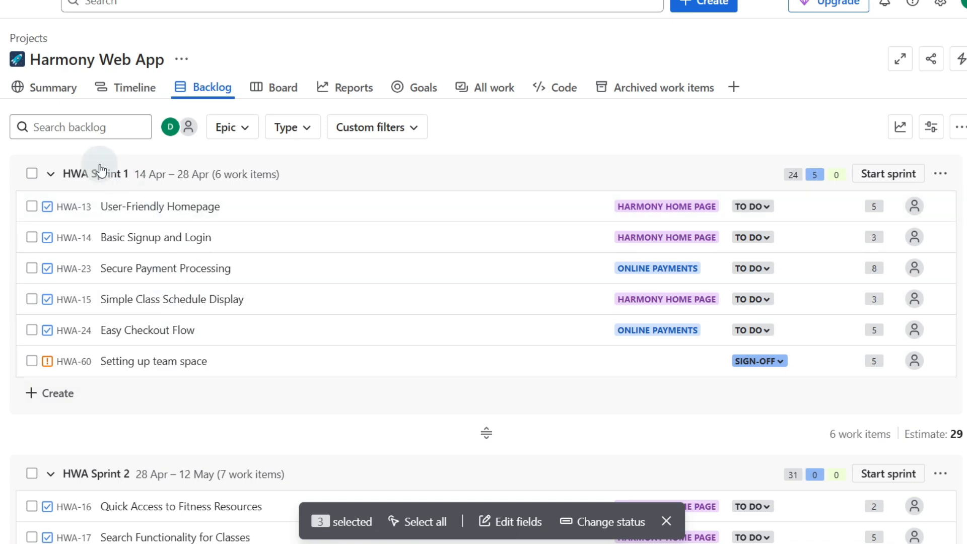
mouse_move(679, 175)
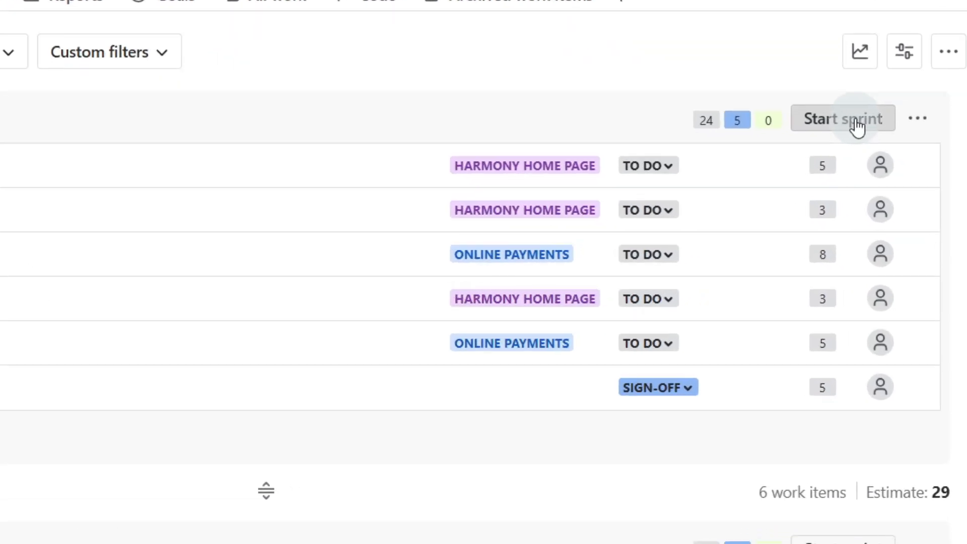
Start HWA Sprint 1 with a 2-week duration.
click(842, 118)
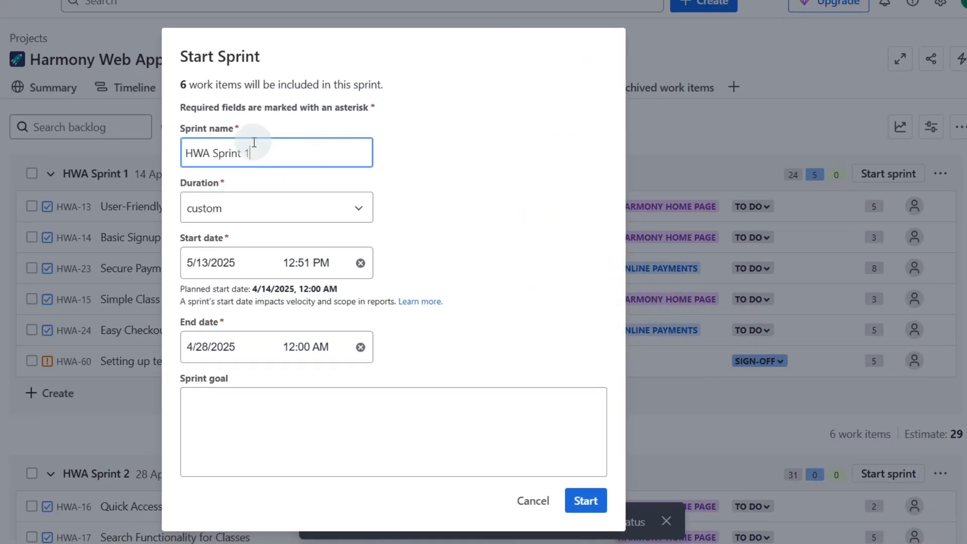
click(276, 207)
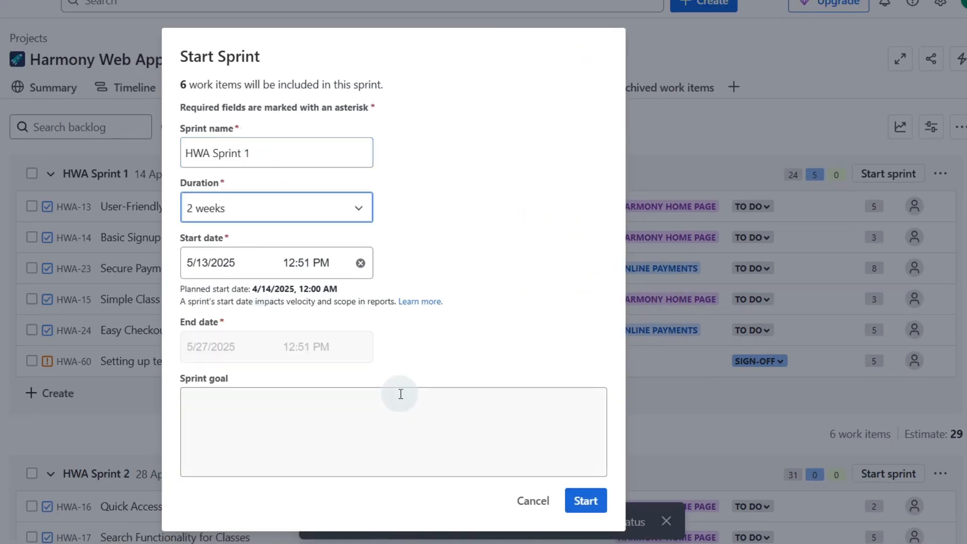
mouse_move(371, 435)
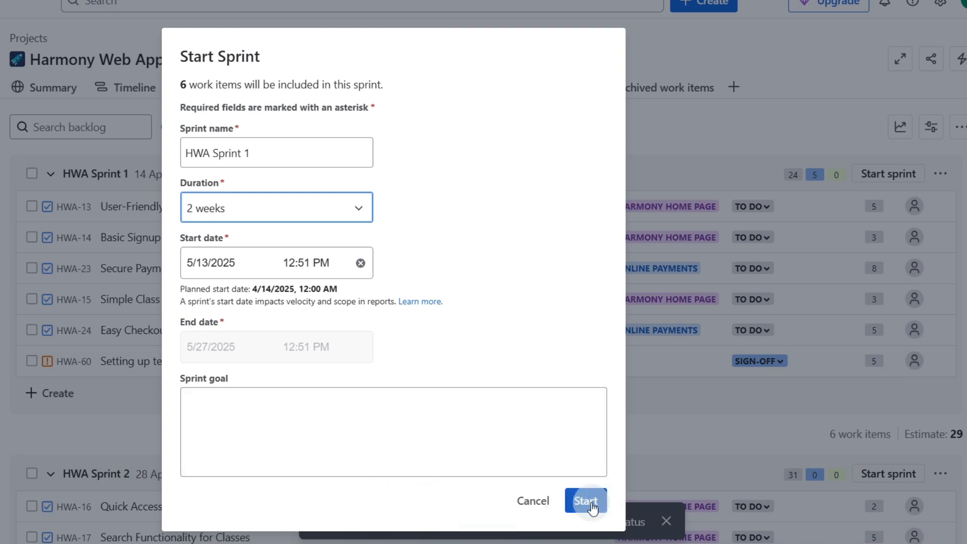
click(585, 500)
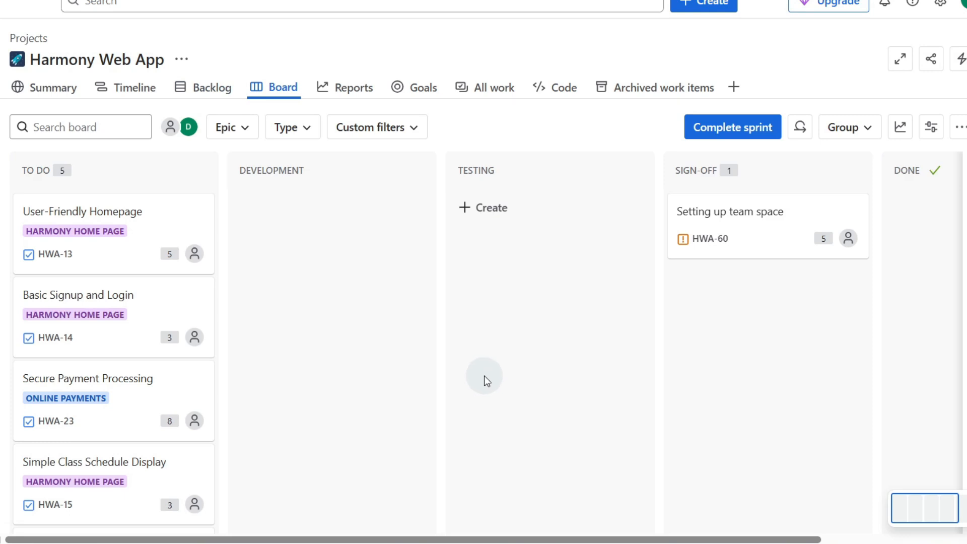
Scroll the sprint board to review its To Do and Sign-off items.
scroll(down, 3)
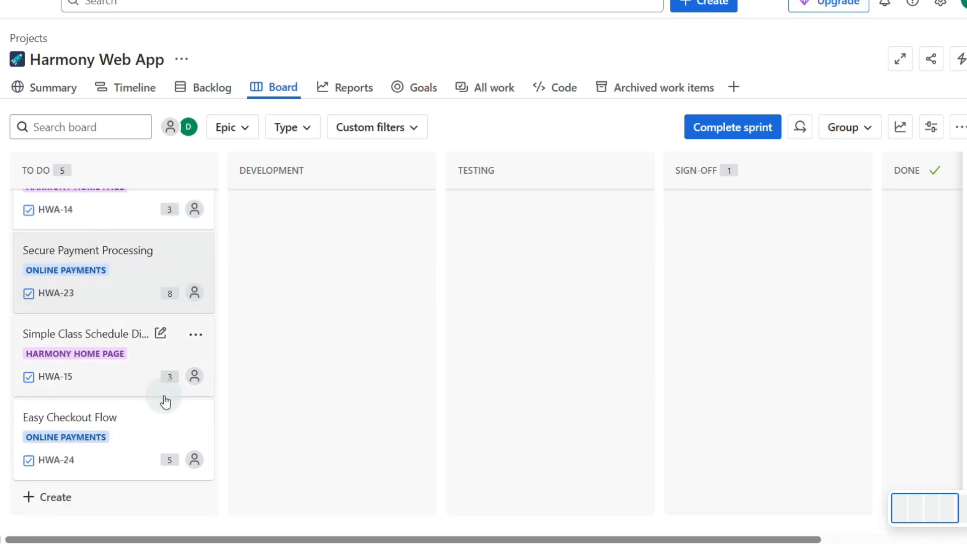
scroll(up, 3)
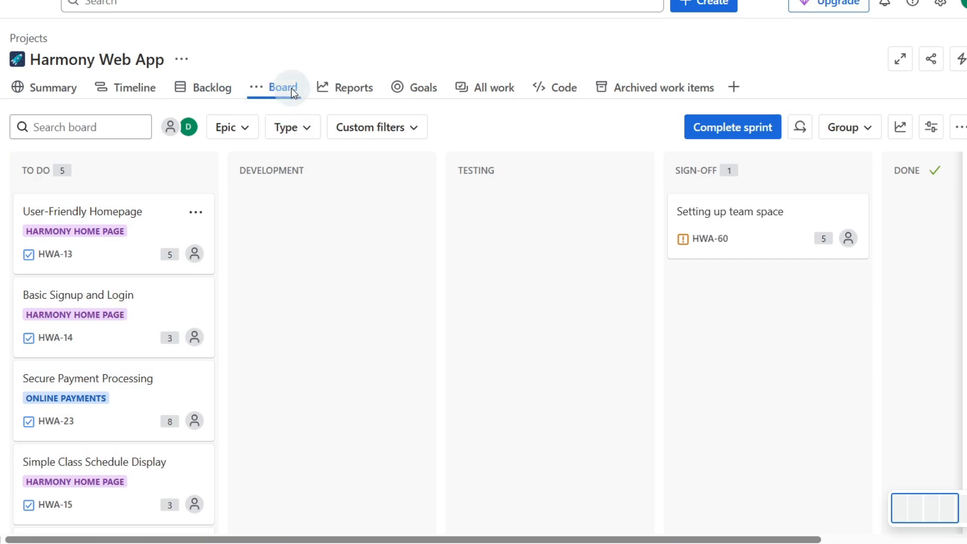
mouse_move(212, 87)
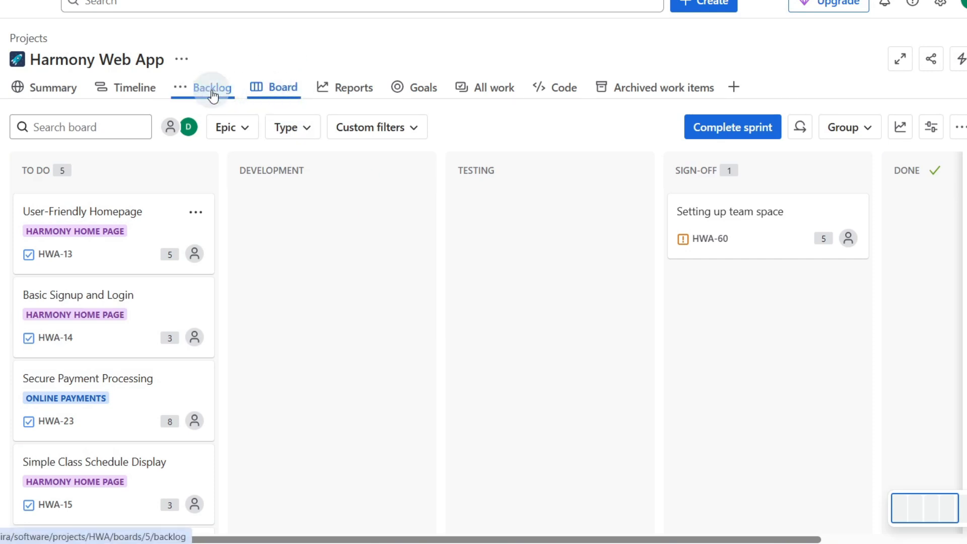
mouse_move(288, 76)
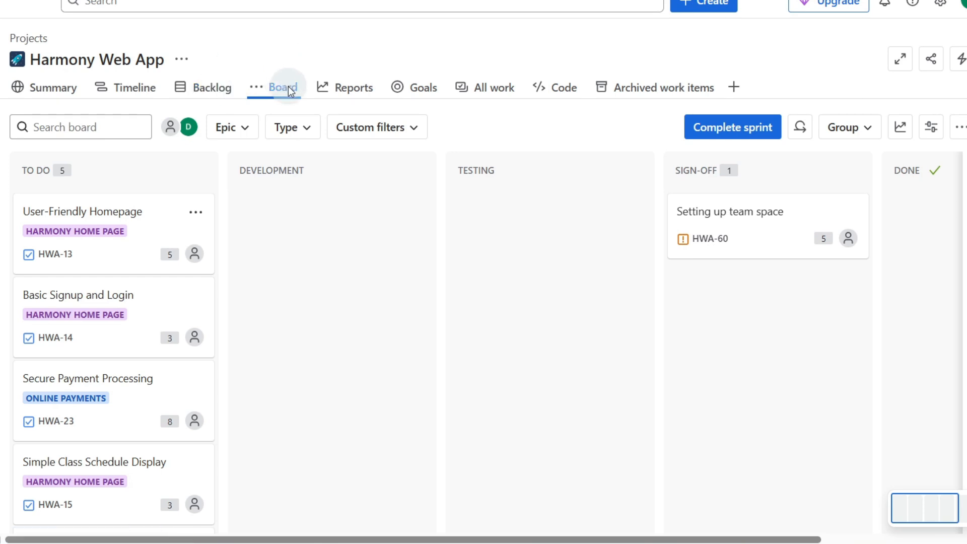
mouse_move(118, 360)
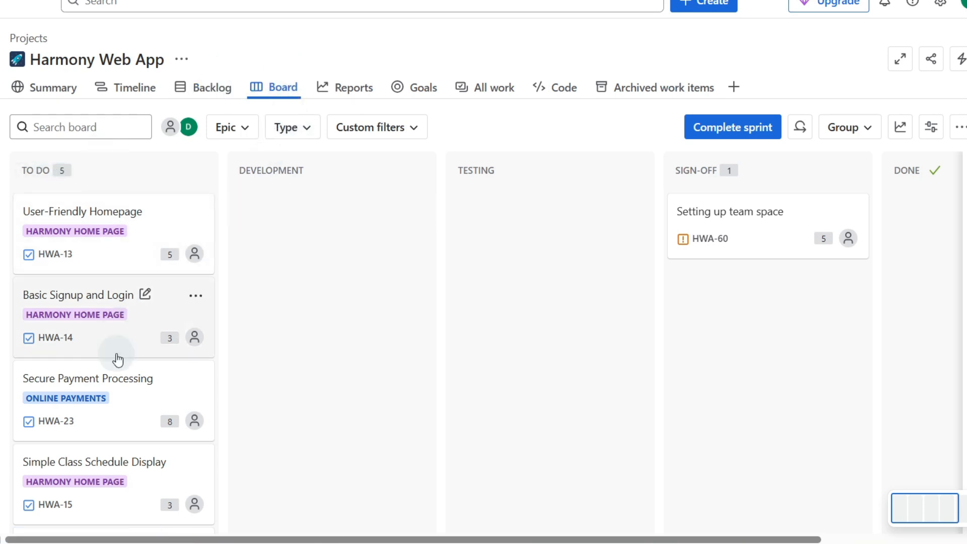
mouse_move(268, 233)
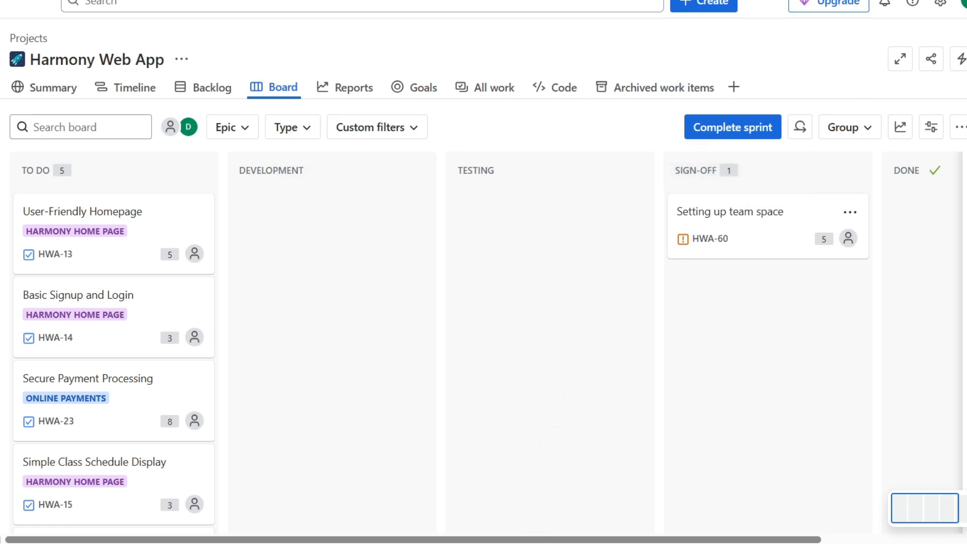
Create a board column named 'Any' between Testing and Sign-off.
scroll(right, 3)
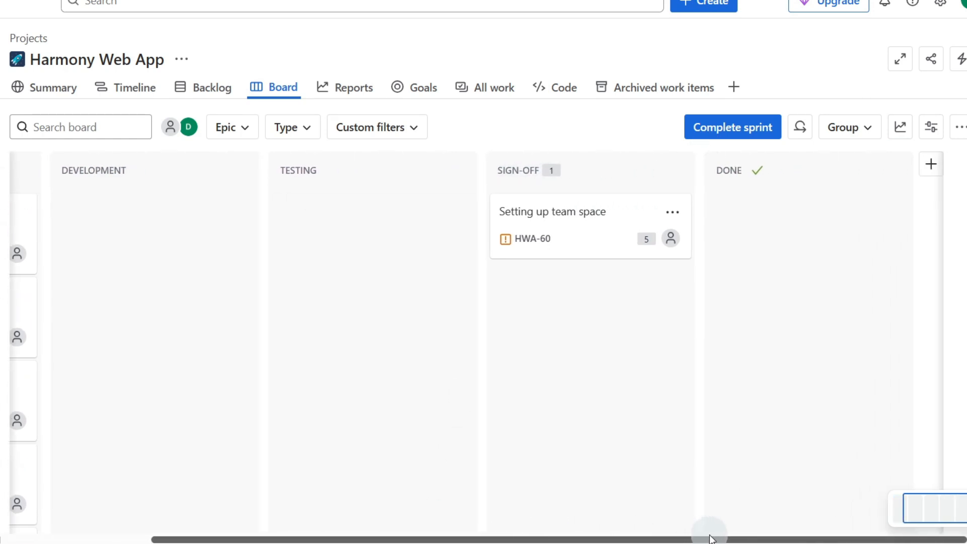
mouse_move(931, 164)
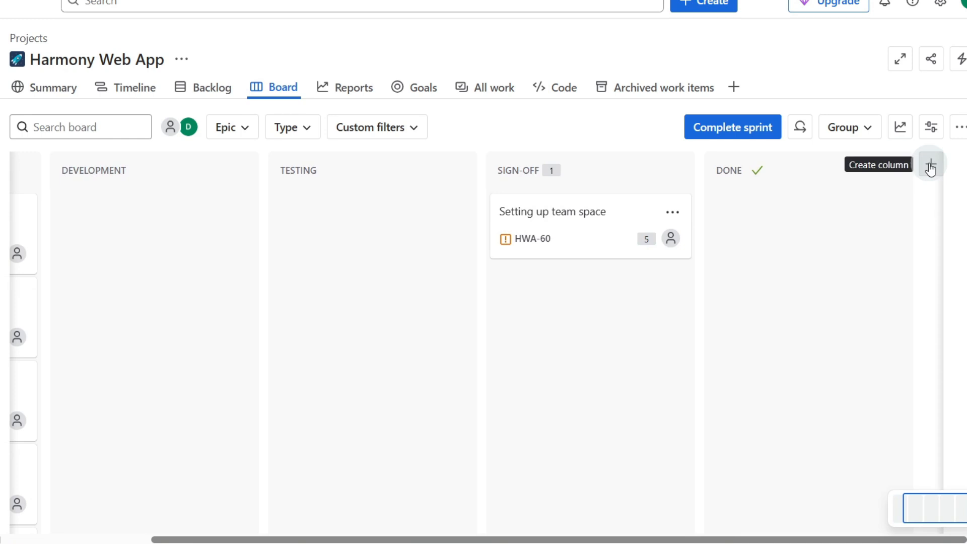
mouse_move(931, 168)
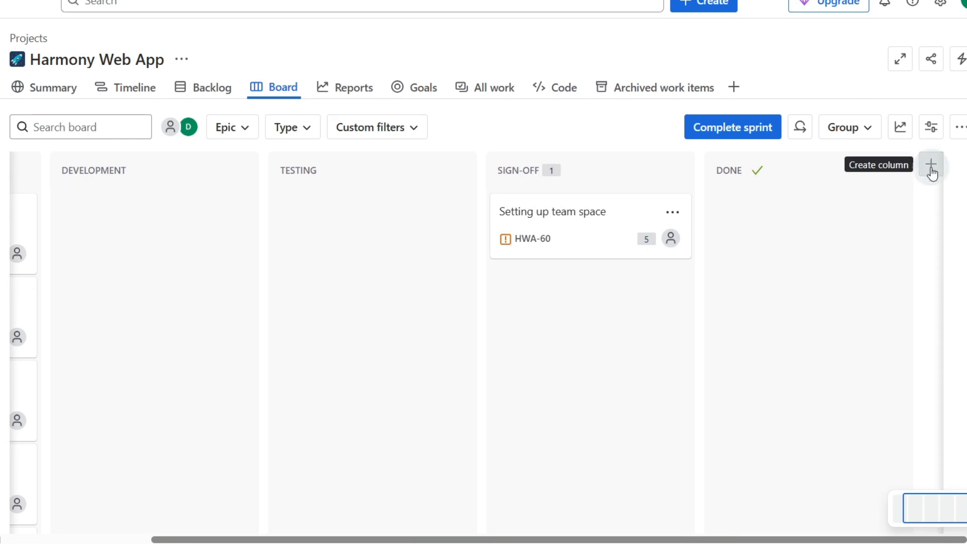
click(932, 165)
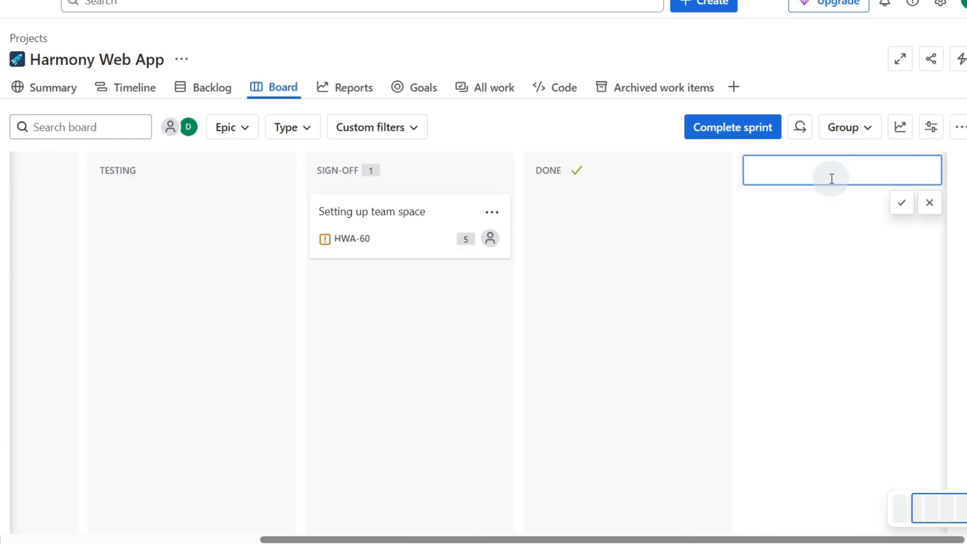
text(Any)
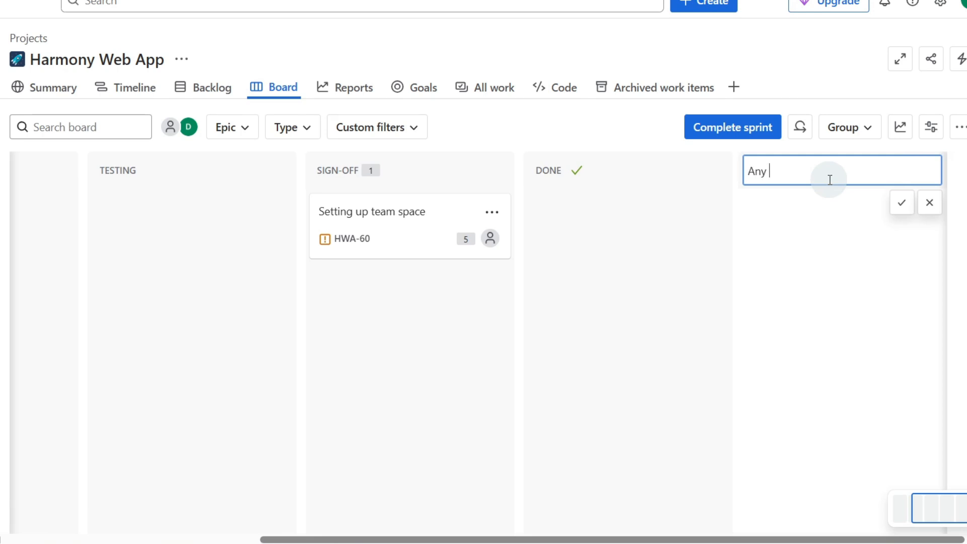
click(901, 203)
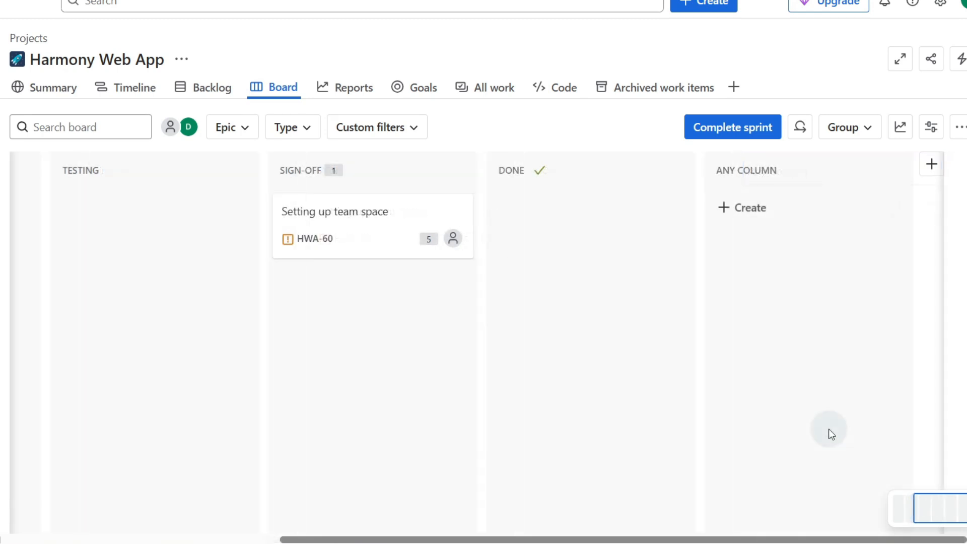
mouse_move(830, 170)
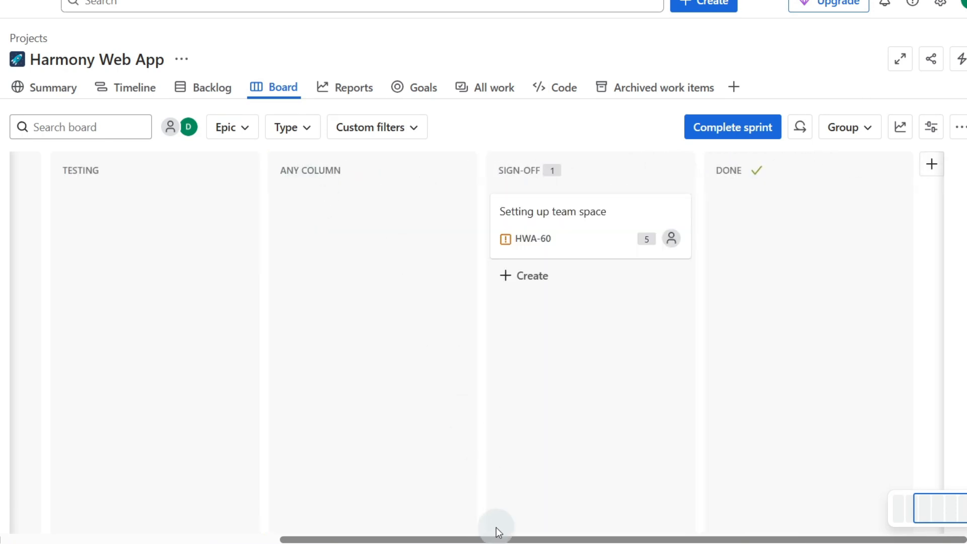
scroll(left, 3)
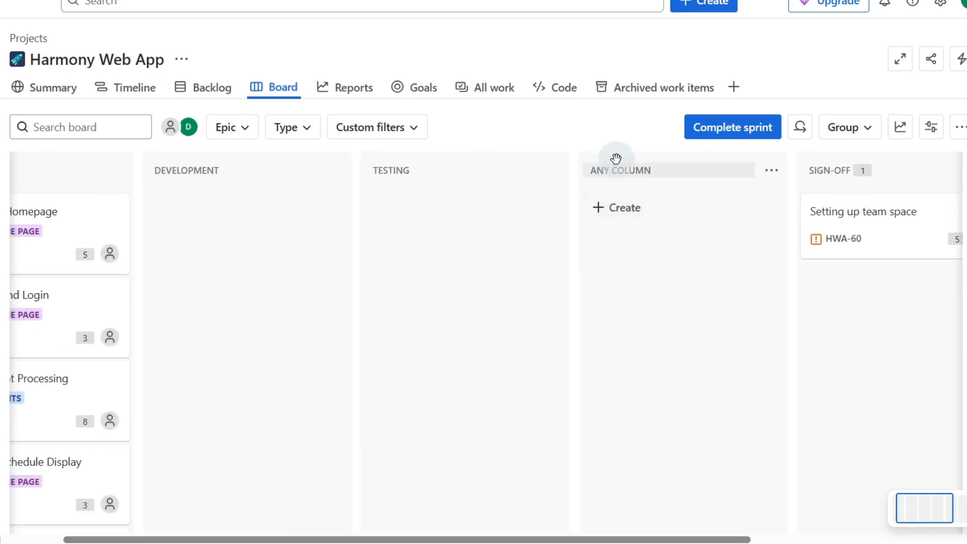
mouse_move(599, 213)
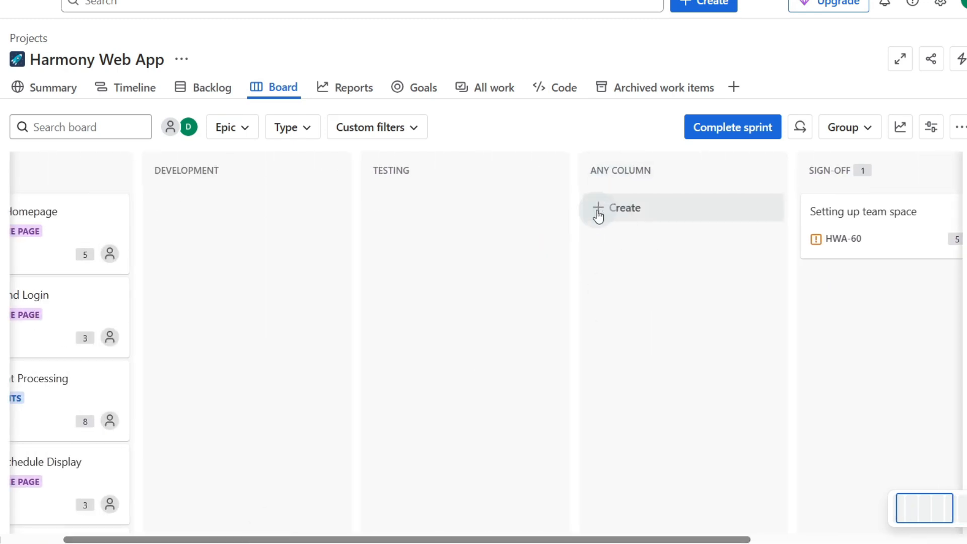
Delete the Any Column status, sending its work items to Testing.
click(770, 170)
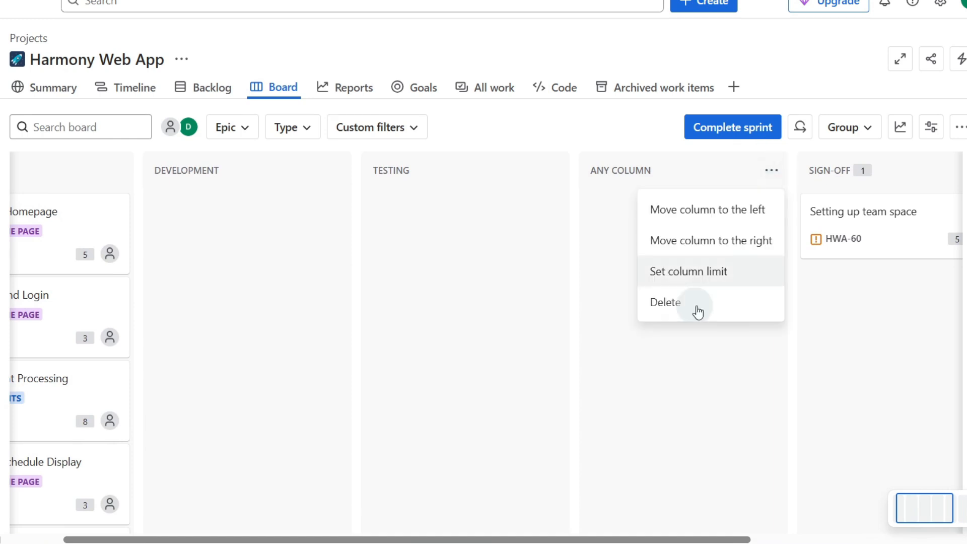
click(666, 302)
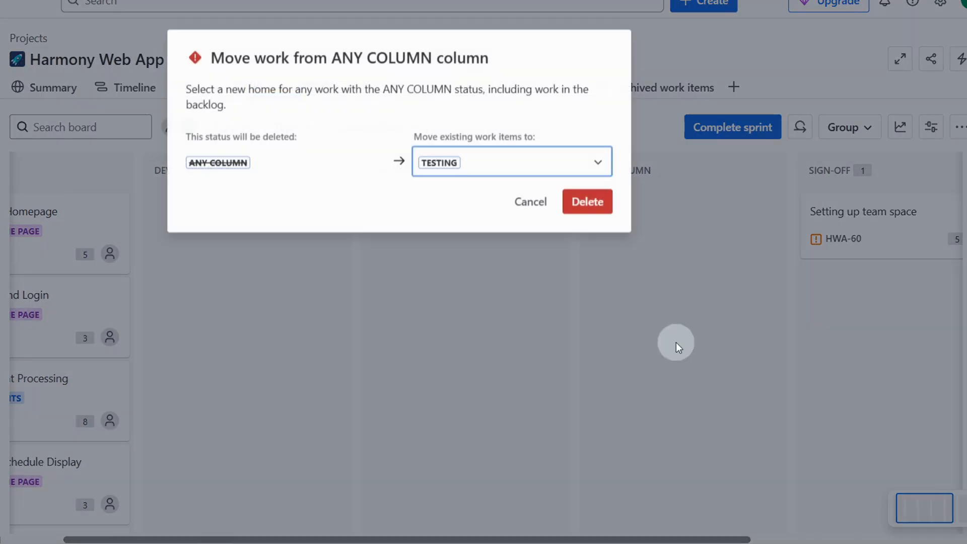
click(586, 202)
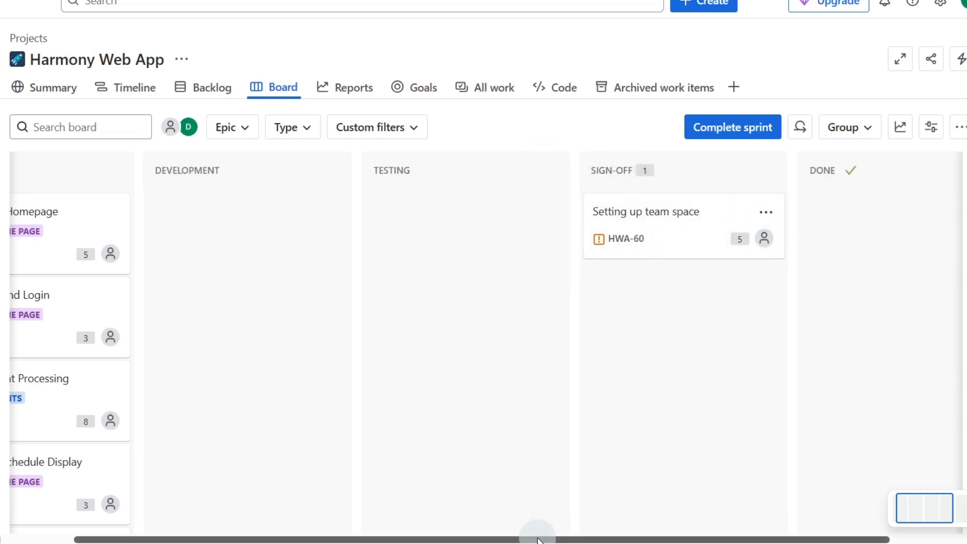
scroll(left, 3)
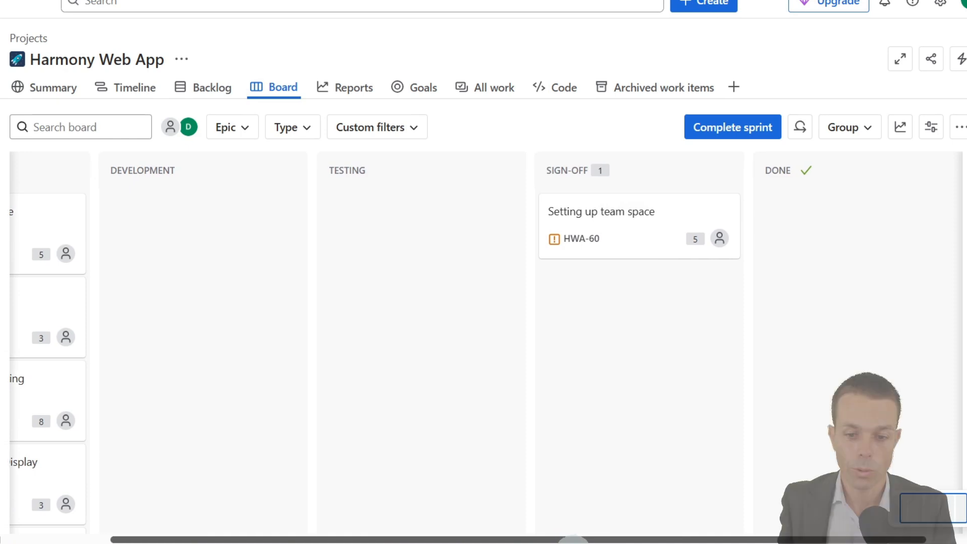
scroll(left, 3)
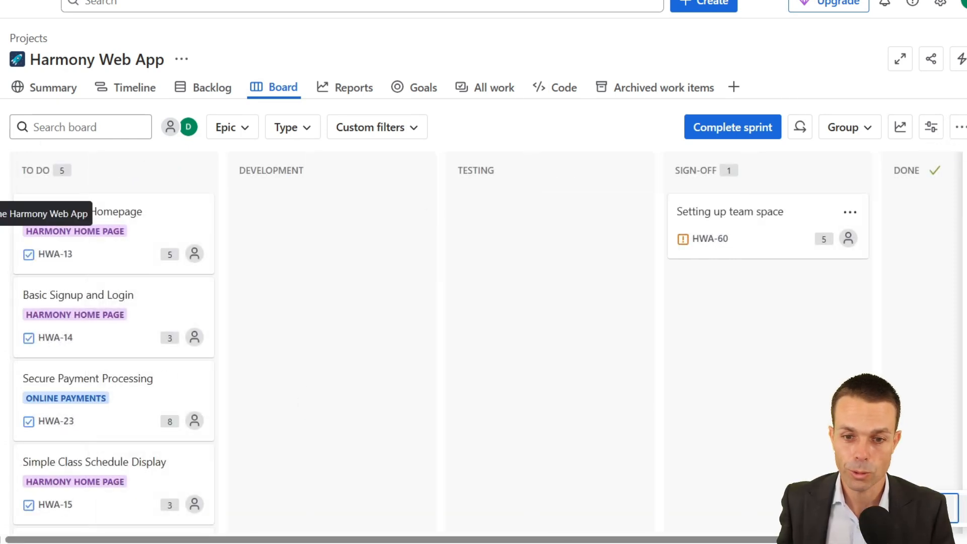
Open the board's Manage custom filters page and highlight the Current User assignee query.
click(937, 137)
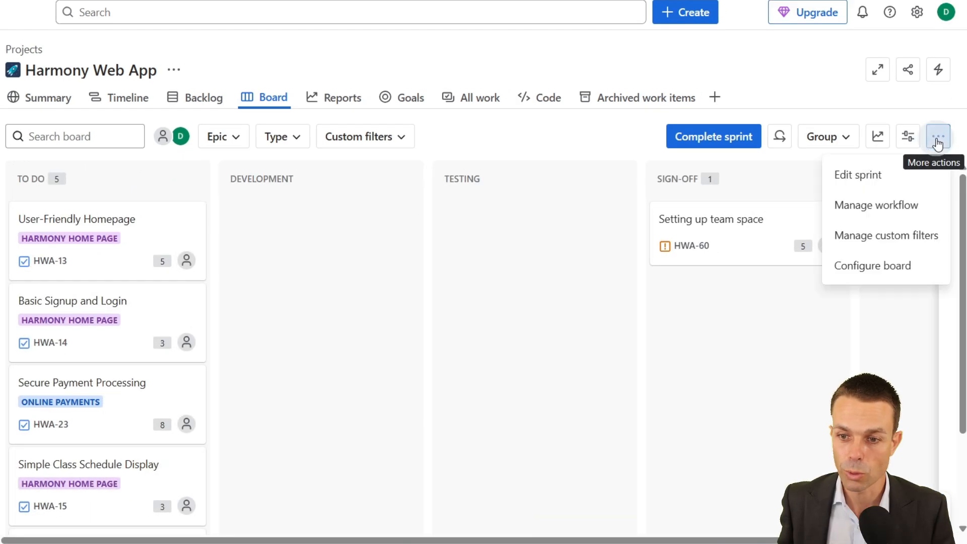
mouse_move(896, 244)
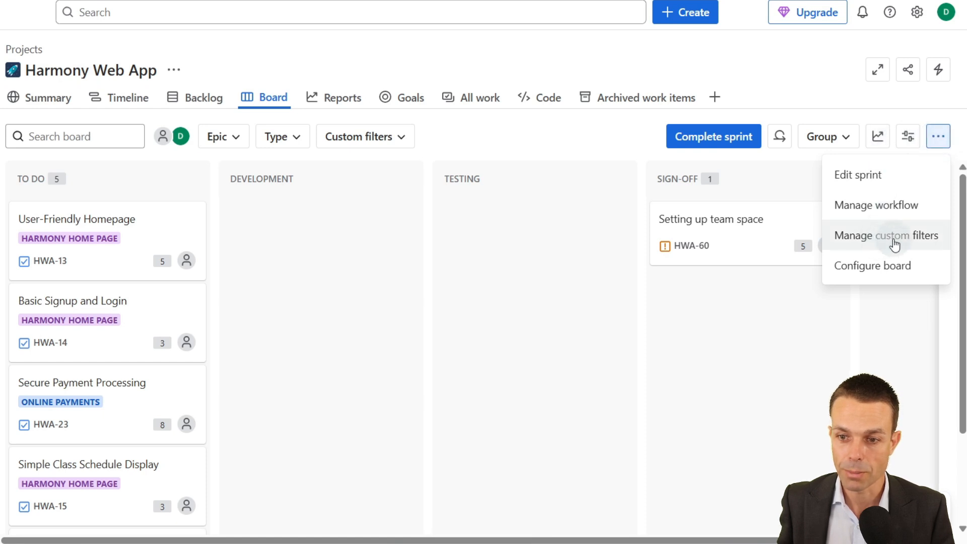
click(885, 236)
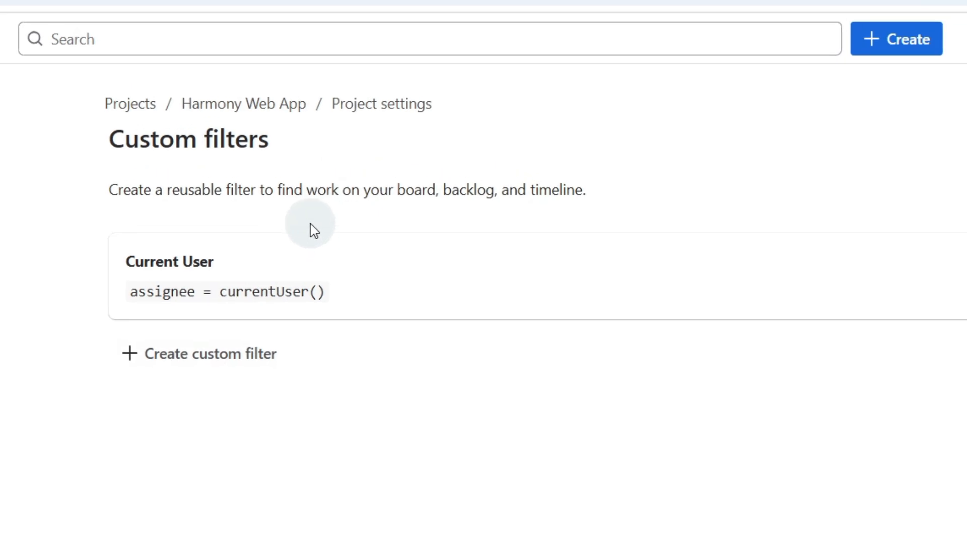
mouse_move(266, 292)
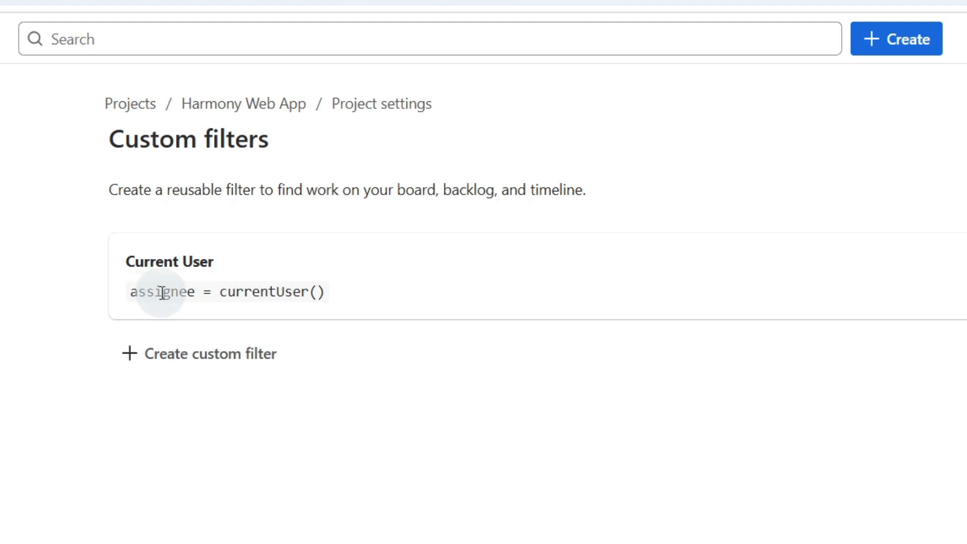
double_click(264, 291)
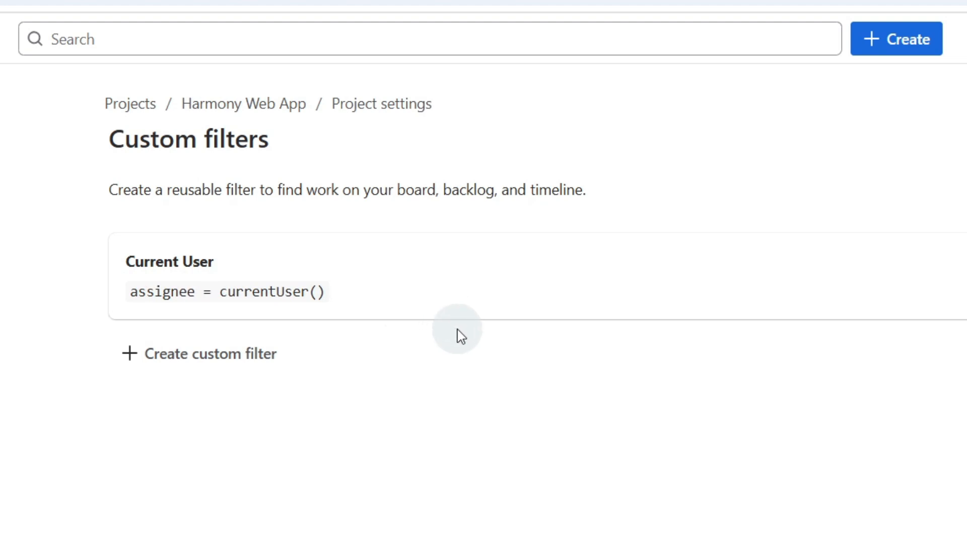
mouse_move(352, 382)
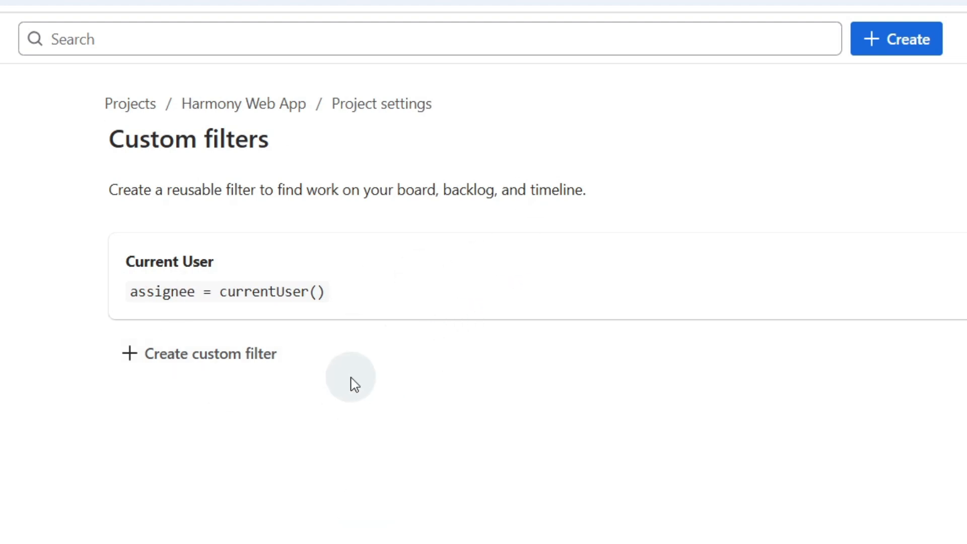
mouse_move(327, 327)
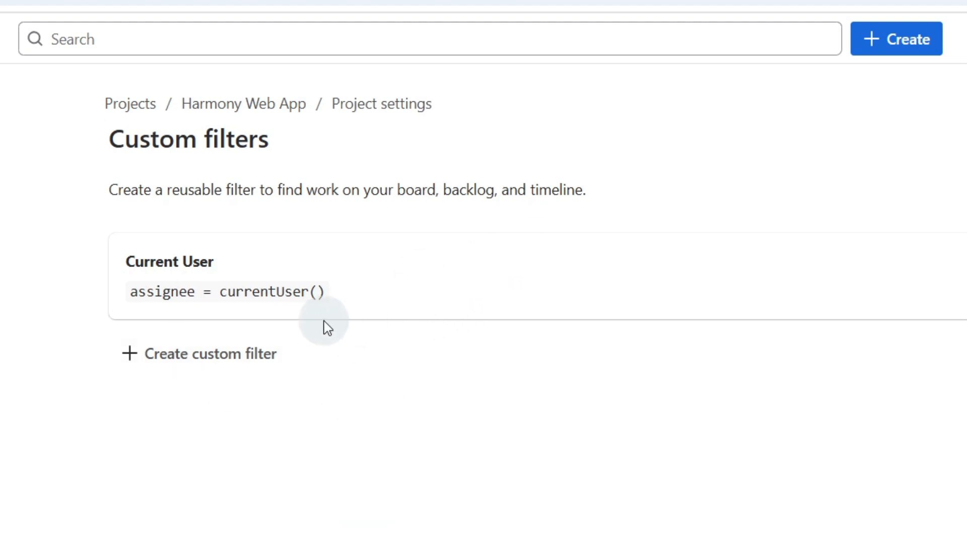
mouse_move(538, 270)
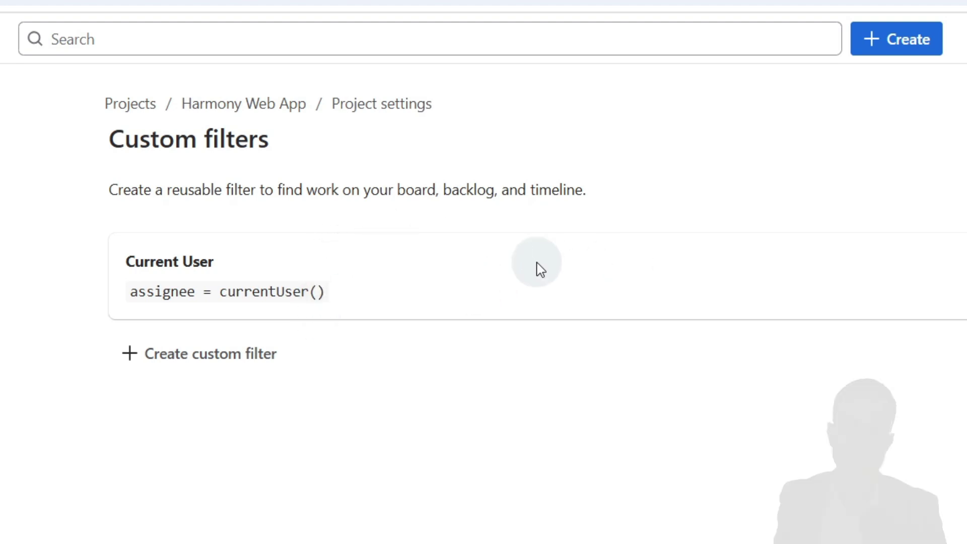
mouse_move(465, 265)
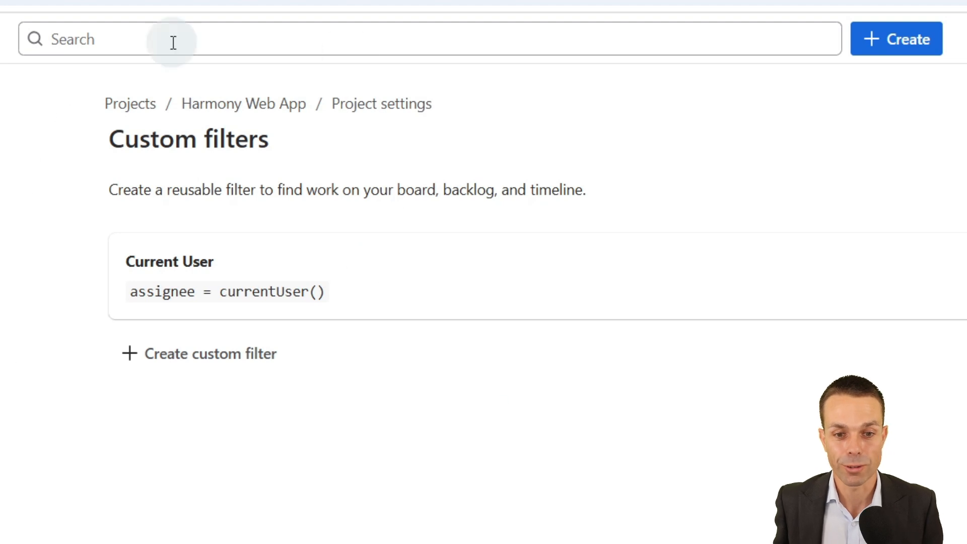
mouse_move(208, 236)
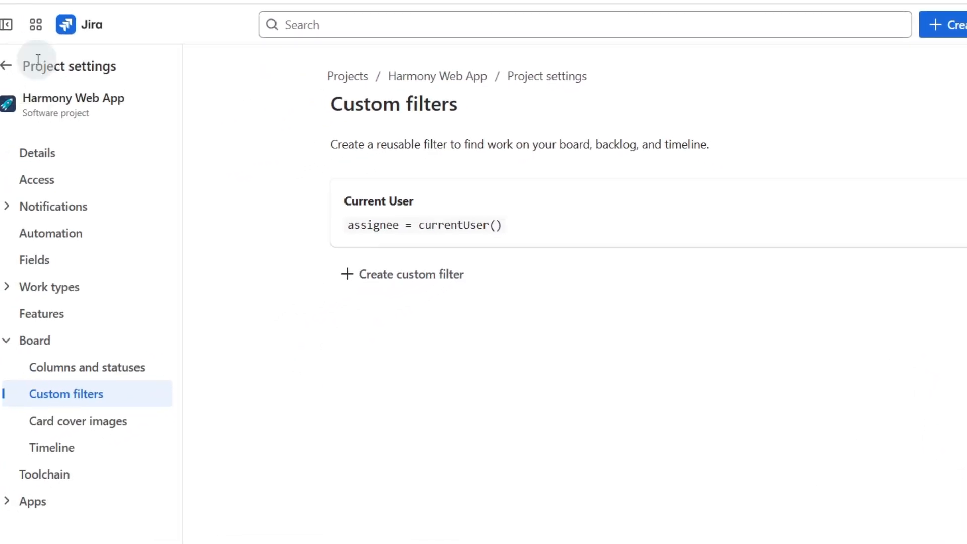
Expand Project settings > Work types and start adding a new work type.
click(23, 24)
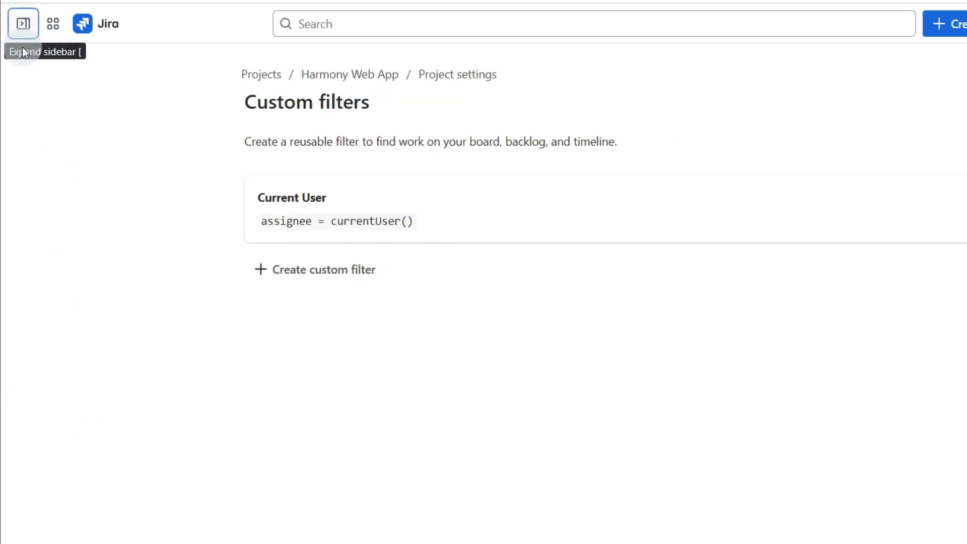
click(23, 24)
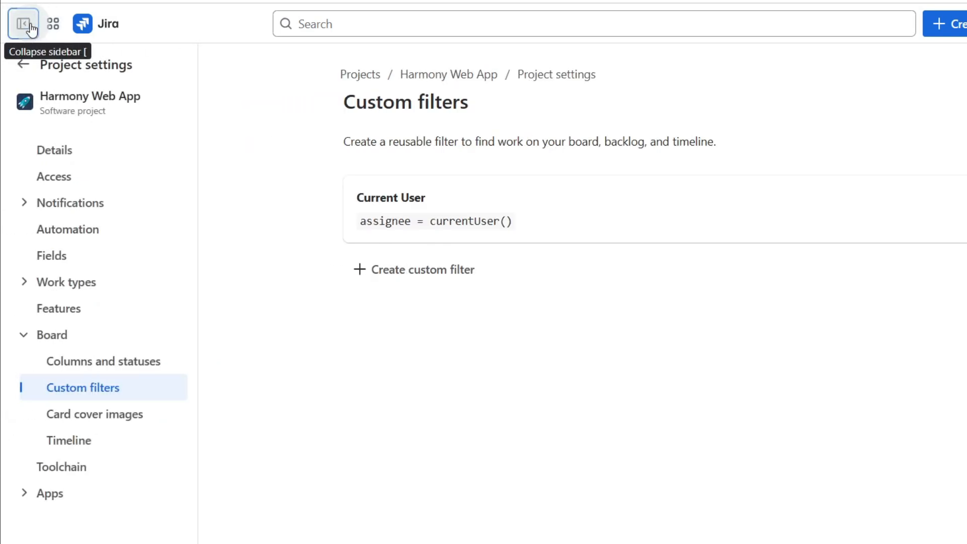
mouse_move(72, 282)
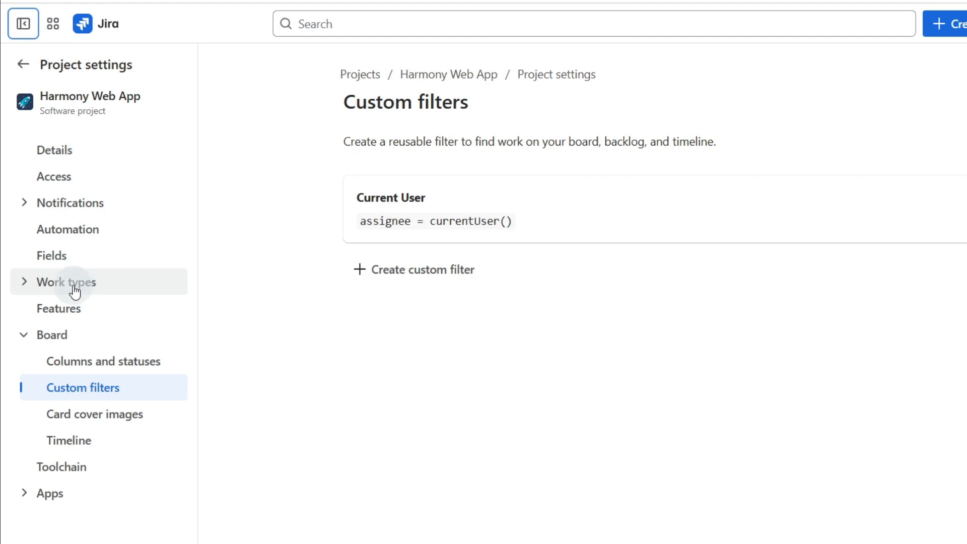
click(66, 282)
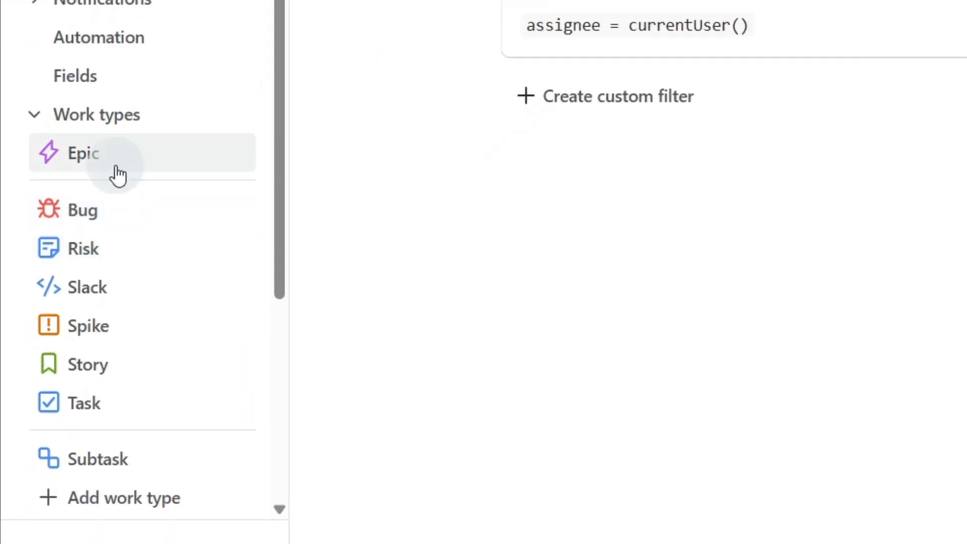
mouse_move(135, 286)
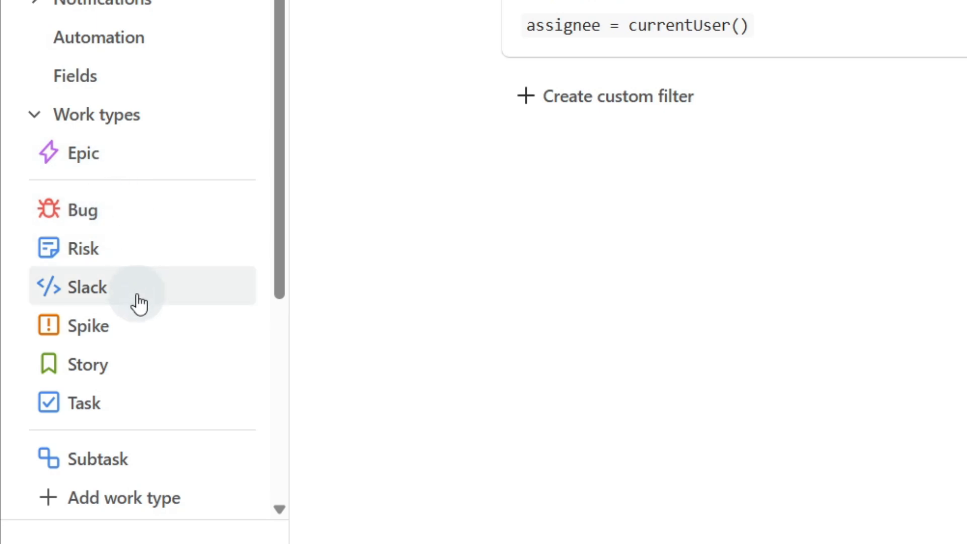
mouse_move(159, 367)
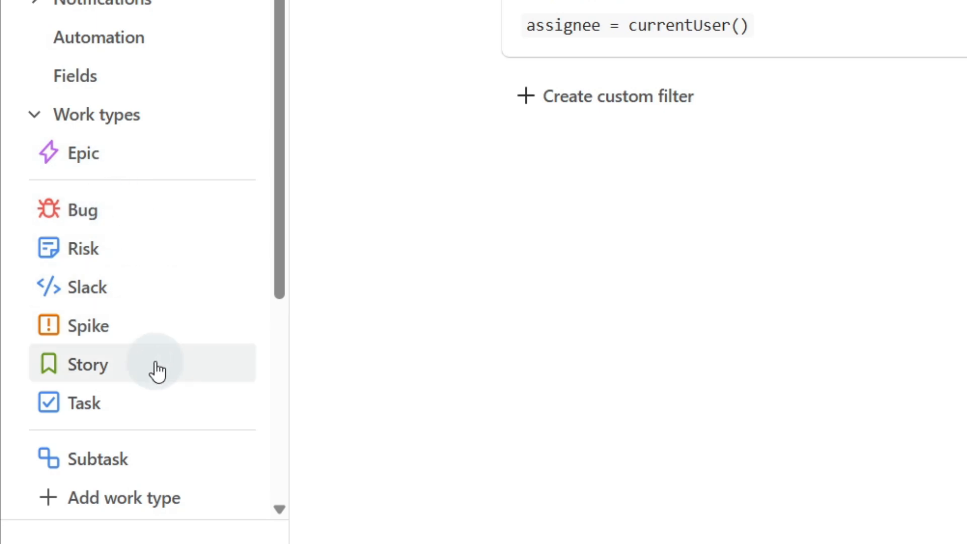
mouse_move(156, 286)
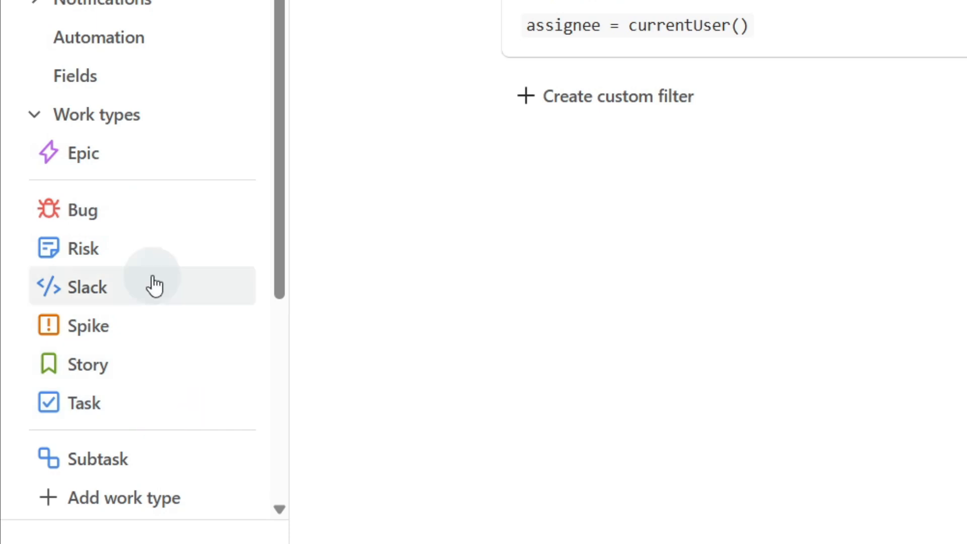
mouse_move(145, 248)
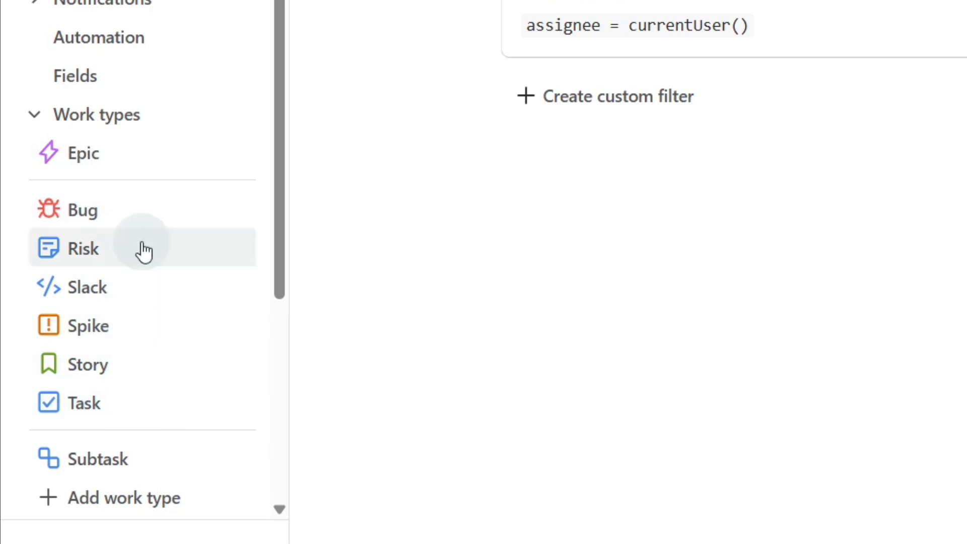
mouse_move(123, 498)
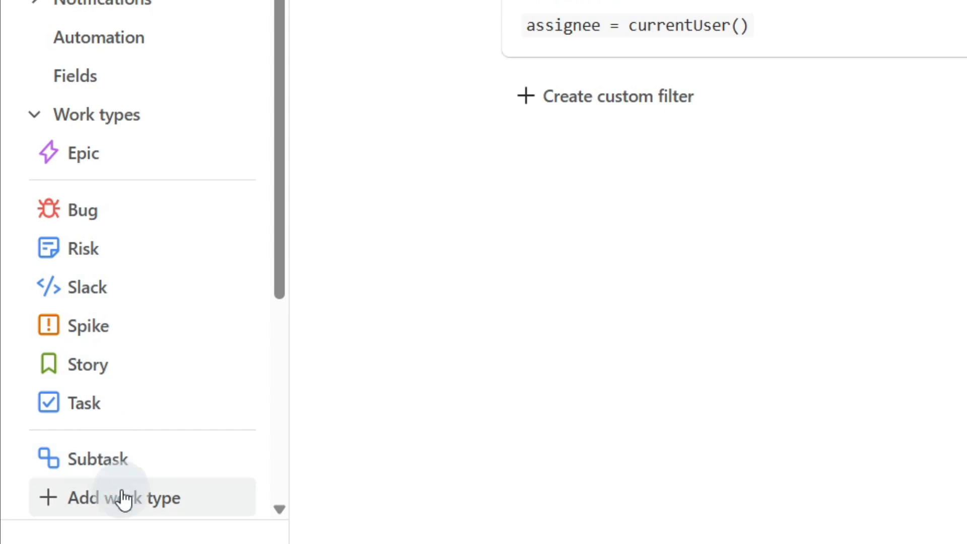
click(124, 498)
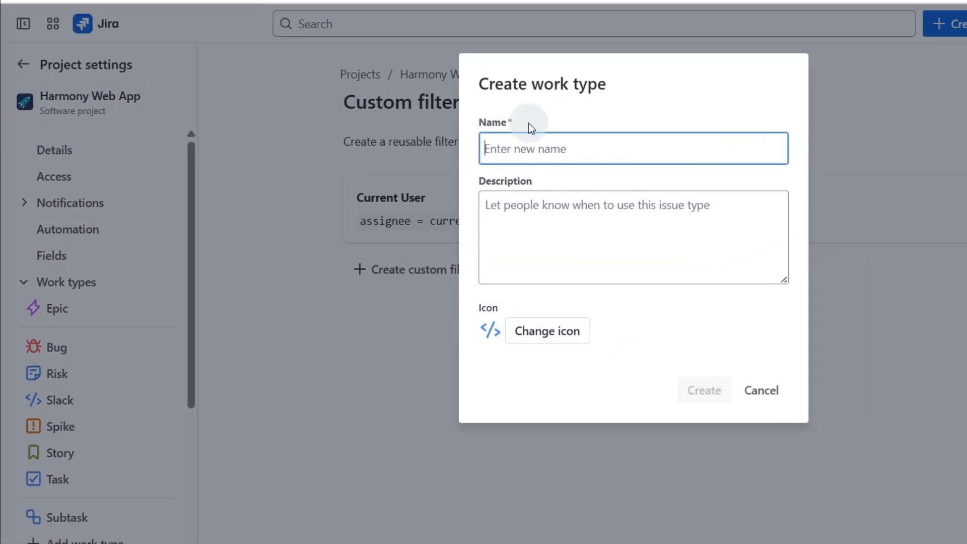
Preview the work type icon chooser, then cancel the Create work type form unsaved.
click(547, 331)
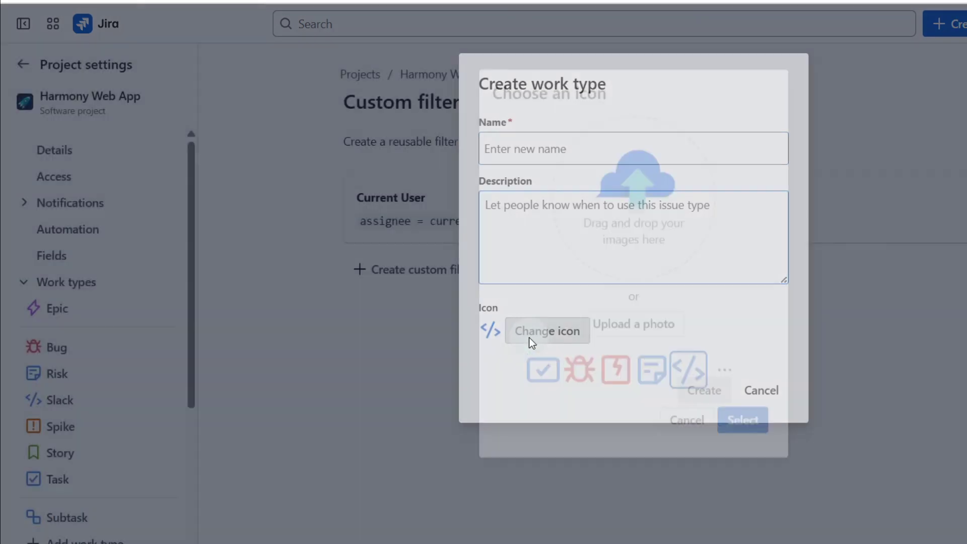
click(546, 330)
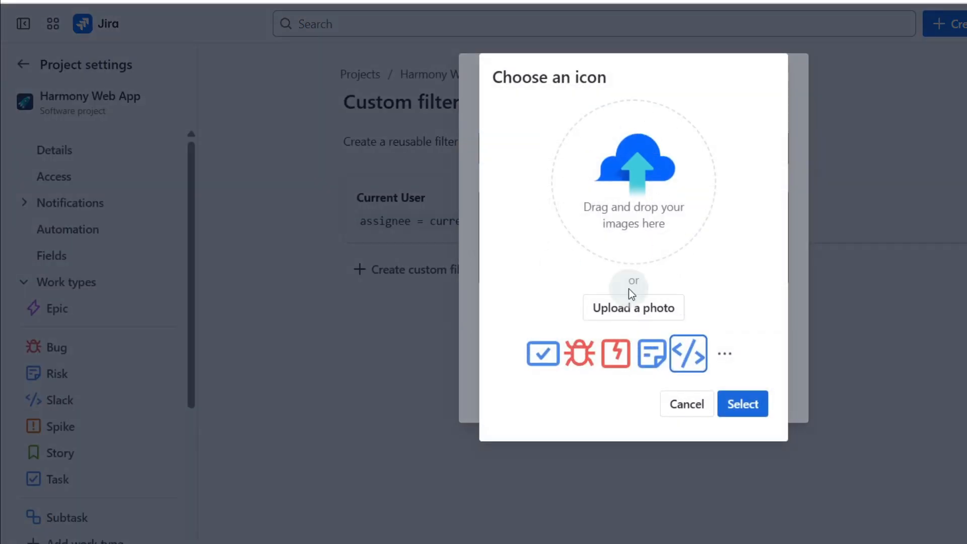
click(687, 405)
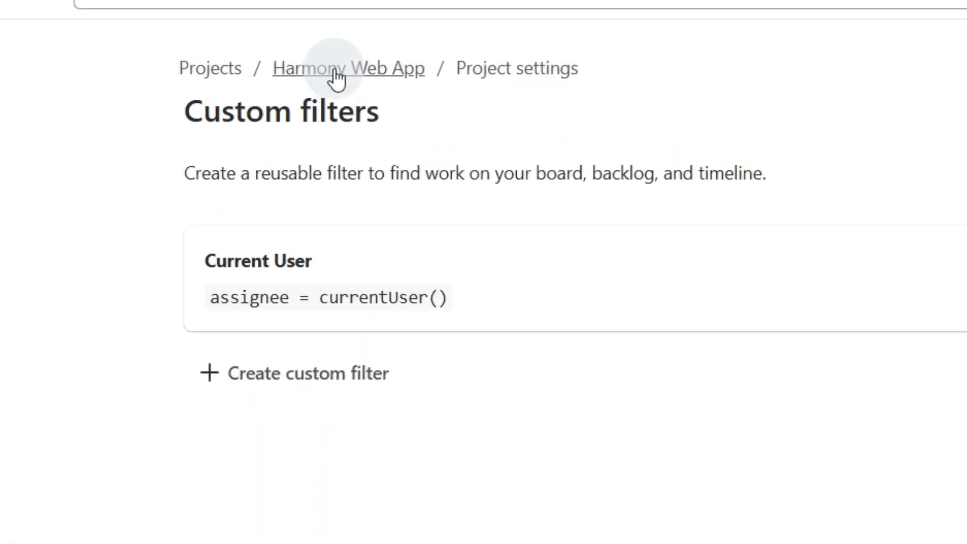
Return to the Harmony Web App board and move cards toward Done and Sign-off.
click(348, 68)
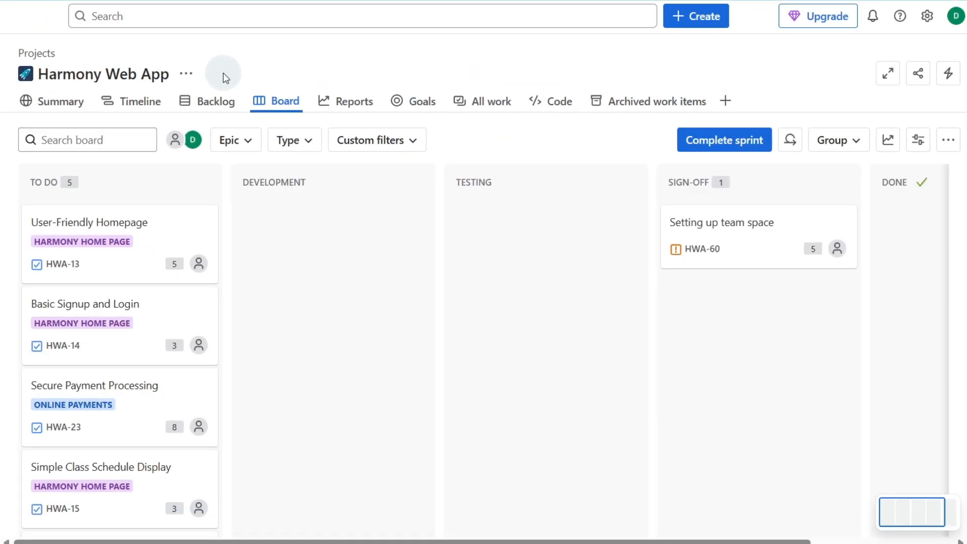
mouse_move(201, 201)
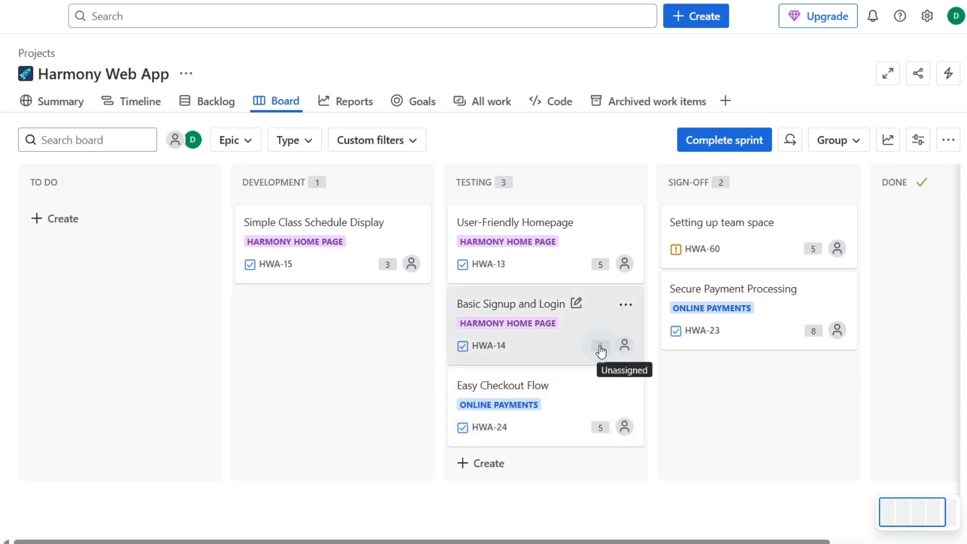
click(600, 346)
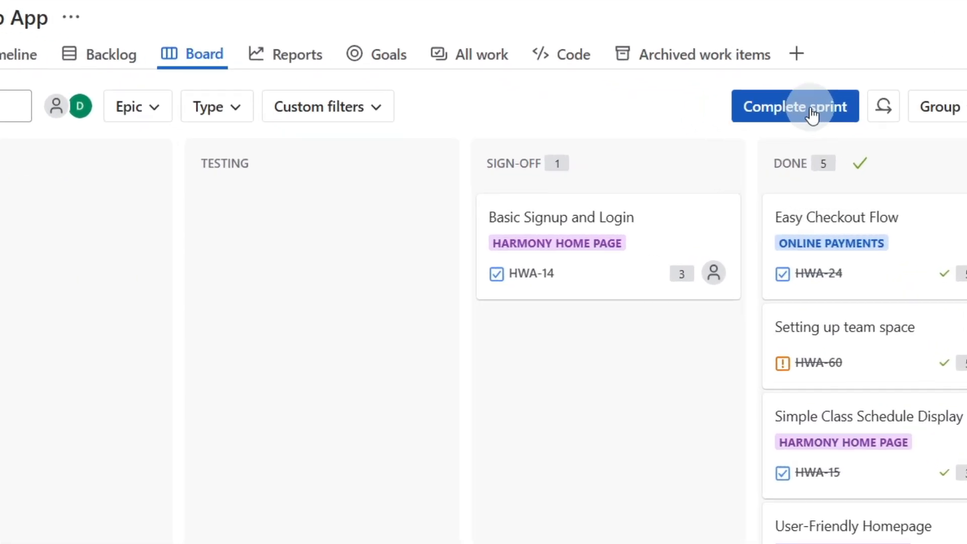
Complete HWA Sprint 1, moving Basic Signup and Login into HWA Sprint 2.
click(795, 106)
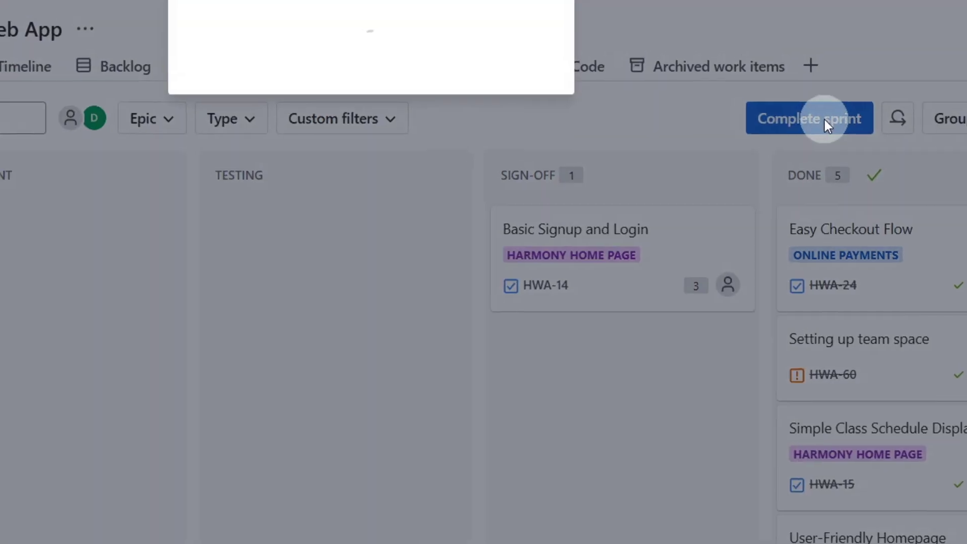
click(811, 117)
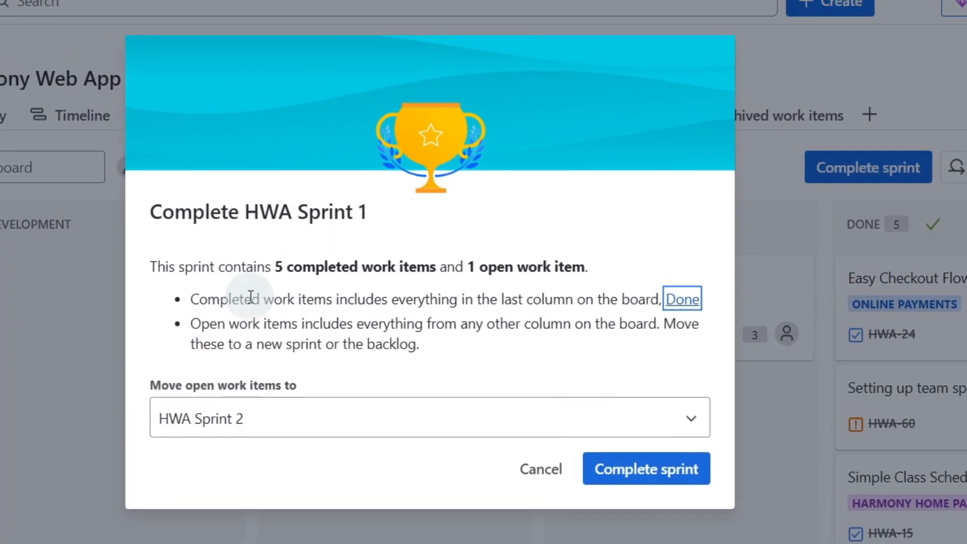
mouse_move(256, 392)
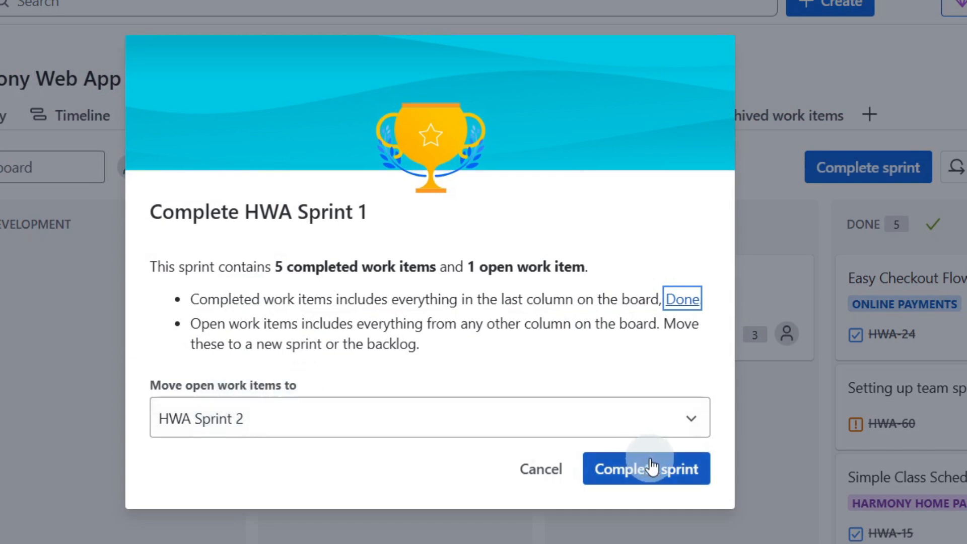
click(646, 468)
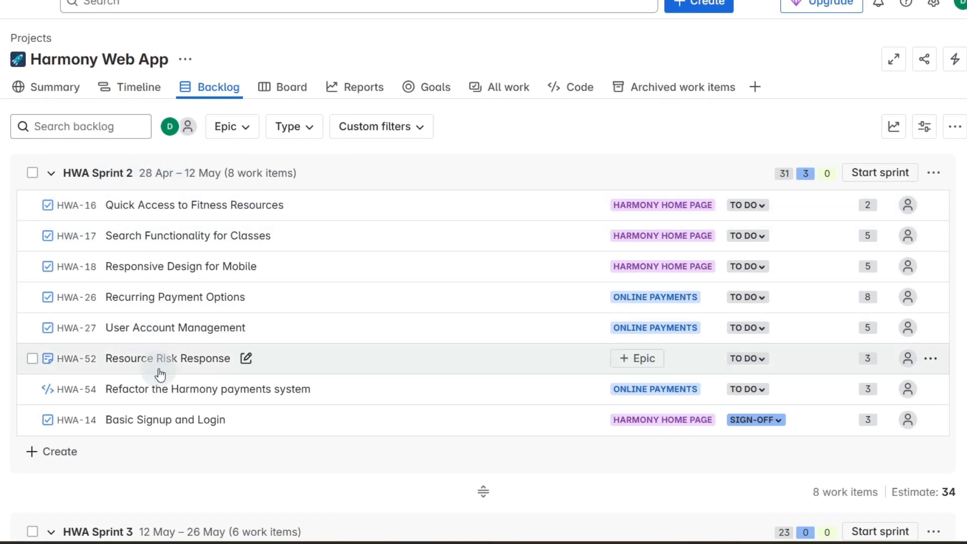
mouse_move(712, 422)
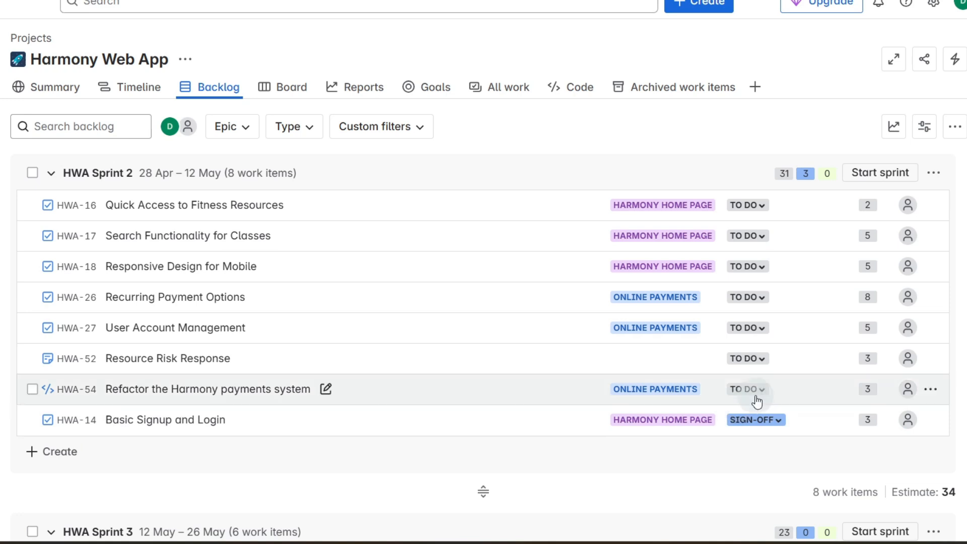
mouse_move(711, 152)
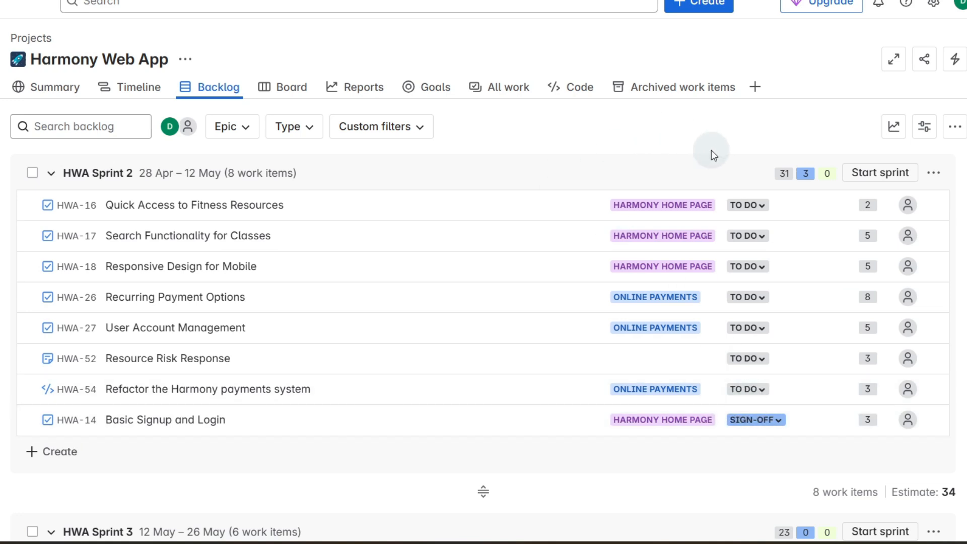
mouse_move(602, 145)
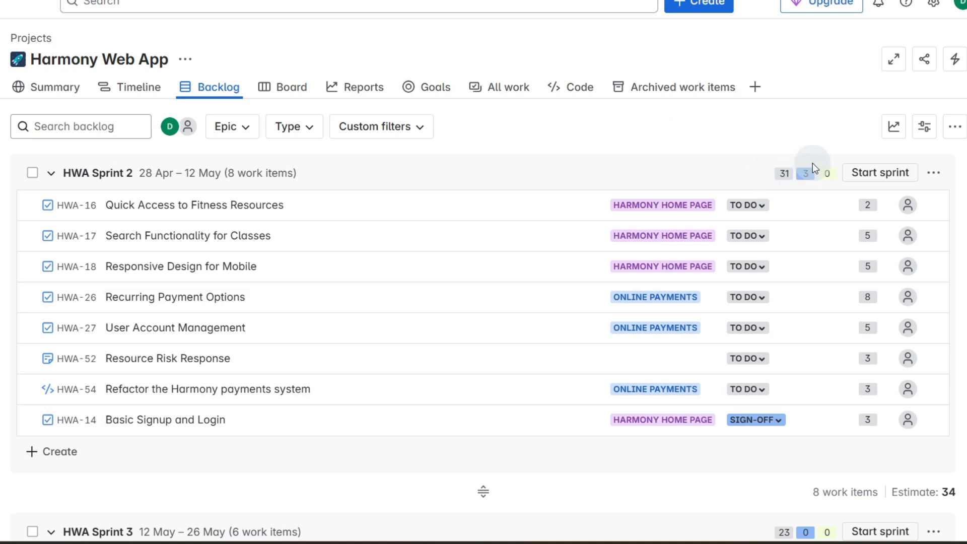
mouse_move(803, 156)
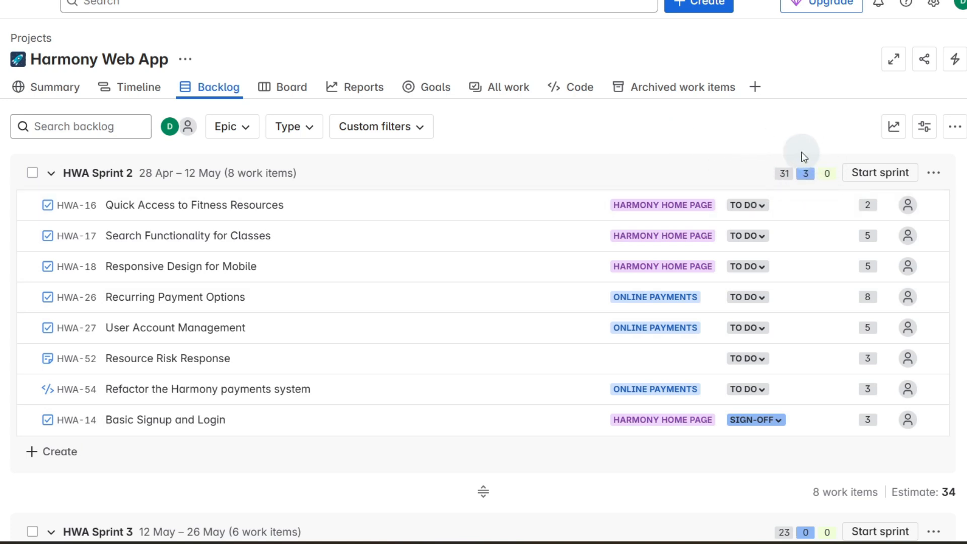
mouse_move(786, 149)
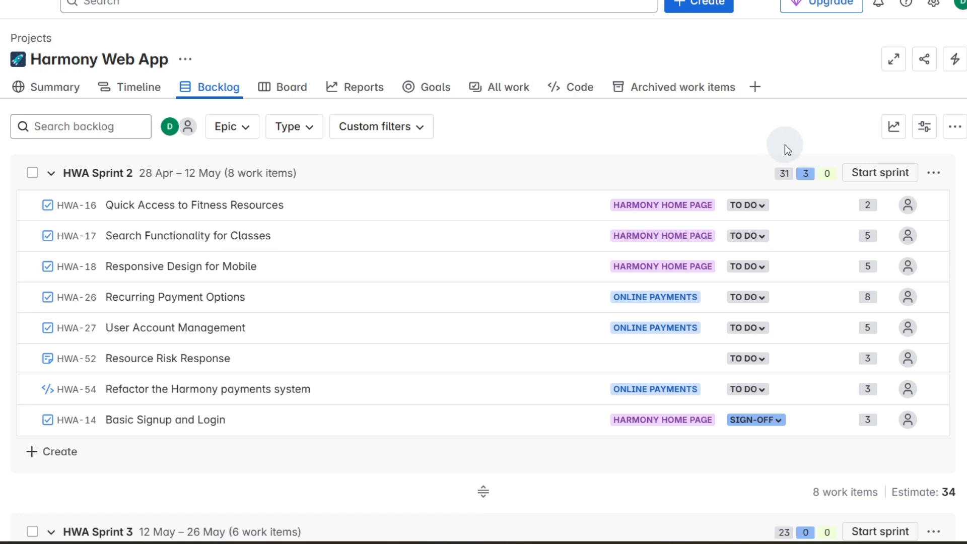
mouse_move(240, 297)
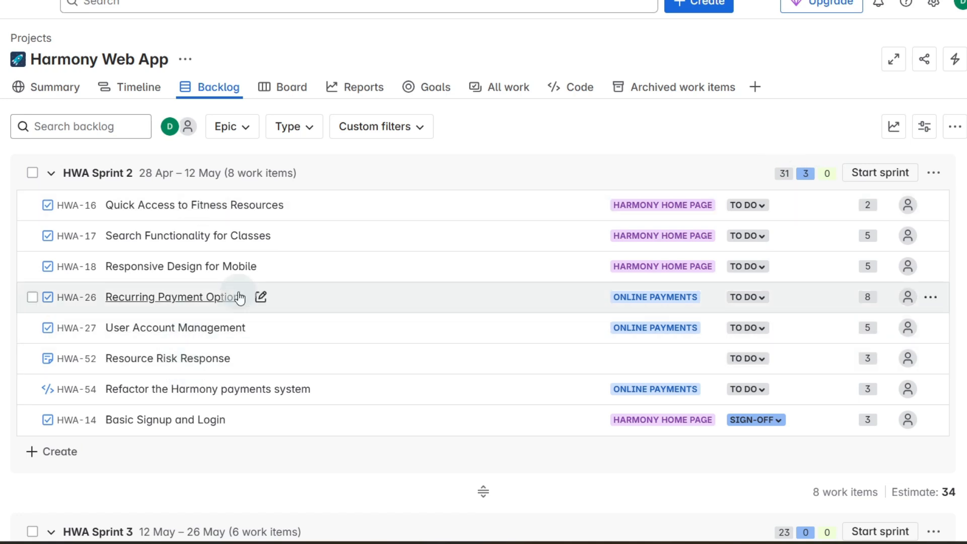
mouse_move(881, 172)
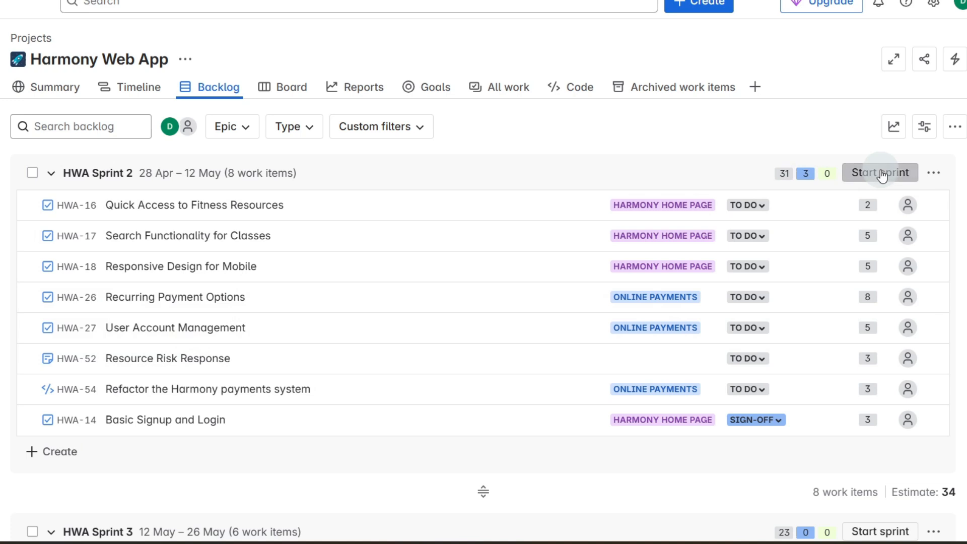
Start HWA Sprint 2 from the Backlog and confirm the Start Sprint dialog.
click(879, 172)
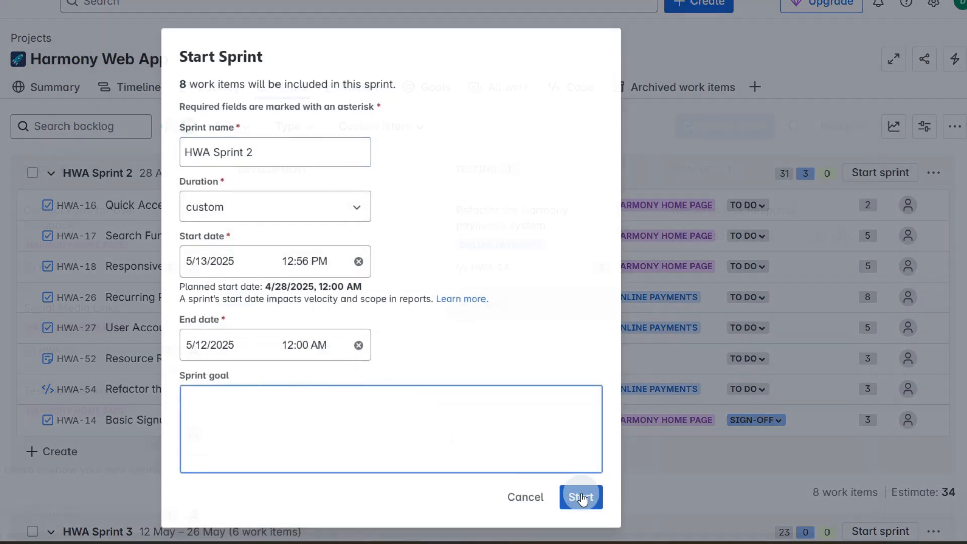
click(580, 497)
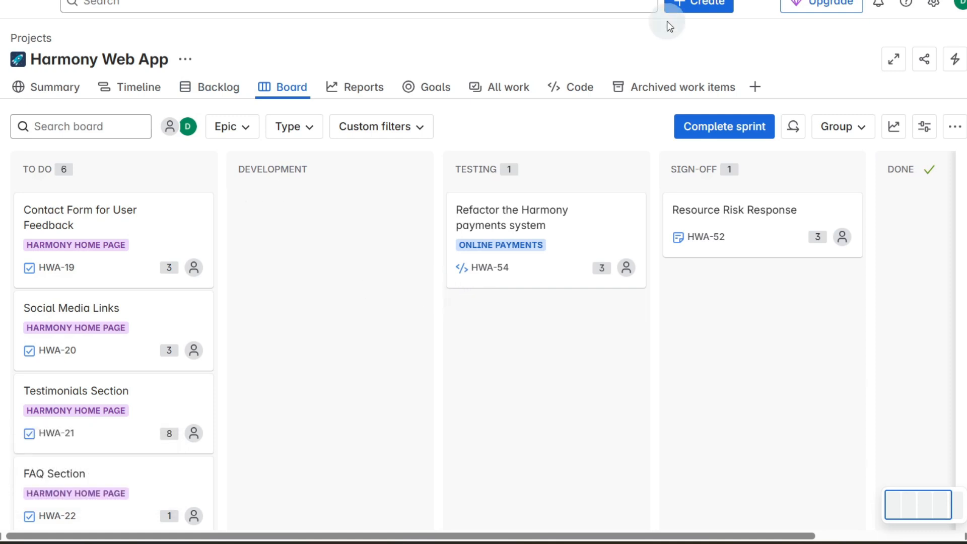
mouse_move(731, 50)
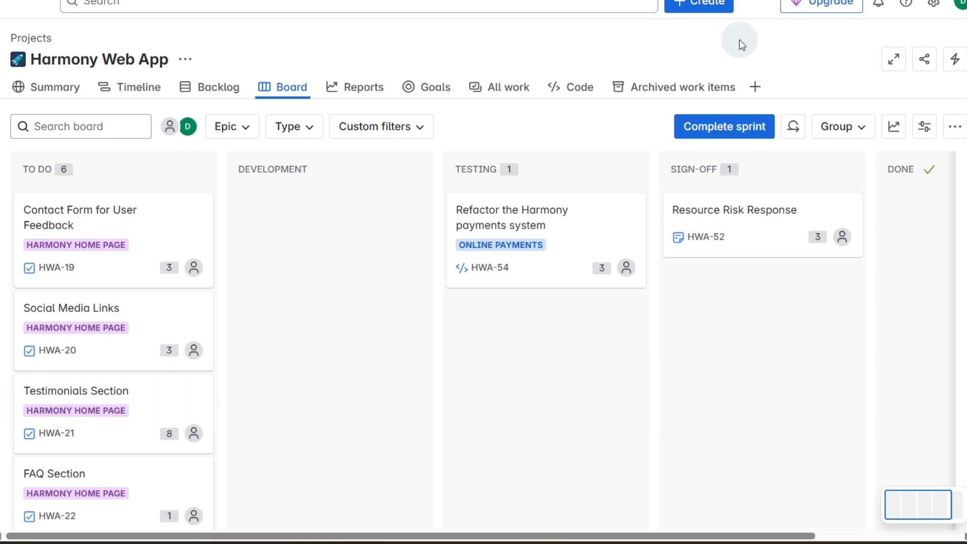
mouse_move(606, 272)
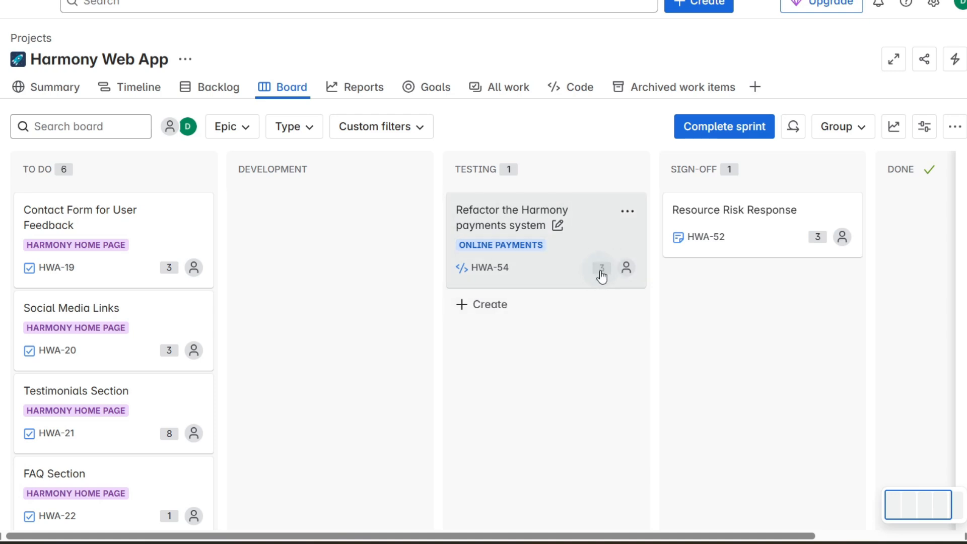
mouse_move(172, 295)
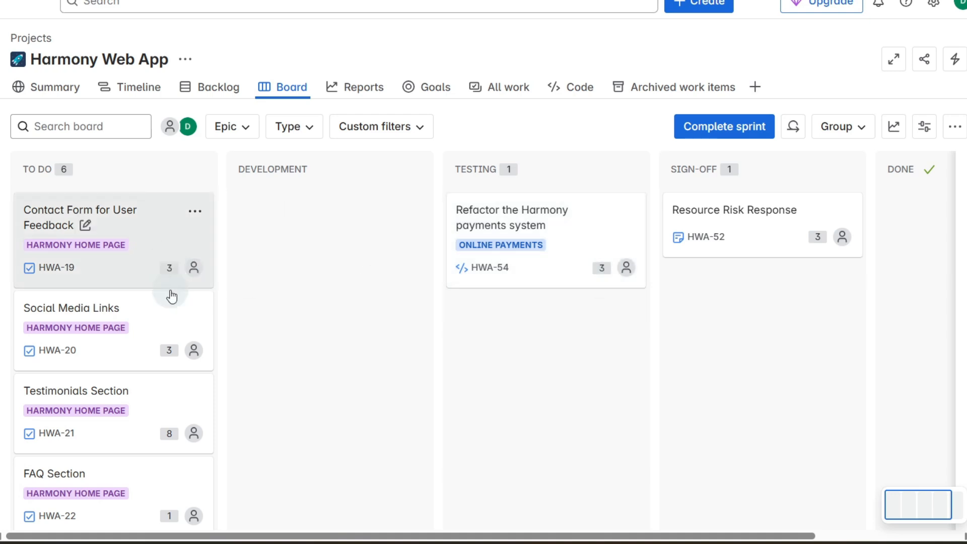
mouse_move(168, 406)
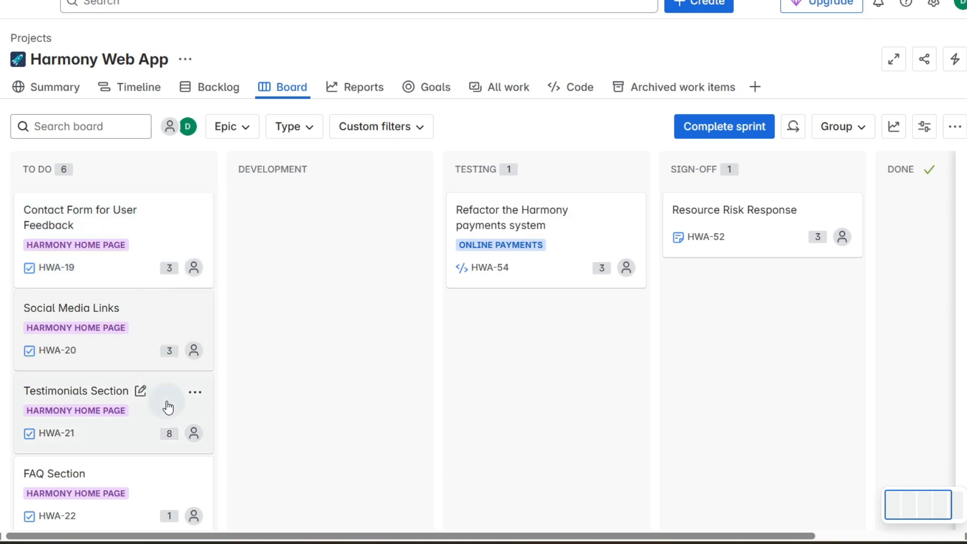
mouse_move(513, 116)
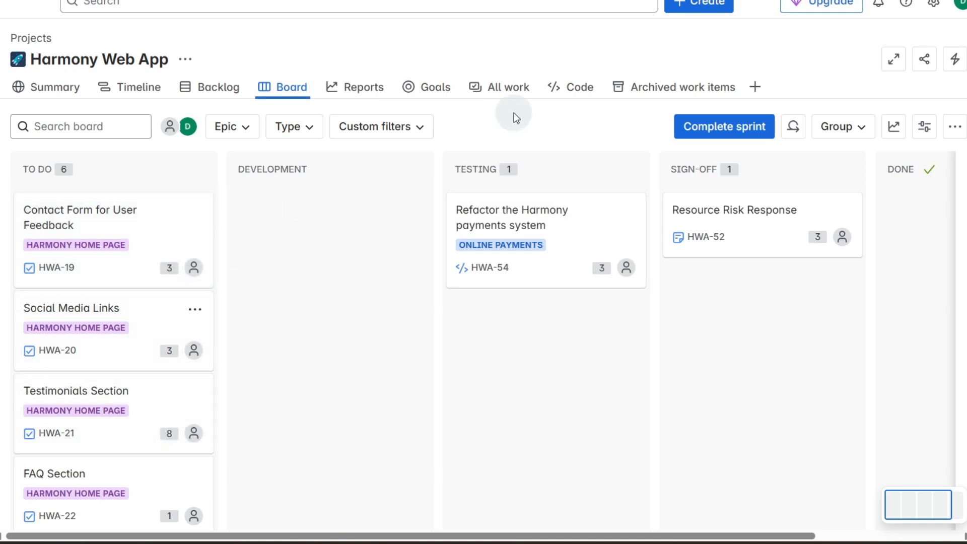
mouse_move(364, 86)
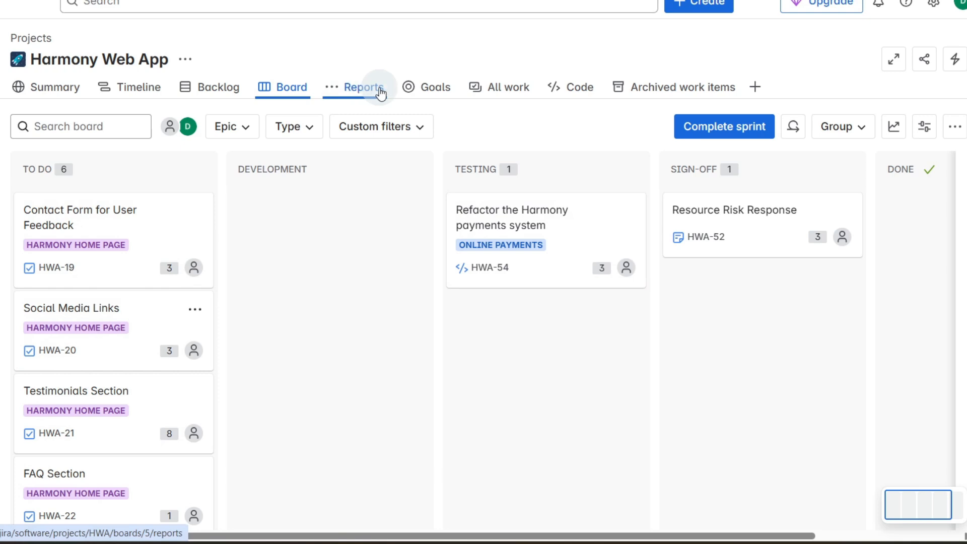
mouse_move(768, 78)
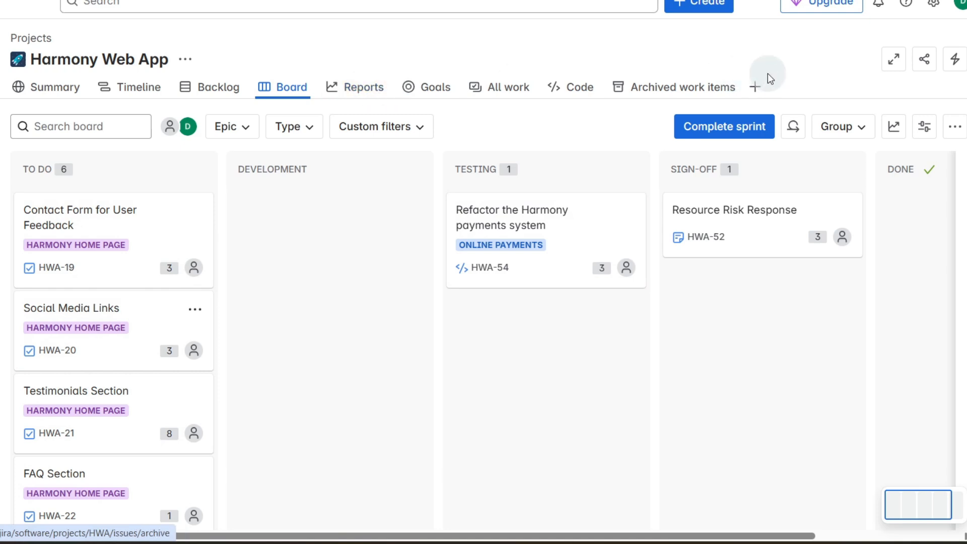
mouse_move(755, 86)
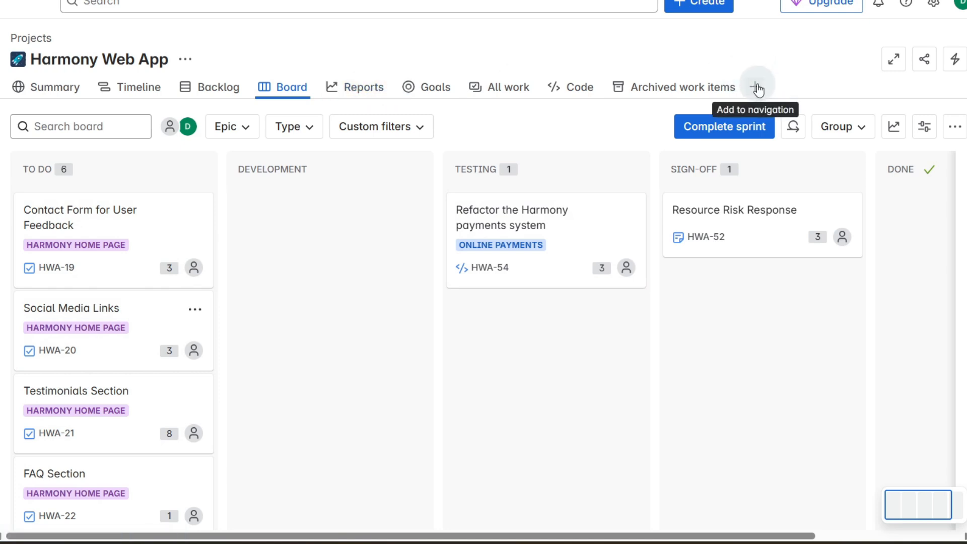
Show the Add to navigation views list (Calendar, List, Releases) beside the project tabs.
click(755, 86)
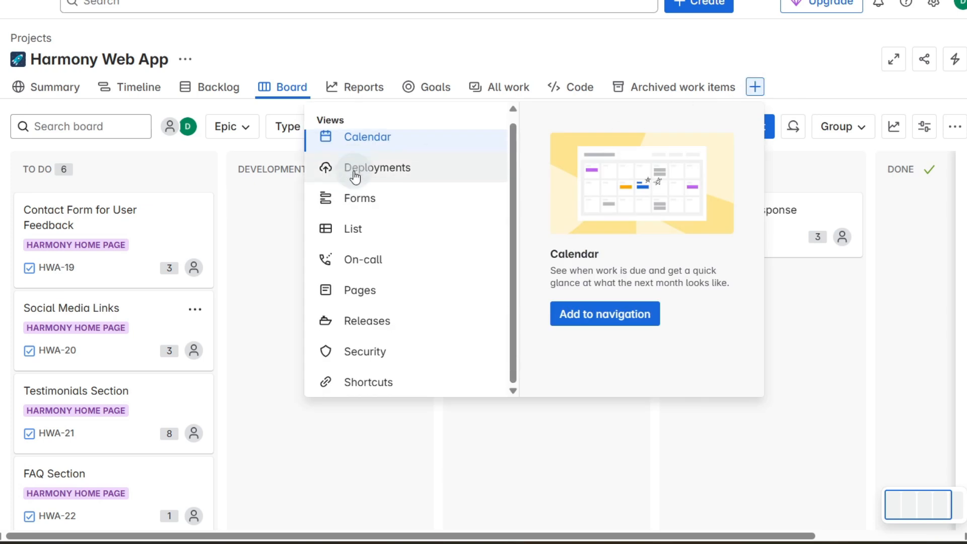
mouse_move(394, 198)
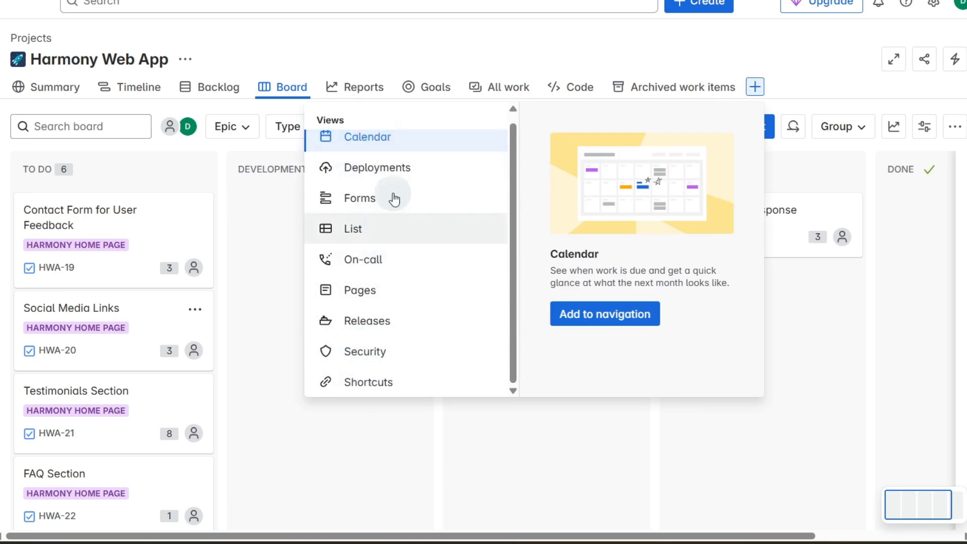
mouse_move(422, 203)
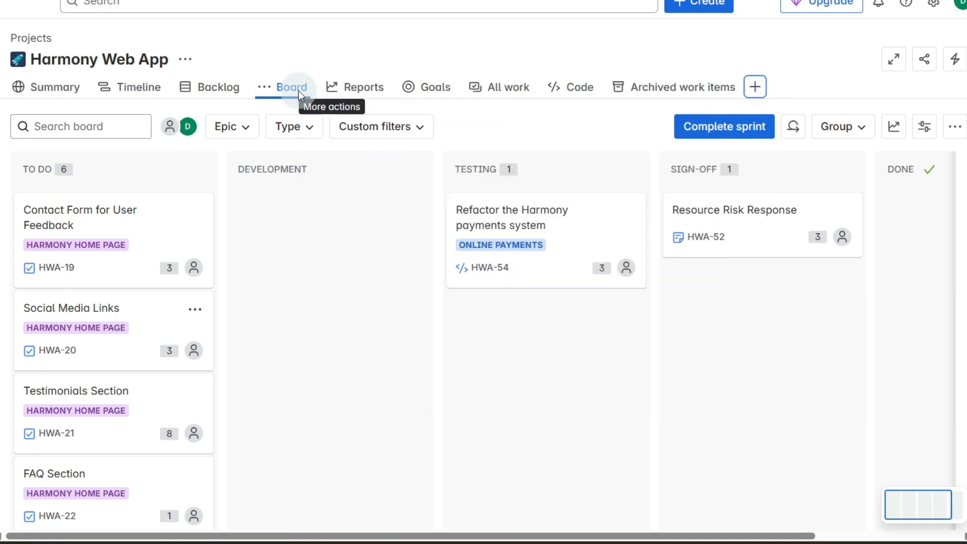
Go to the Reports page listing Burnup, Sprint burndown and Velocity reports.
click(363, 87)
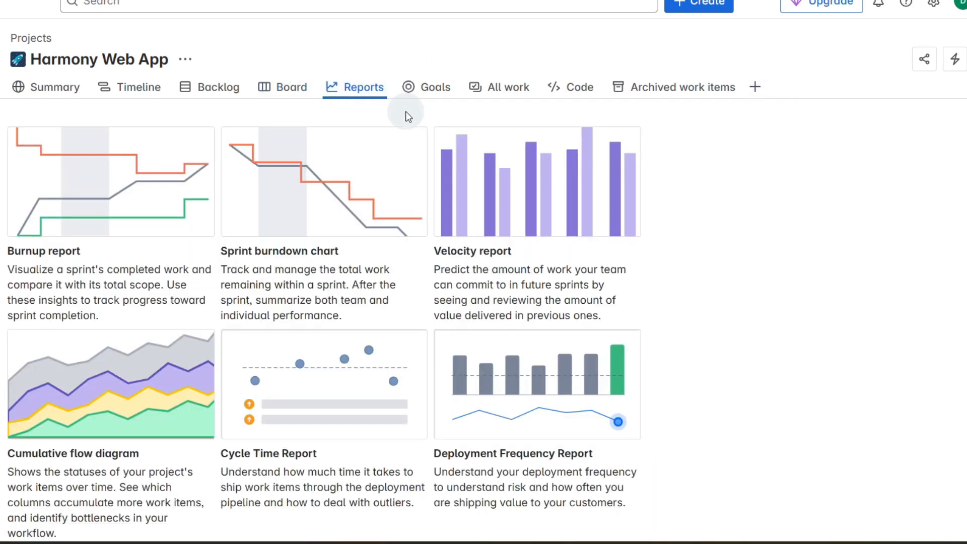
mouse_move(321, 178)
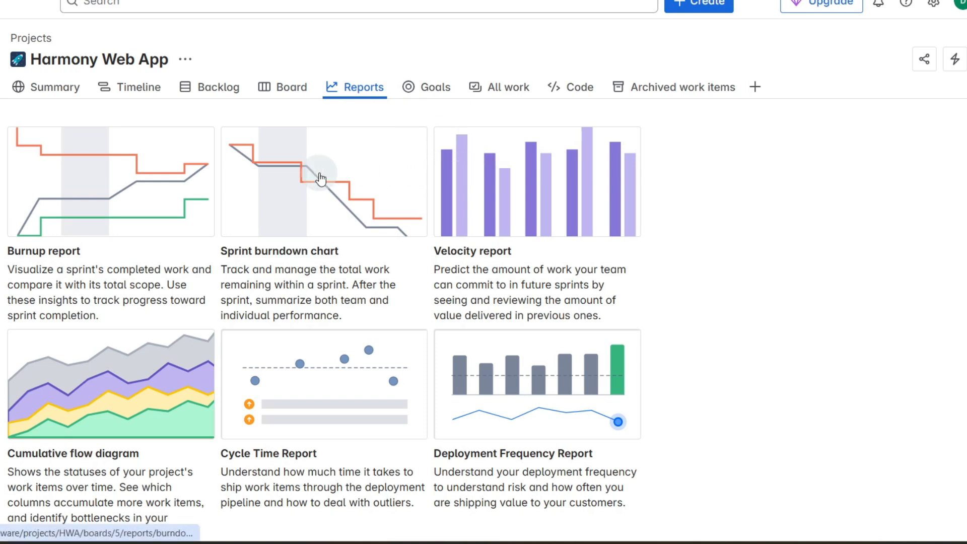
mouse_move(550, 176)
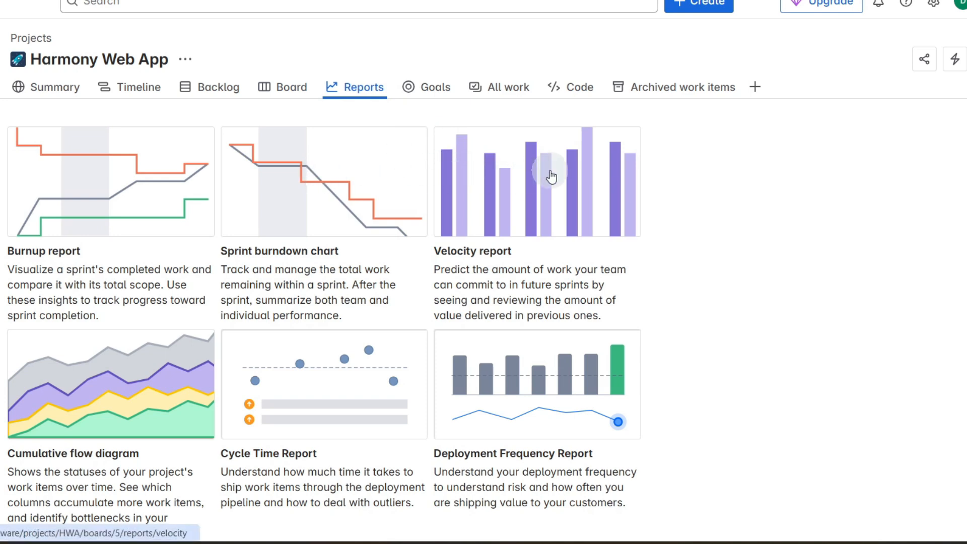
mouse_move(542, 202)
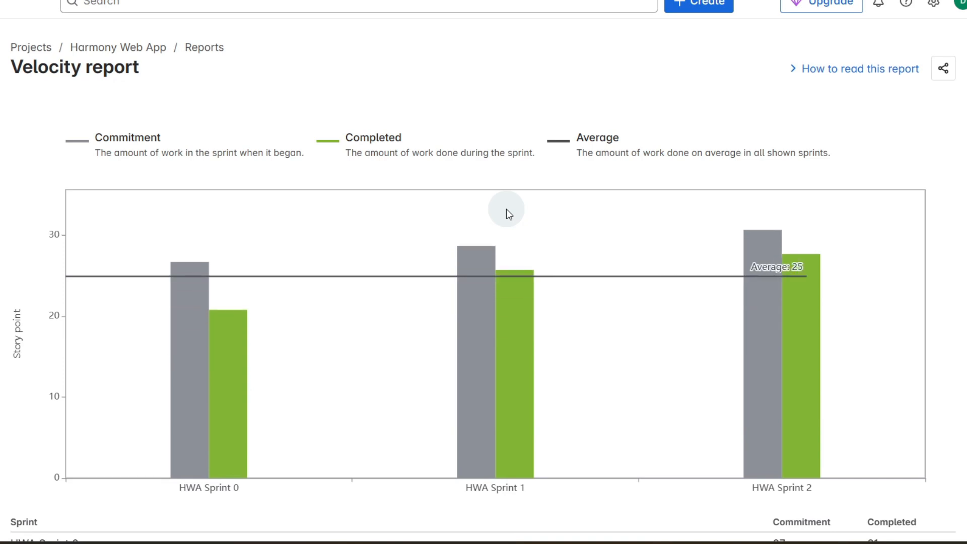
mouse_move(637, 264)
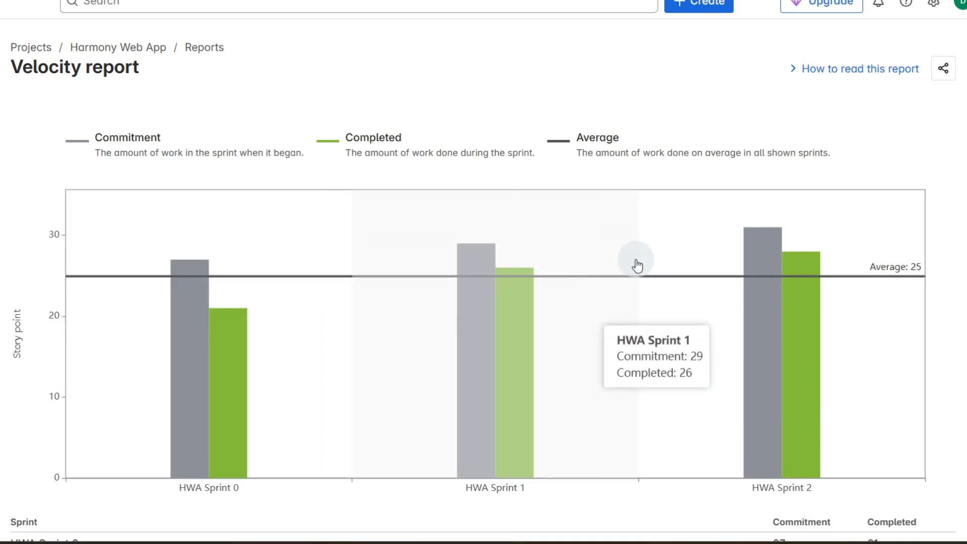
mouse_move(188, 266)
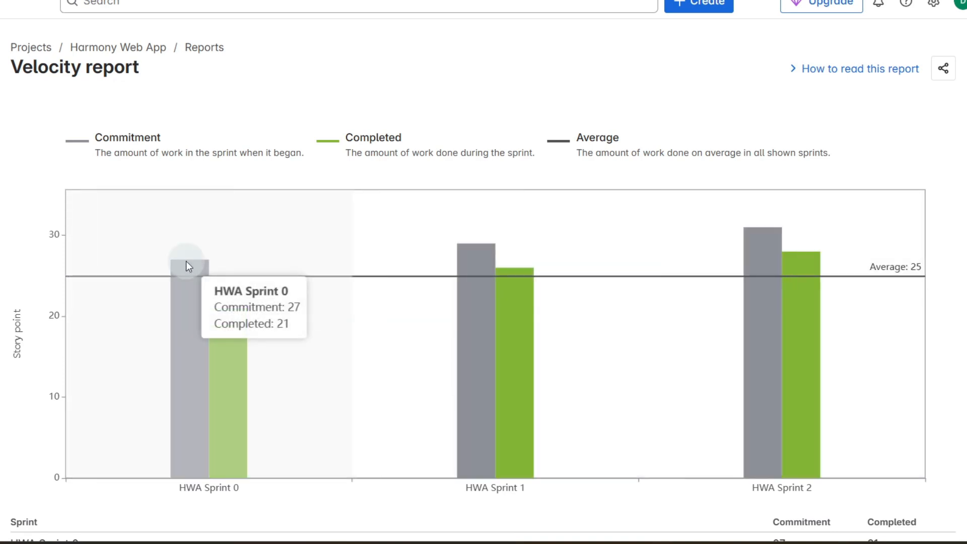
mouse_move(188, 285)
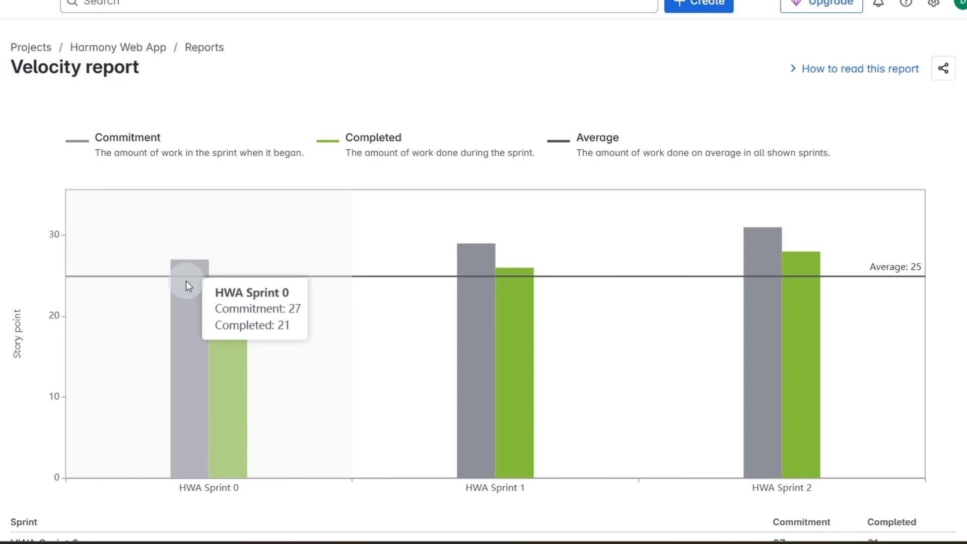
mouse_move(765, 266)
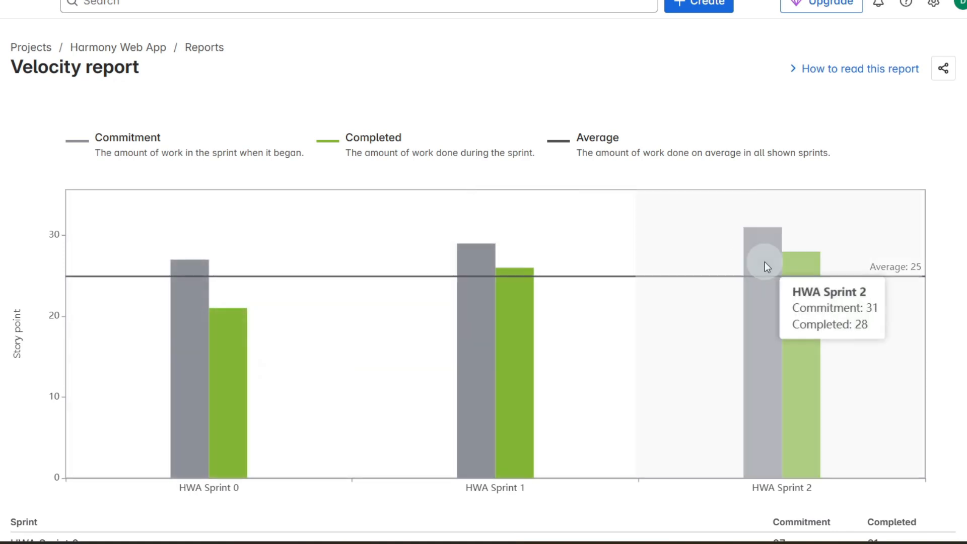
mouse_move(768, 251)
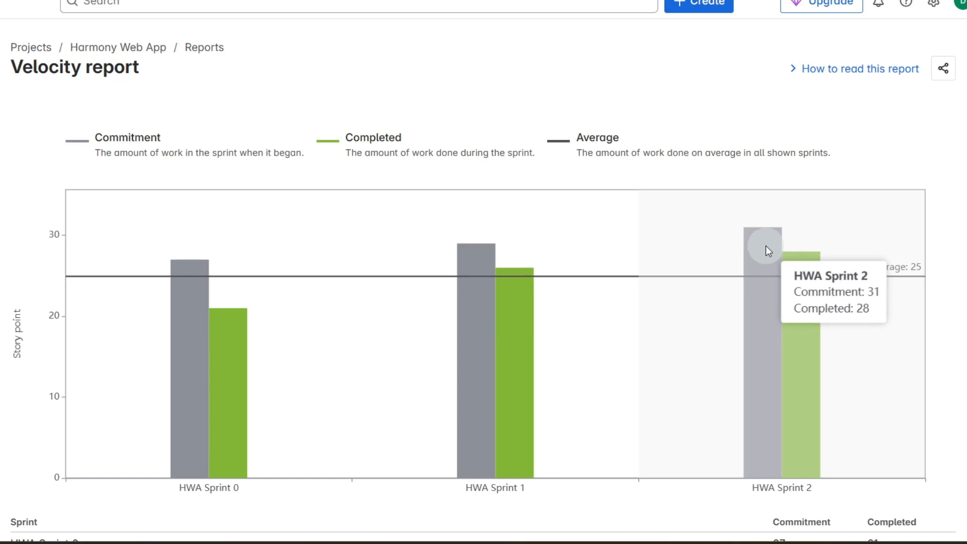
mouse_move(807, 285)
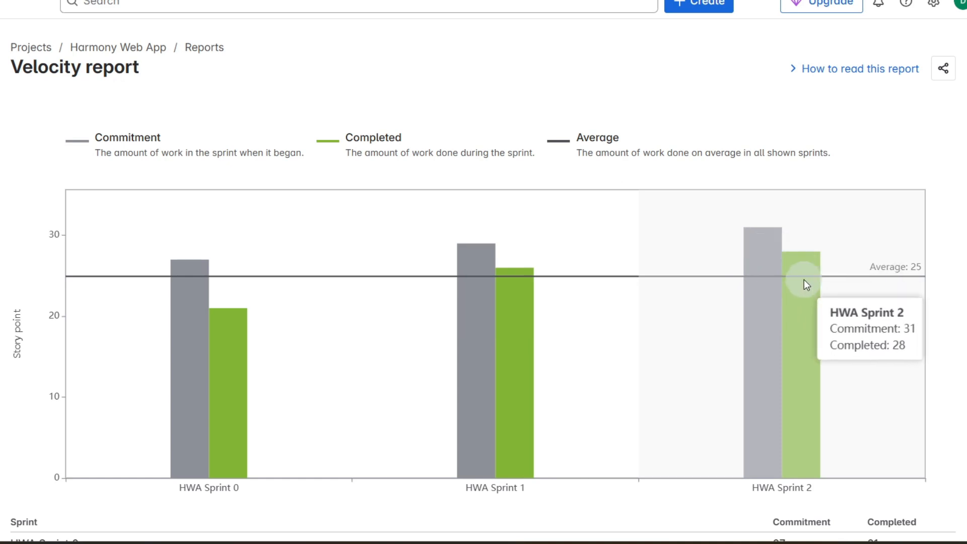
mouse_move(677, 287)
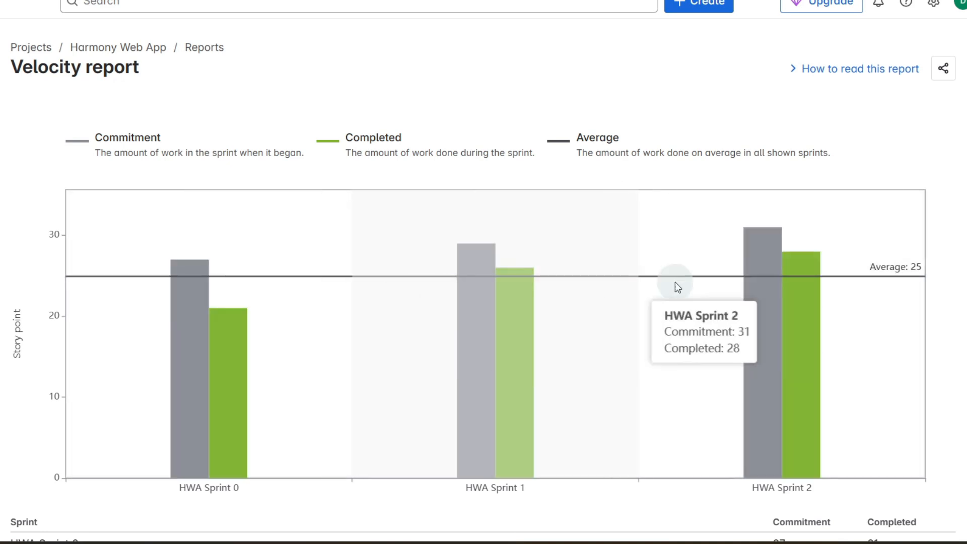
mouse_move(902, 279)
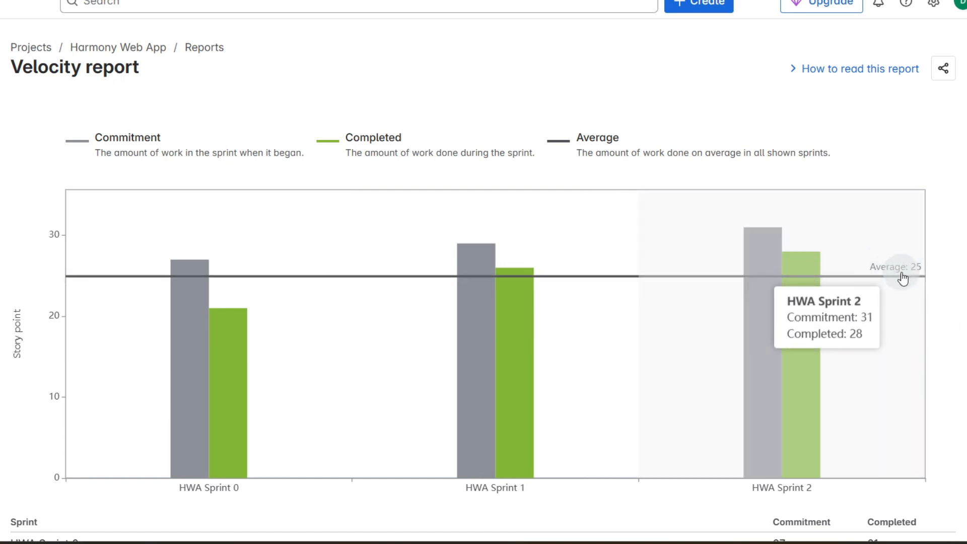
mouse_move(880, 249)
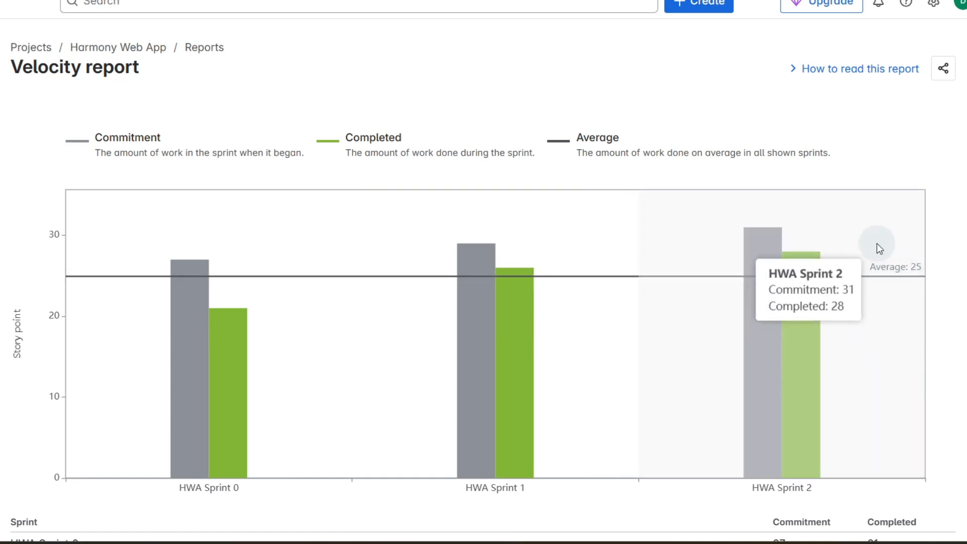
mouse_move(895, 261)
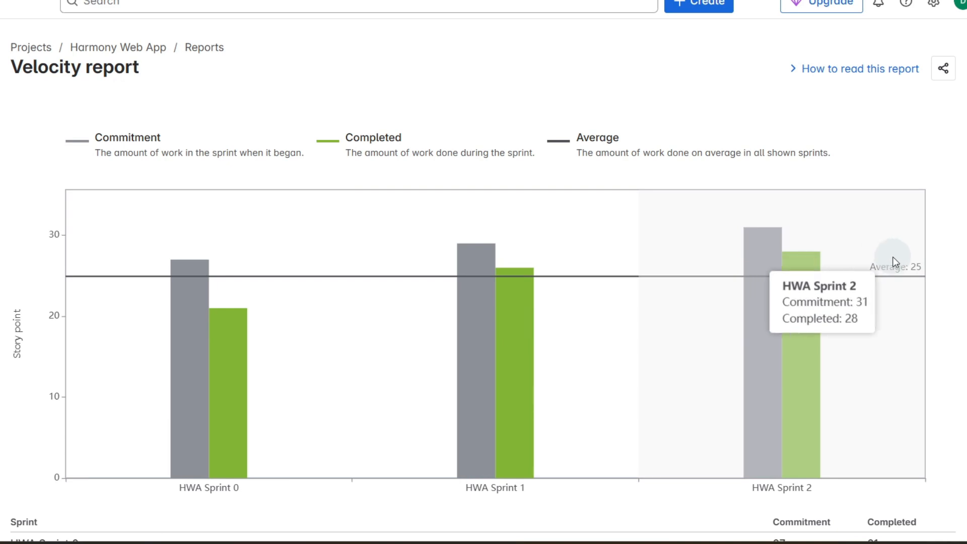
mouse_move(821, 153)
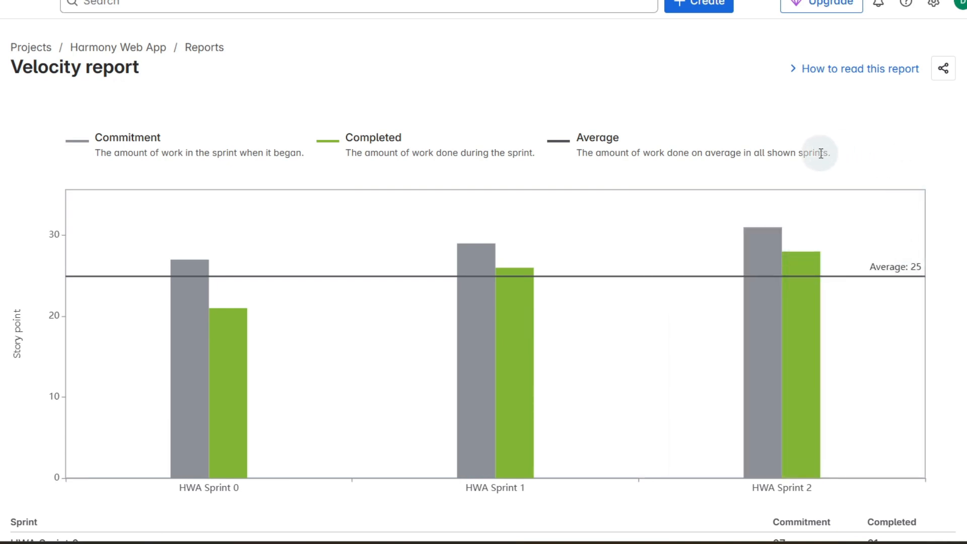
mouse_move(443, 121)
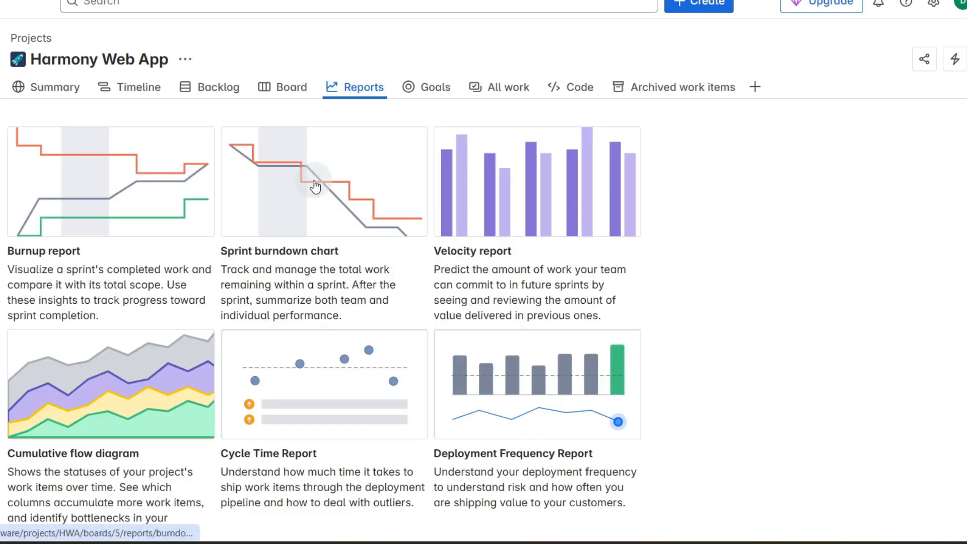
Review the HWA Sprint 3 burndown chart from 29 story points, then return to the board.
click(323, 181)
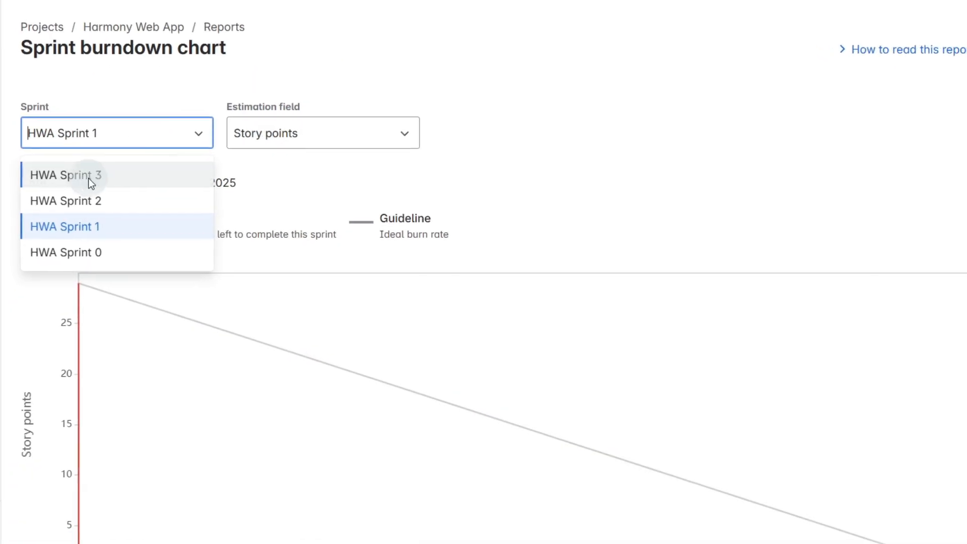
click(66, 175)
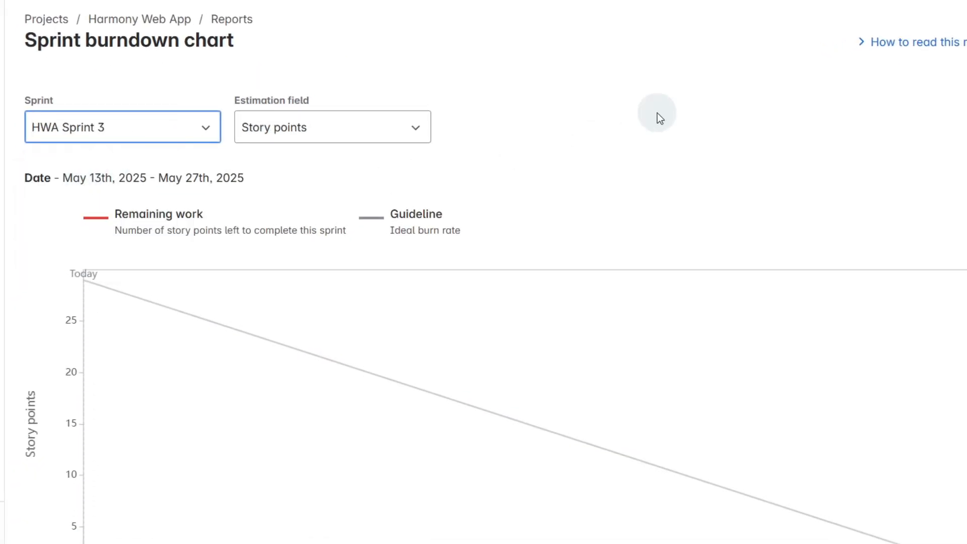
scroll(down, 3)
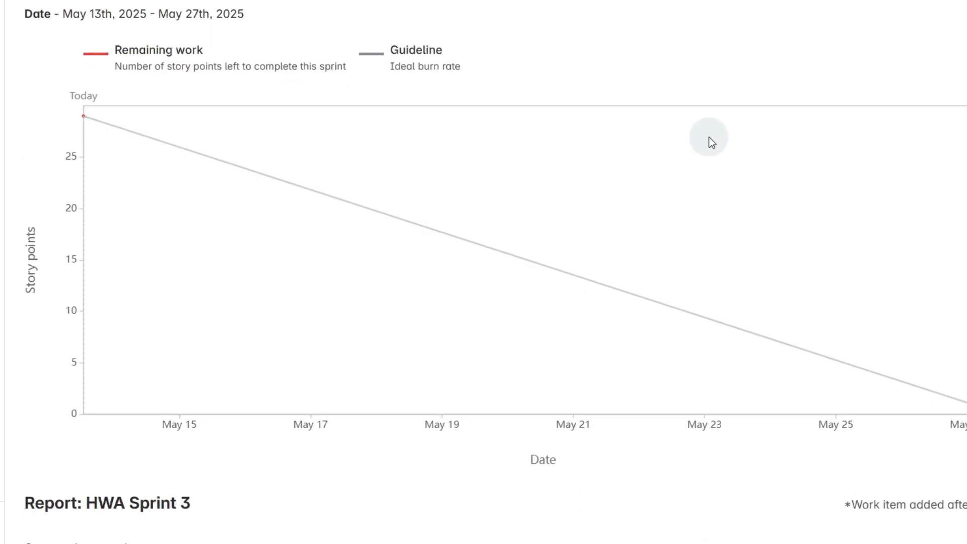
mouse_move(86, 404)
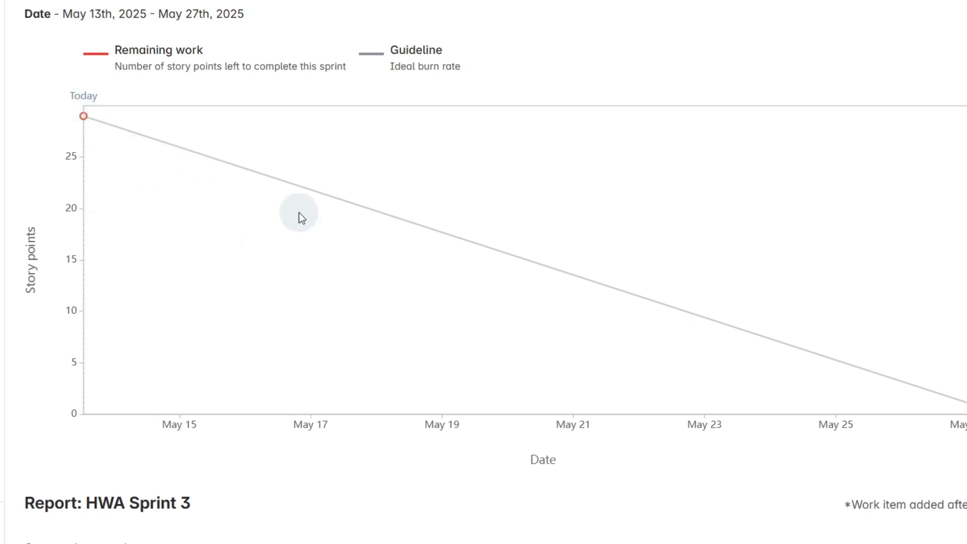
mouse_move(360, 252)
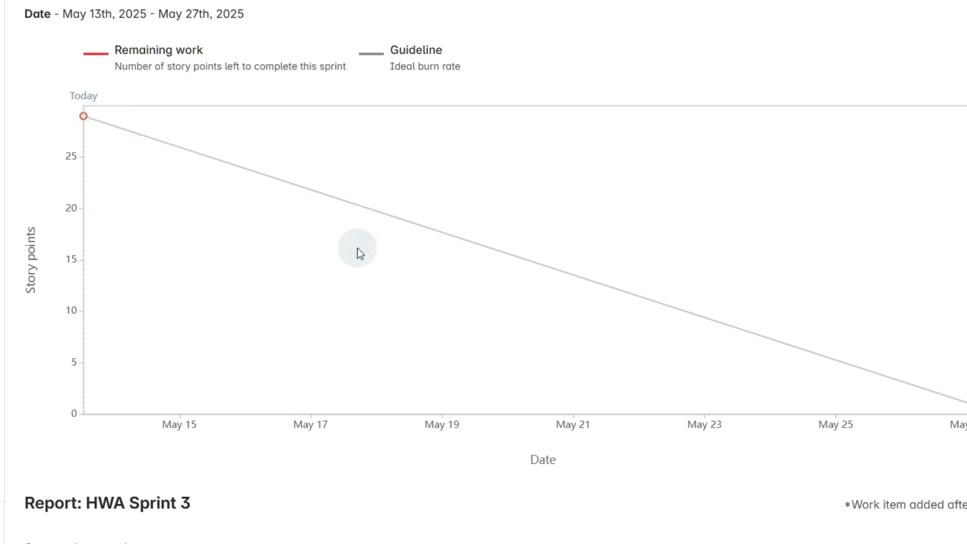
mouse_move(402, 275)
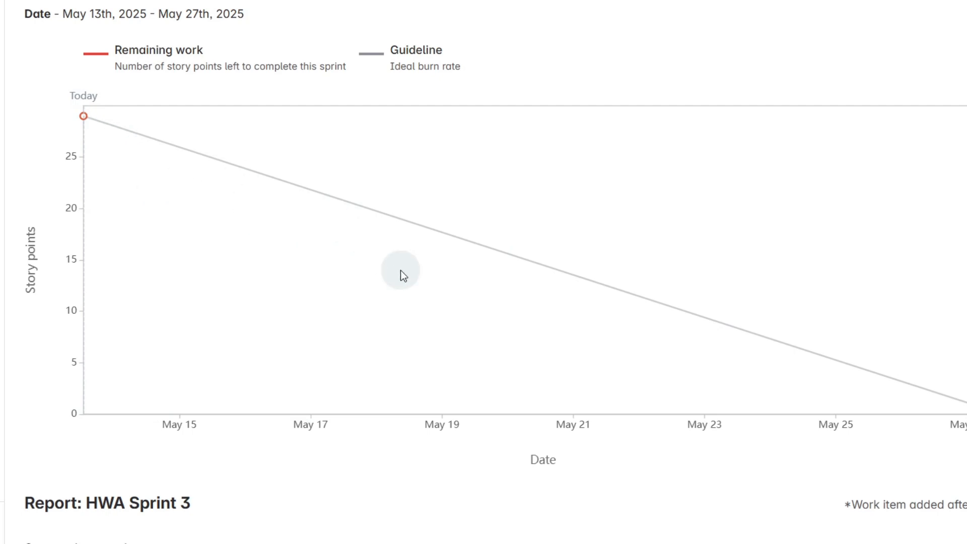
mouse_move(710, 253)
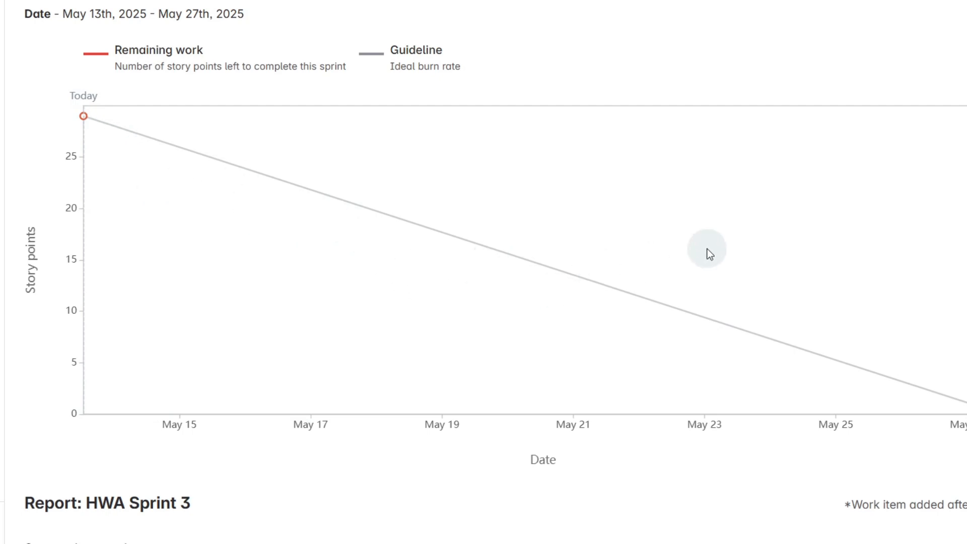
scroll(up, 3)
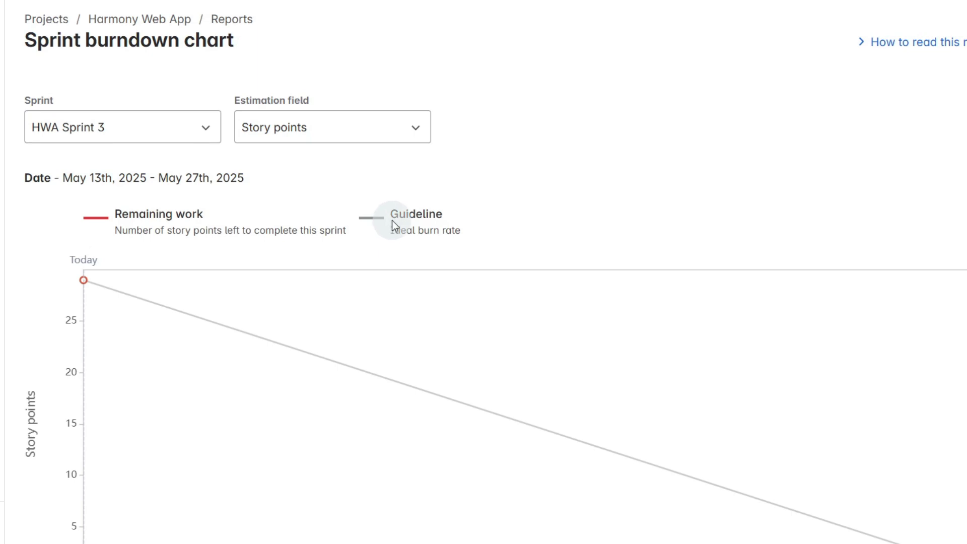
click(325, 61)
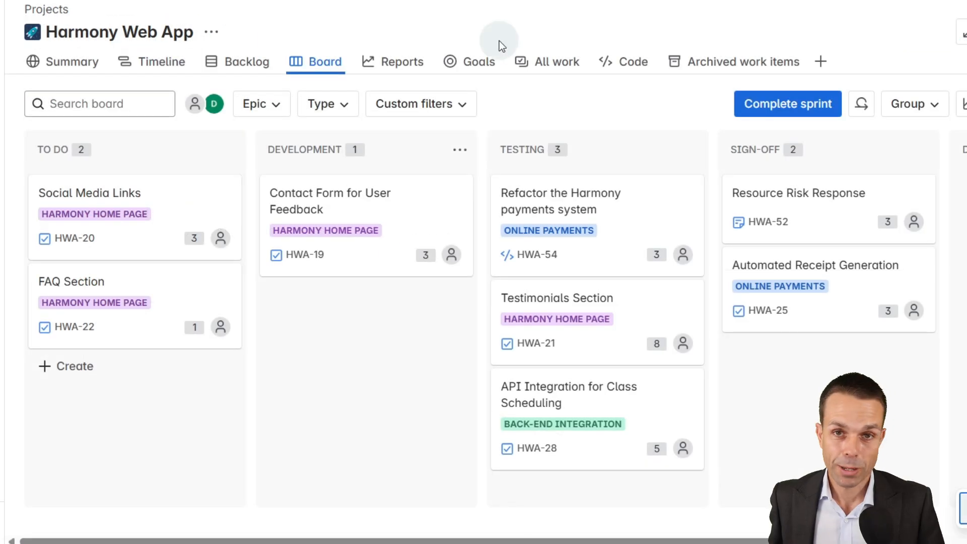
mouse_move(247, 61)
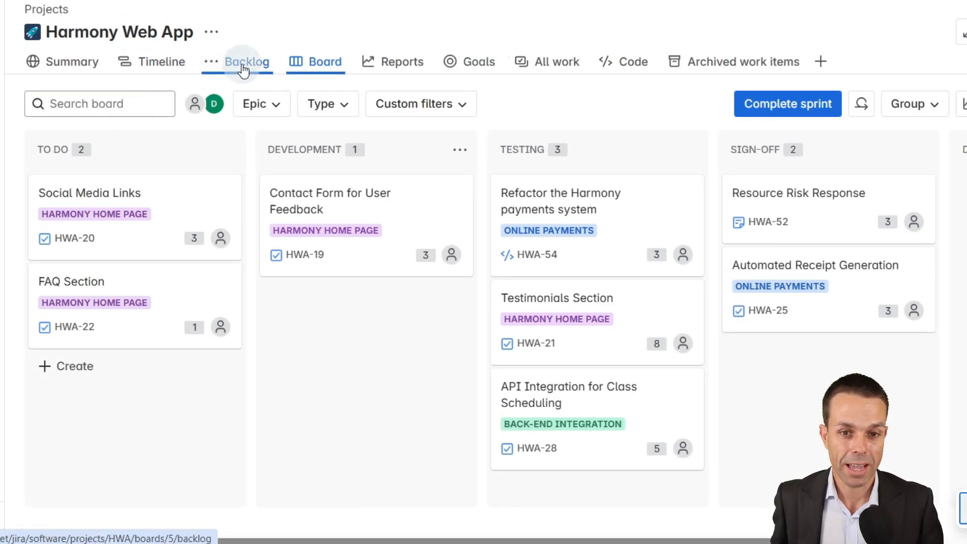
View the backlog with HWA Sprint 3's eight items (13–27 May) and HWA Sprint 4.
click(248, 61)
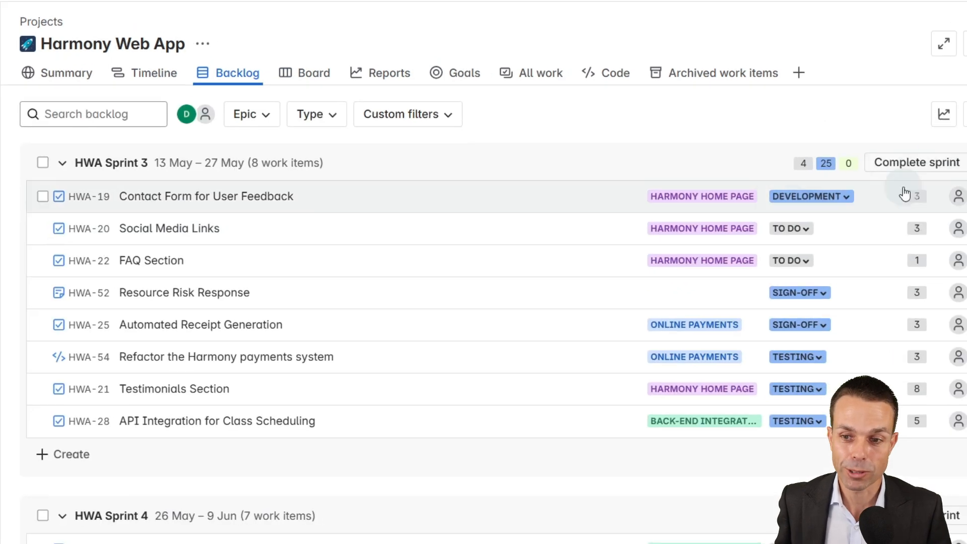
scroll(up, 3)
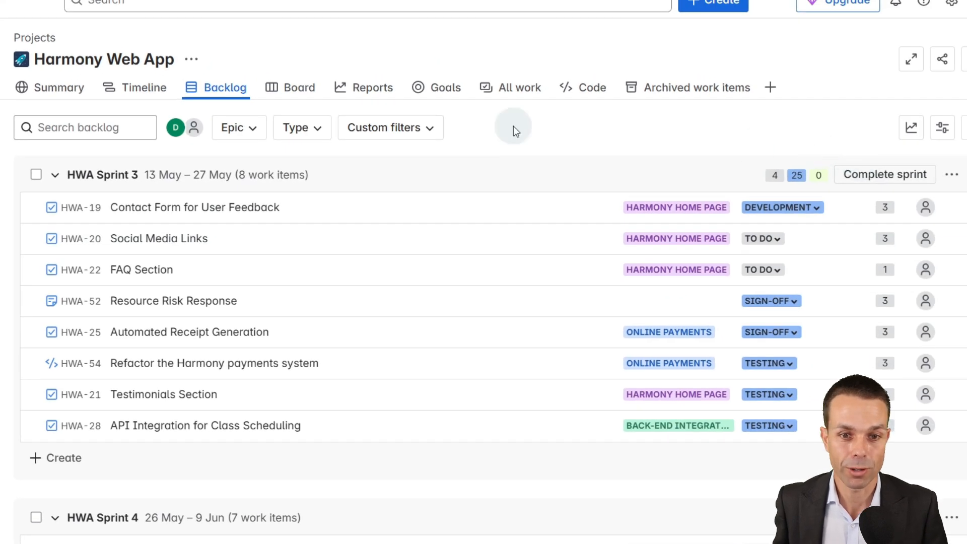
mouse_move(264, 54)
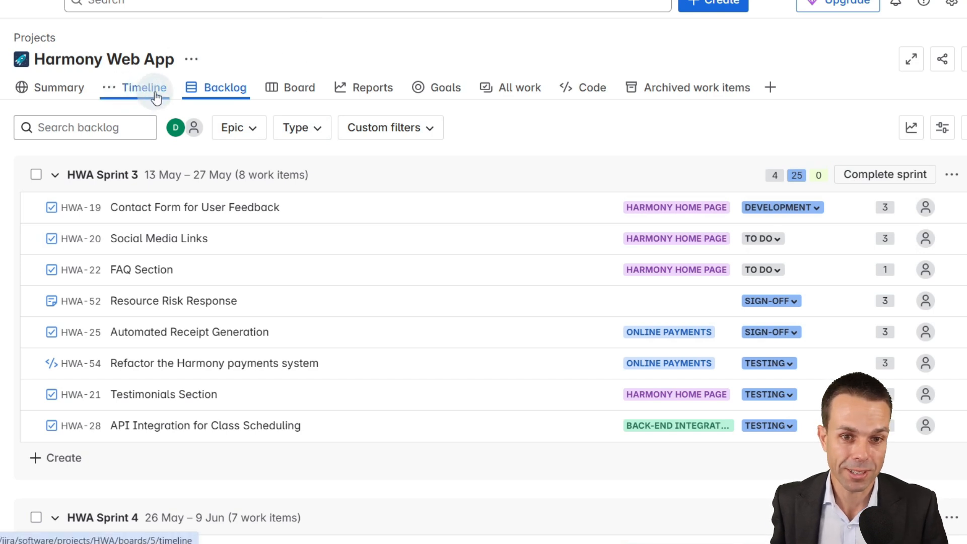
Open the timeline and briefly expand then collapse the Harmony Home Page epic's child items.
click(145, 87)
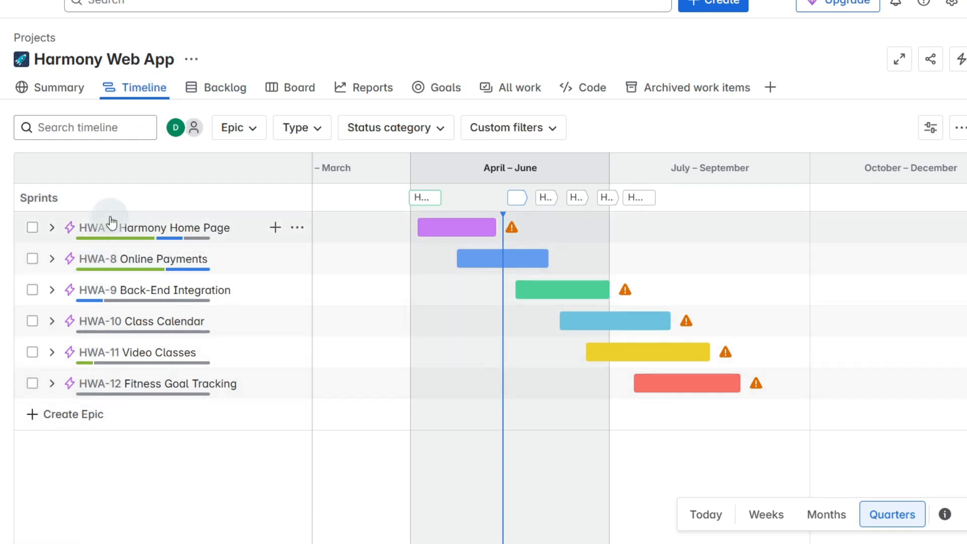
mouse_move(213, 239)
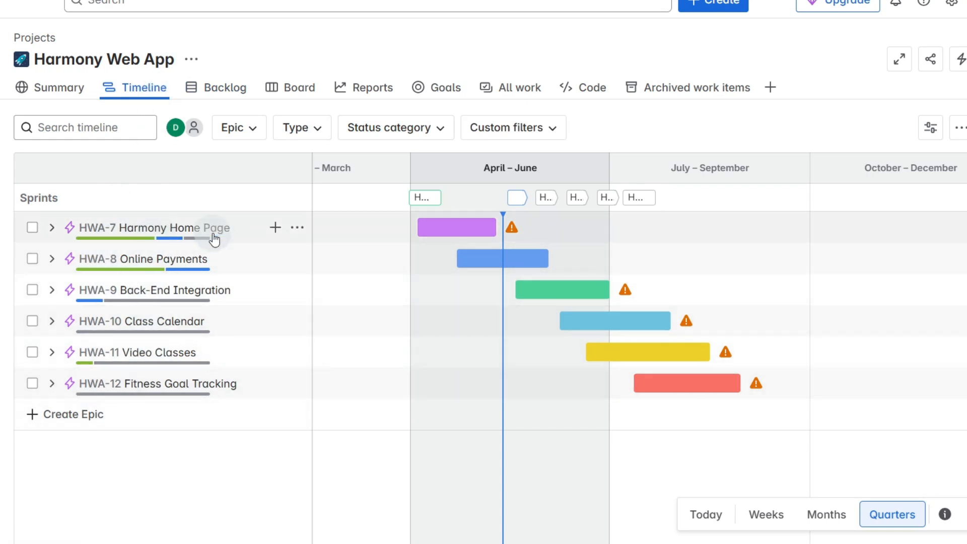
click(52, 227)
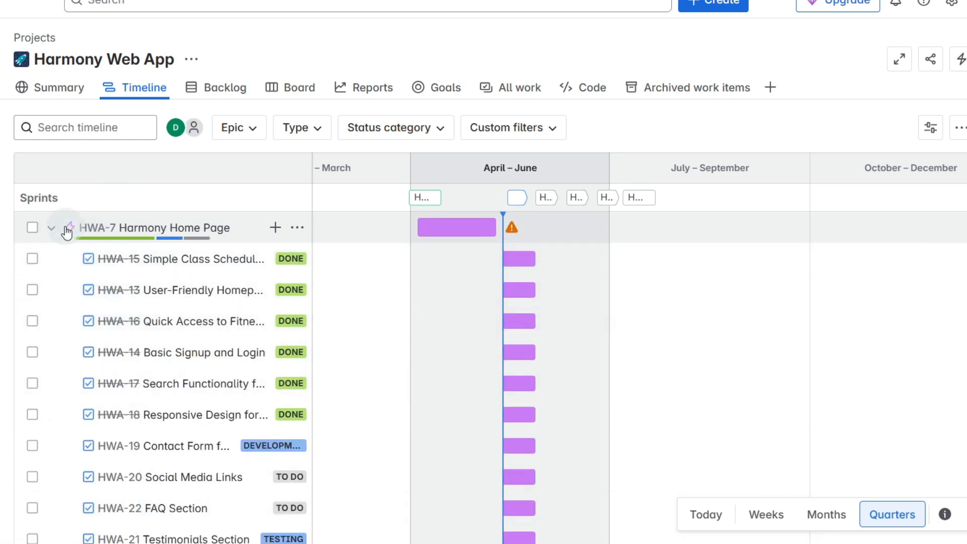
click(52, 228)
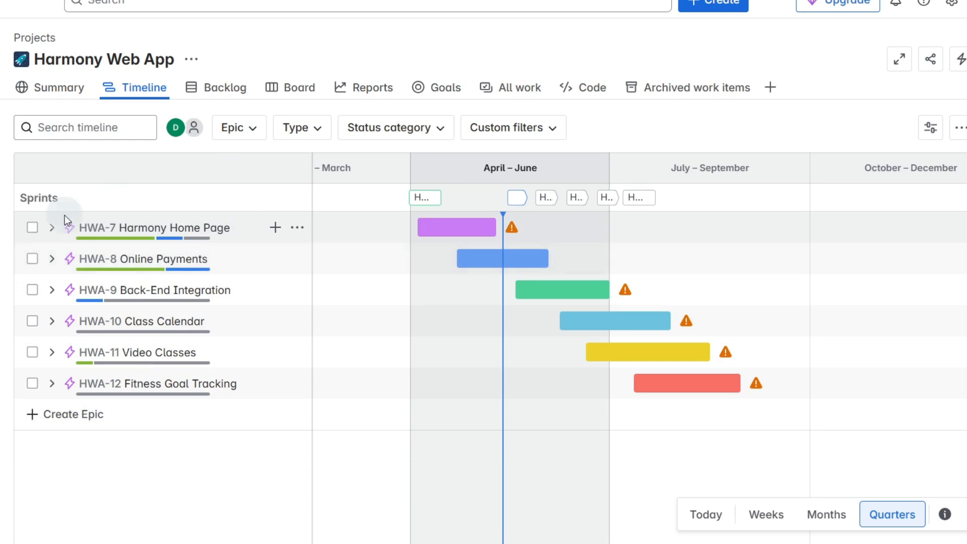
mouse_move(445, 222)
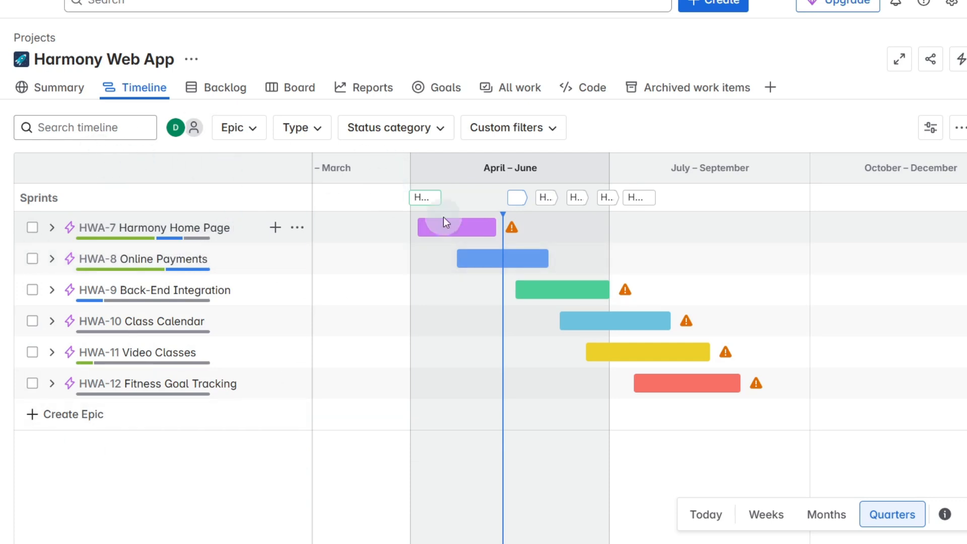
mouse_move(526, 232)
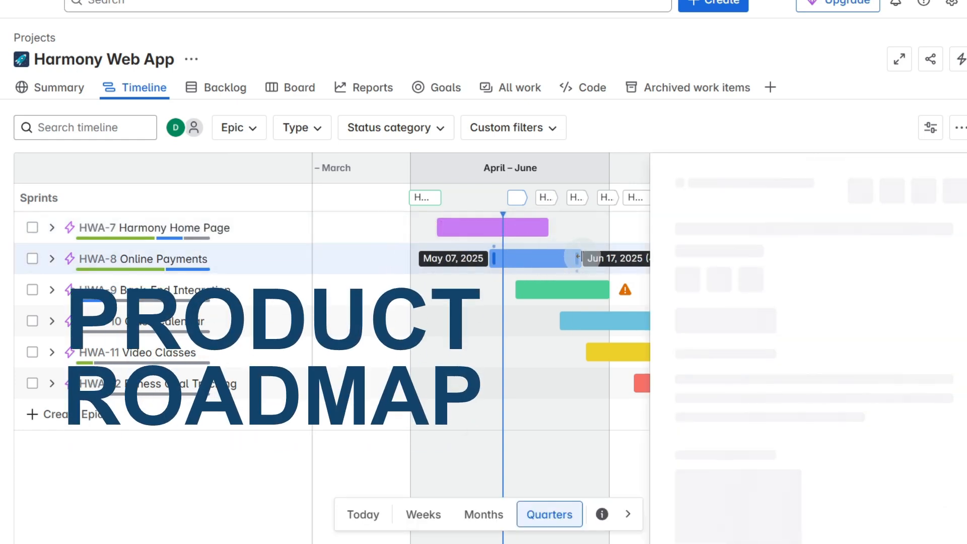
Open and close the Online Payments epic details panel.
click(144, 258)
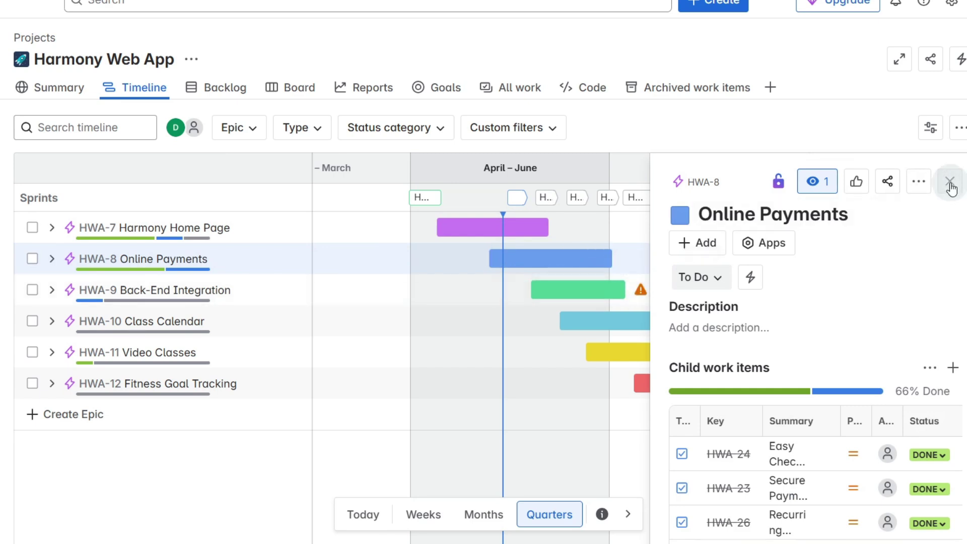
click(951, 182)
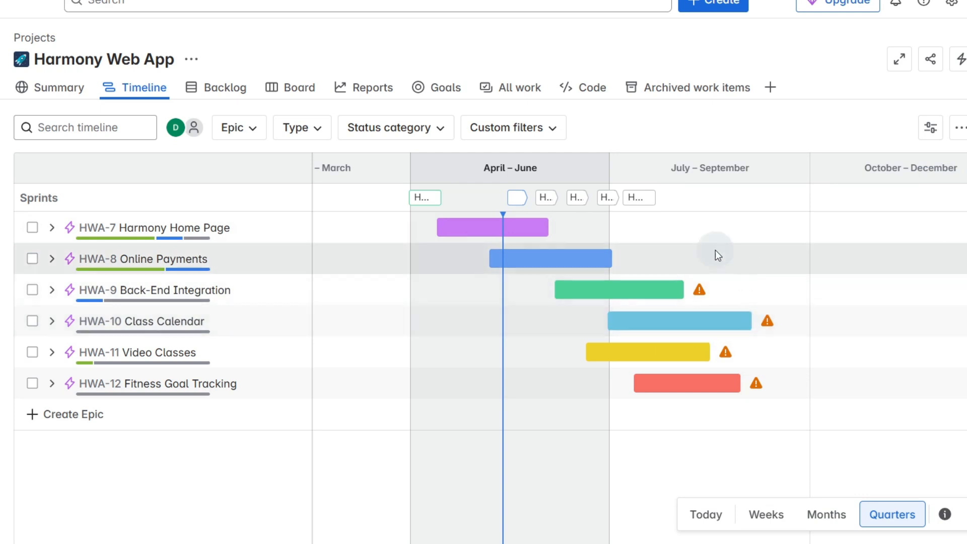
mouse_move(275, 240)
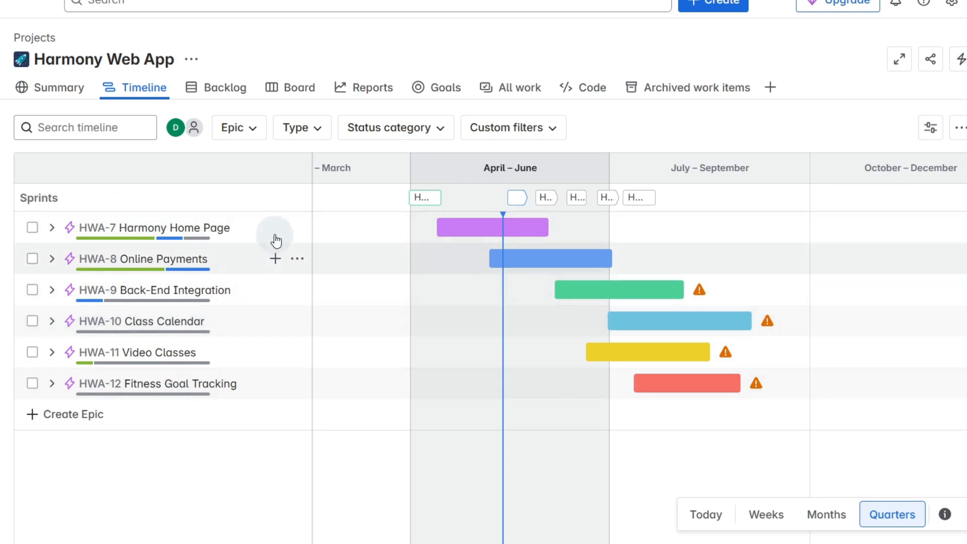
mouse_move(275, 227)
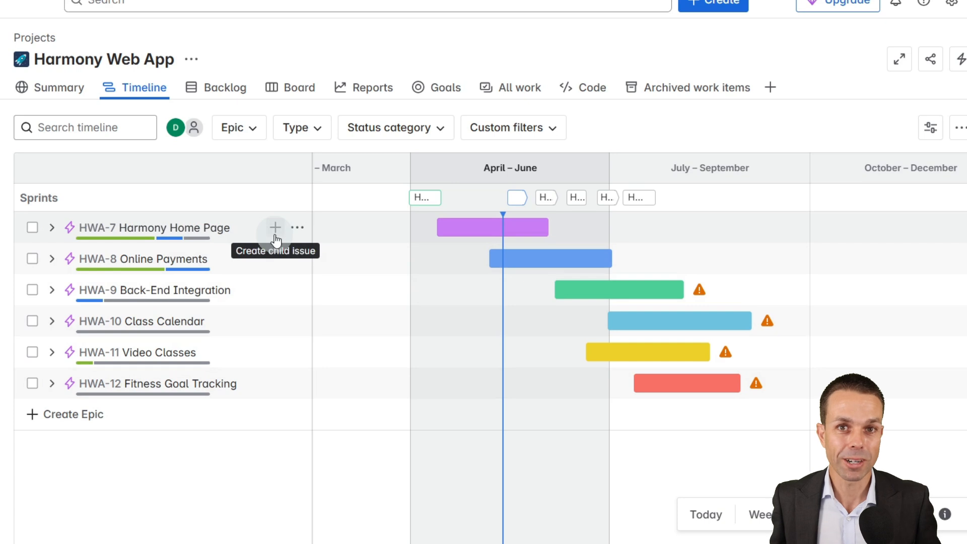
mouse_move(297, 228)
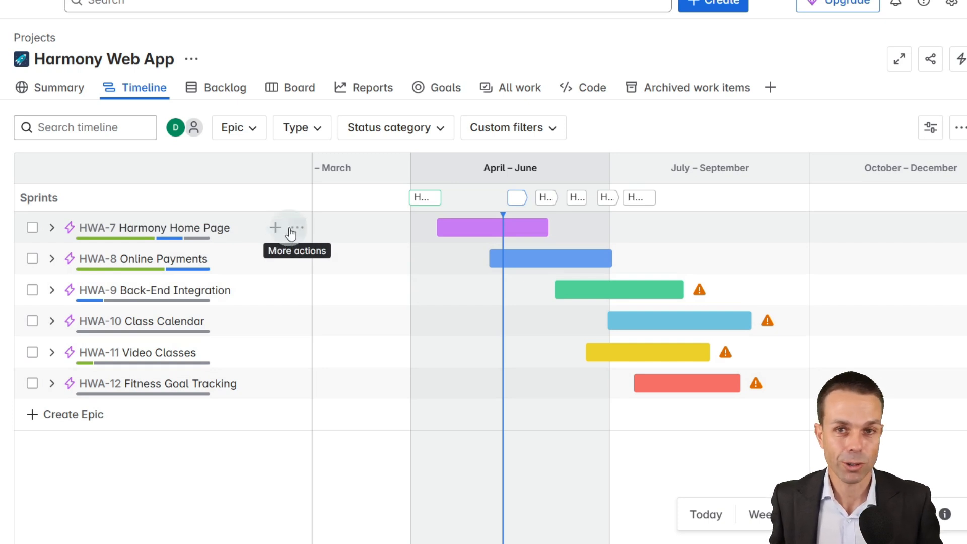
mouse_move(503, 259)
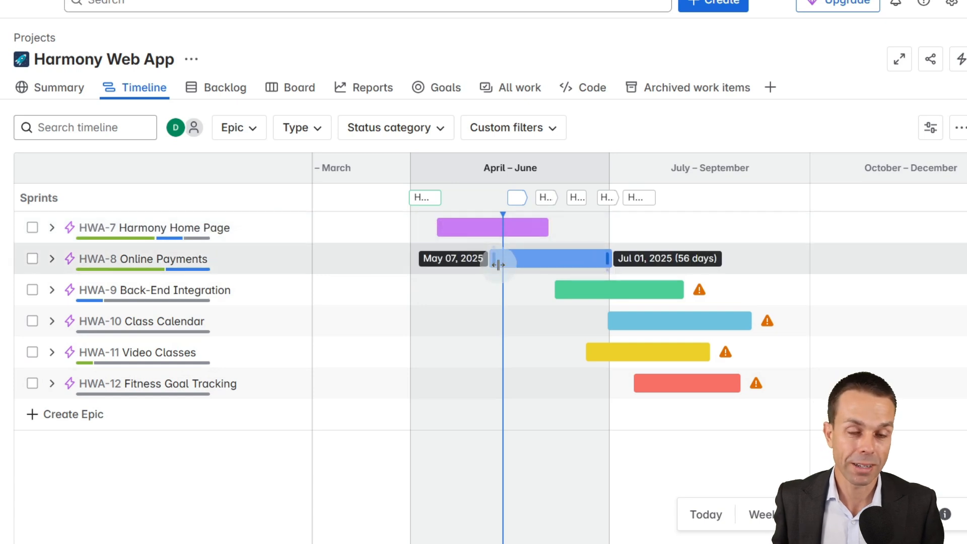